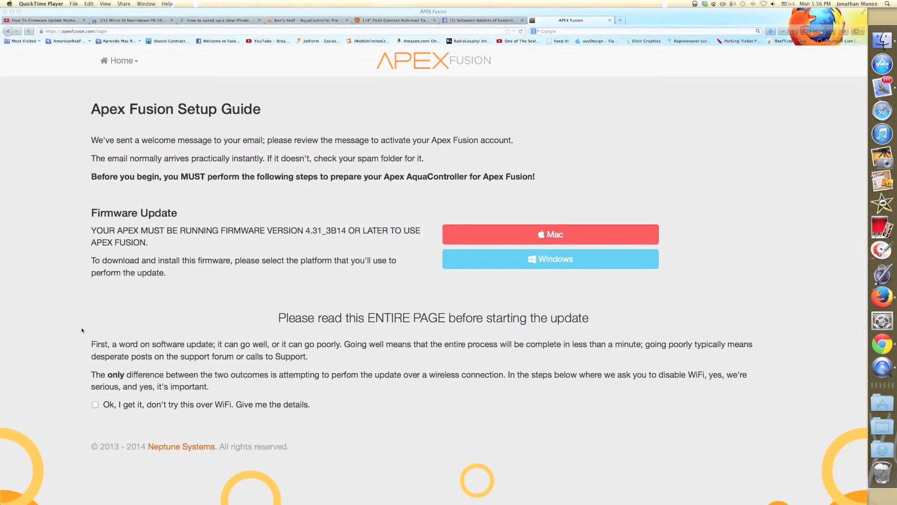
pyautogui.moveTo(143, 274)
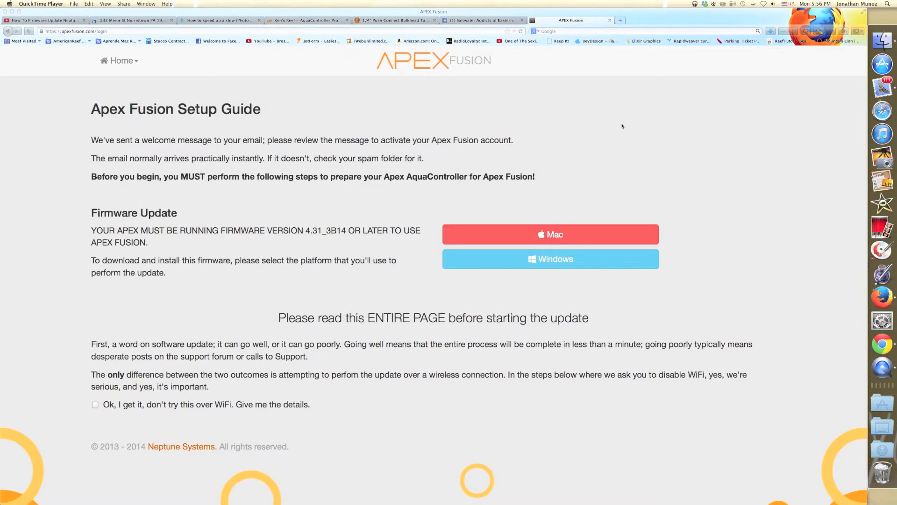
pyautogui.moveTo(595, 109)
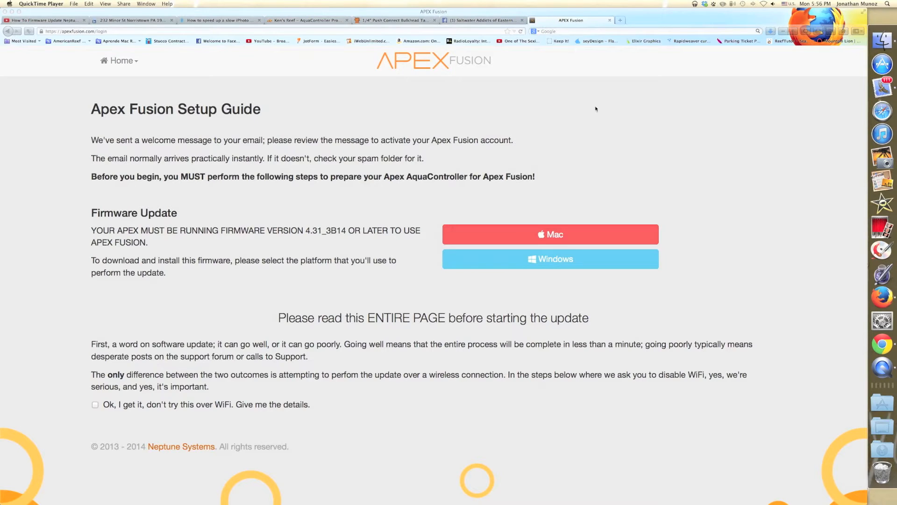
pyautogui.moveTo(591, 100)
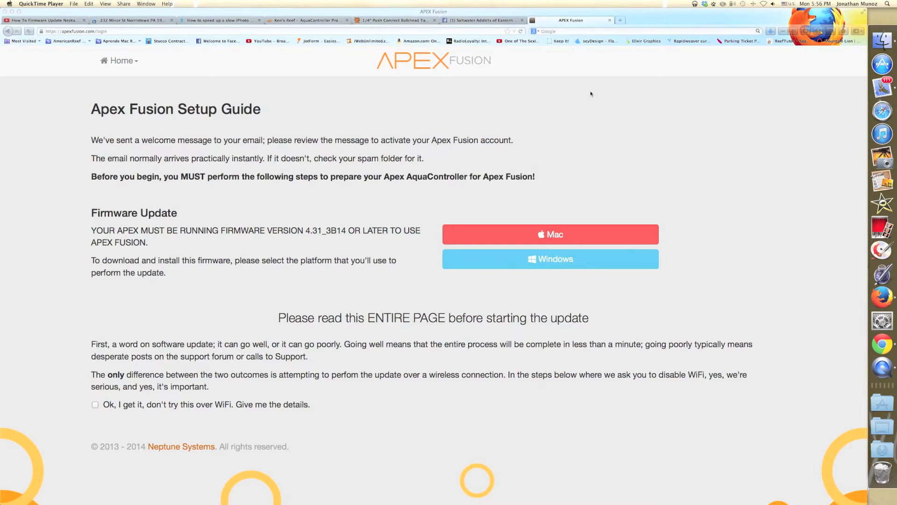
pyautogui.moveTo(607, 50)
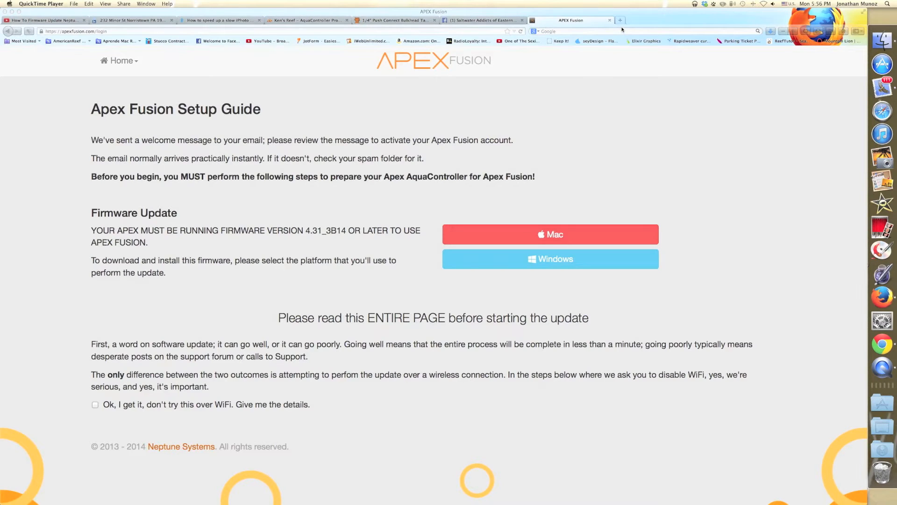
pyautogui.moveTo(622, 29)
pyautogui.write('Apex Fusion')
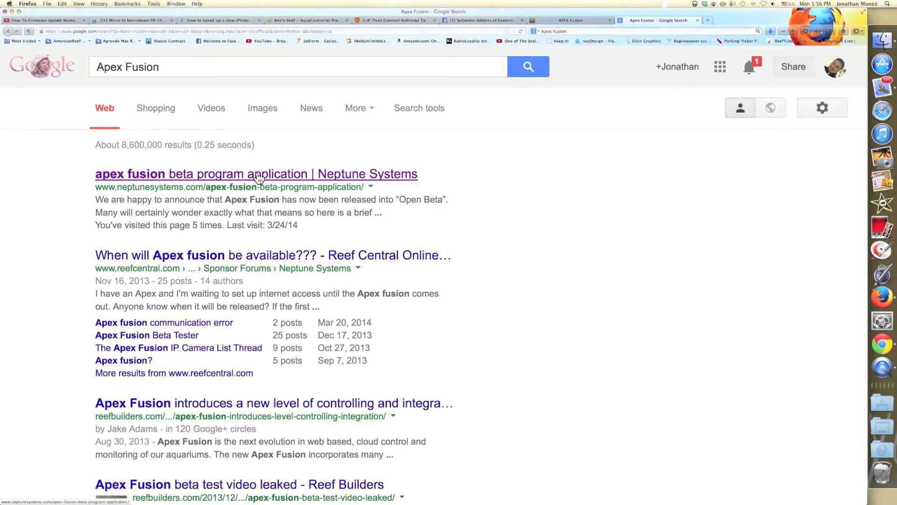
# Reach the Apex Fusion home page via the Neptune Systems open beta announcement's apexfusion.com link
pyautogui.click(256, 174)
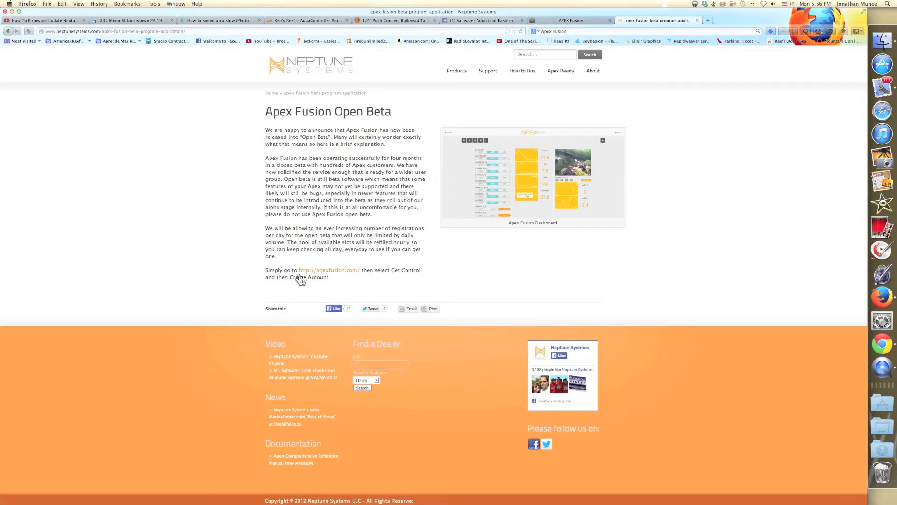
pyautogui.moveTo(328, 269)
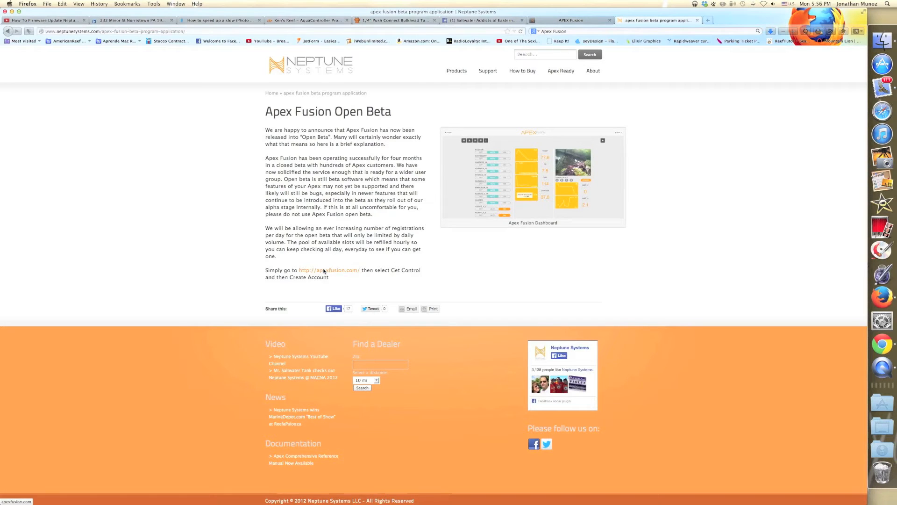
pyautogui.click(329, 269)
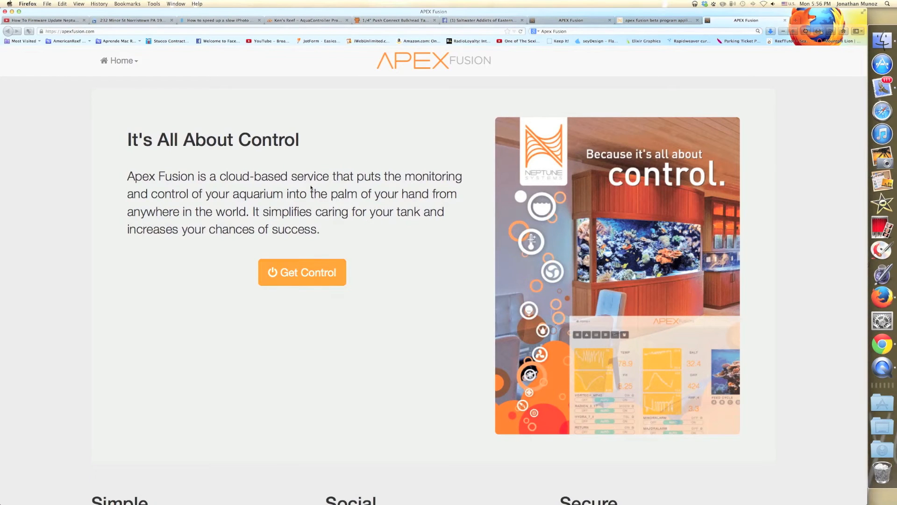
pyautogui.moveTo(310, 272)
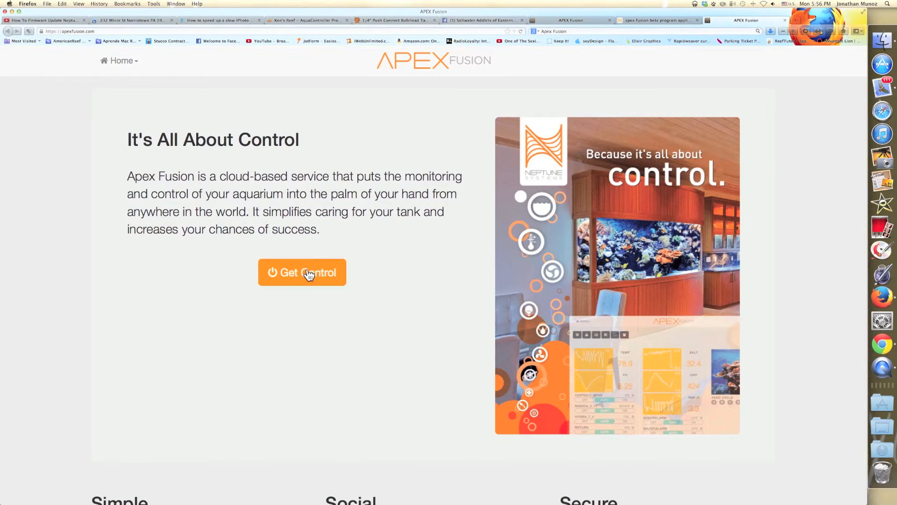
# Request a new Apex Fusion account twice, hitting the no-beta-slots page, and return to sign-in
pyautogui.click(302, 272)
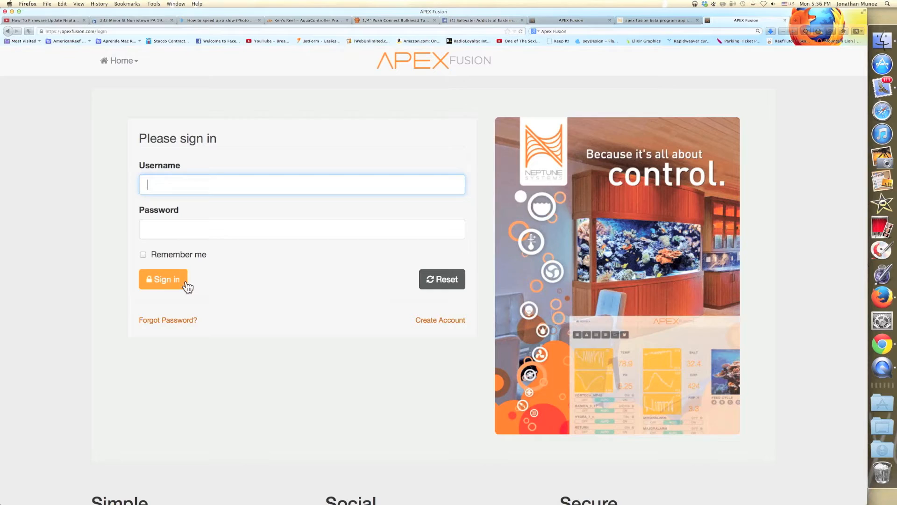
pyautogui.moveTo(411, 335)
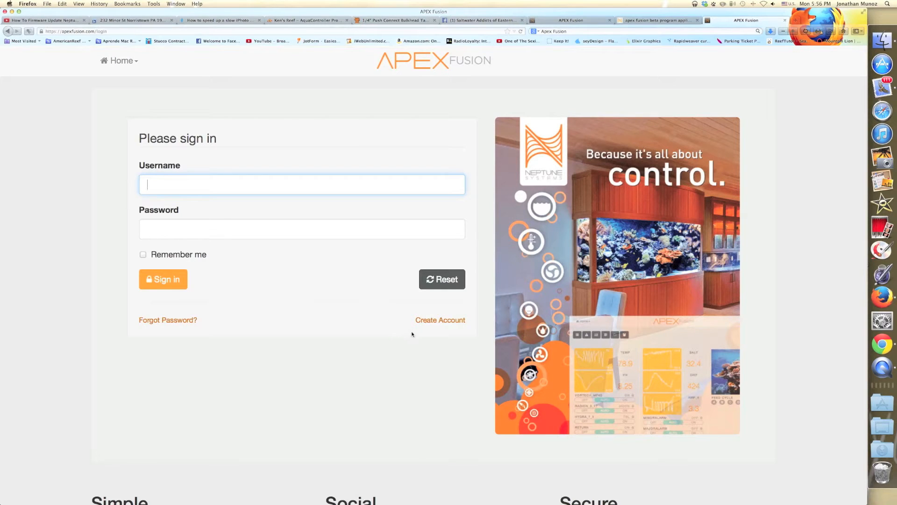
pyautogui.moveTo(434, 325)
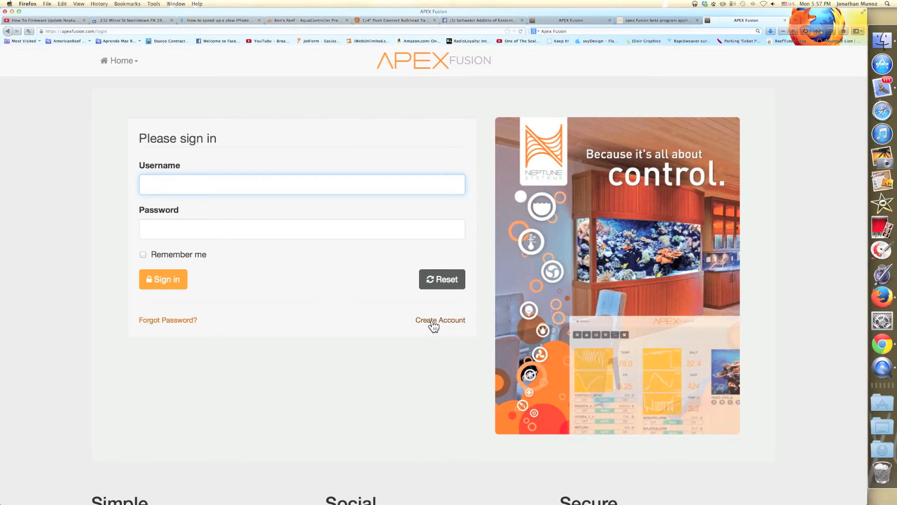
pyautogui.click(440, 320)
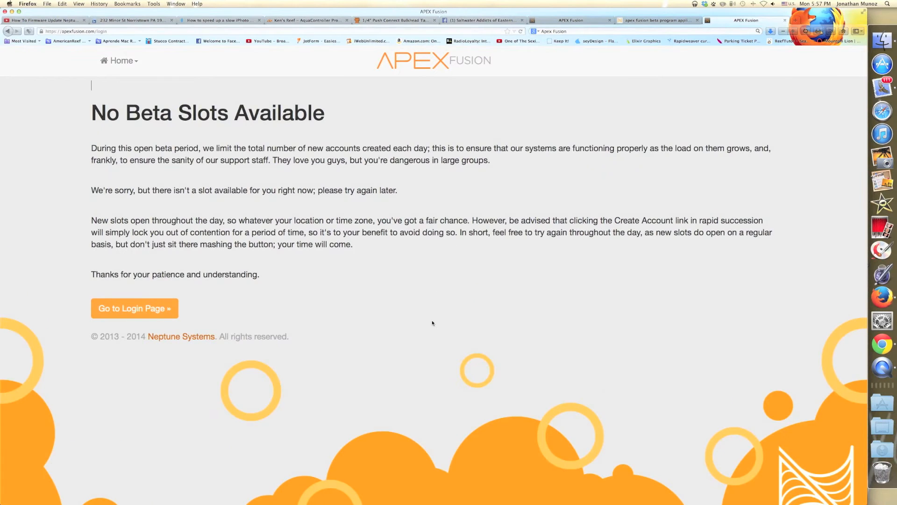
pyautogui.moveTo(249, 297)
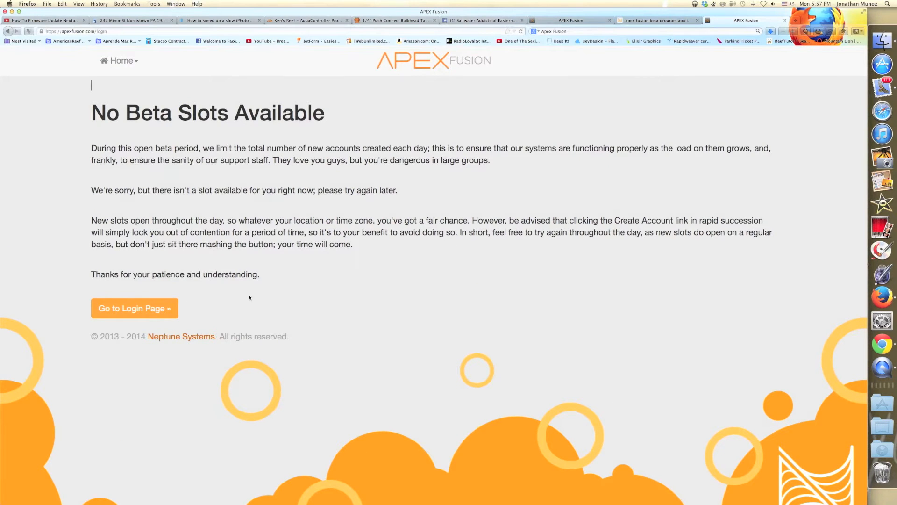
pyautogui.click(134, 308)
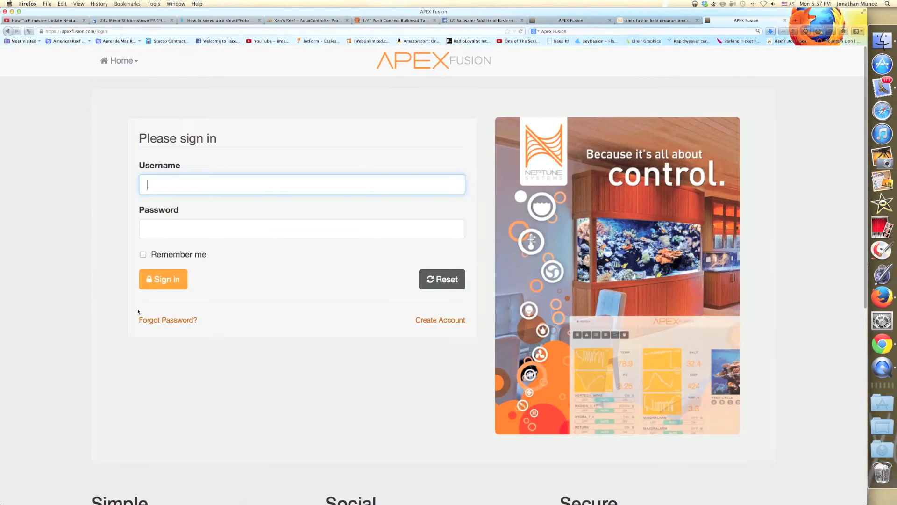
pyautogui.moveTo(293, 166)
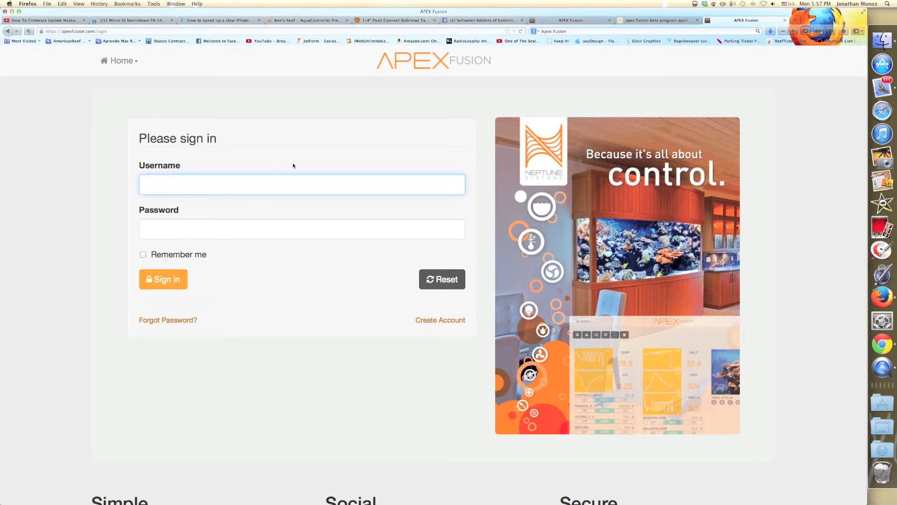
pyautogui.moveTo(432, 346)
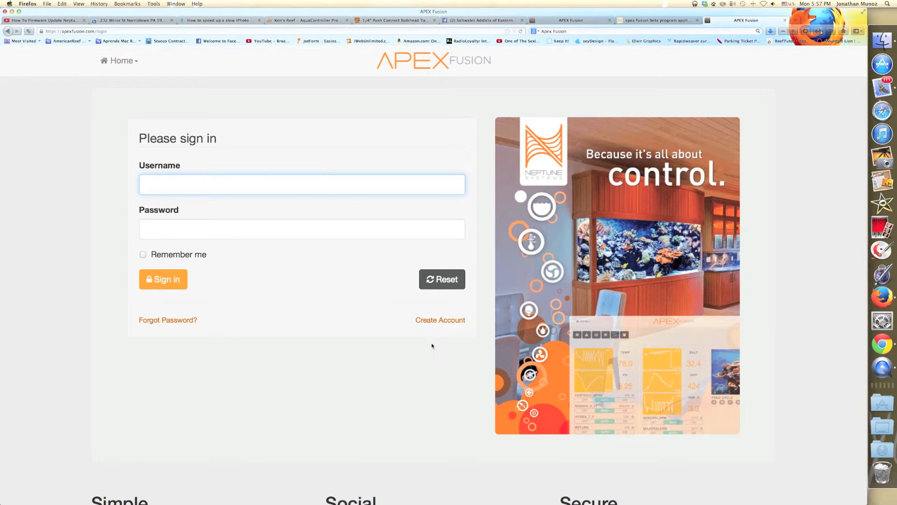
pyautogui.click(440, 320)
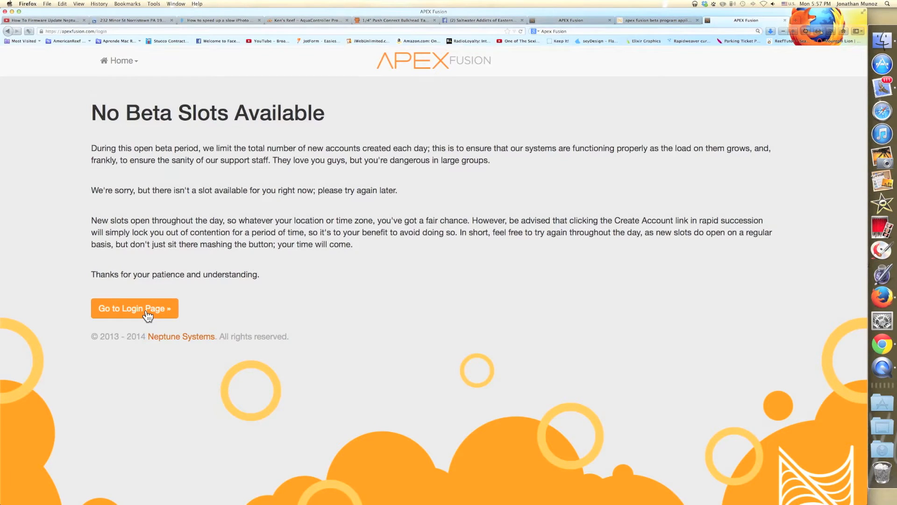
pyautogui.click(135, 307)
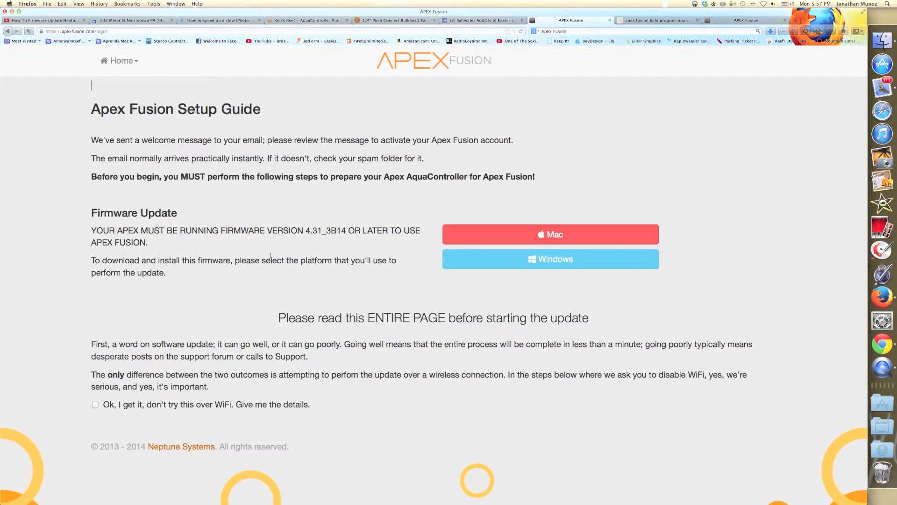
pyautogui.moveTo(884, 88)
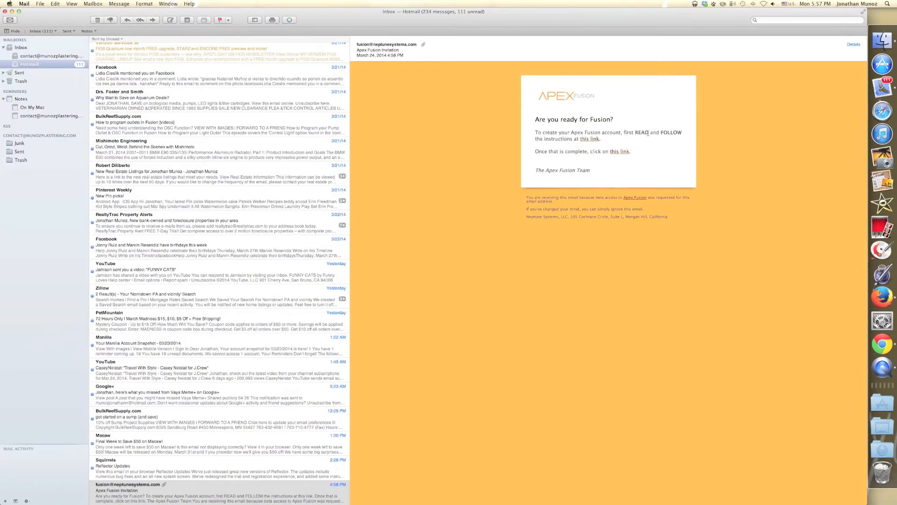
pyautogui.moveTo(593, 142)
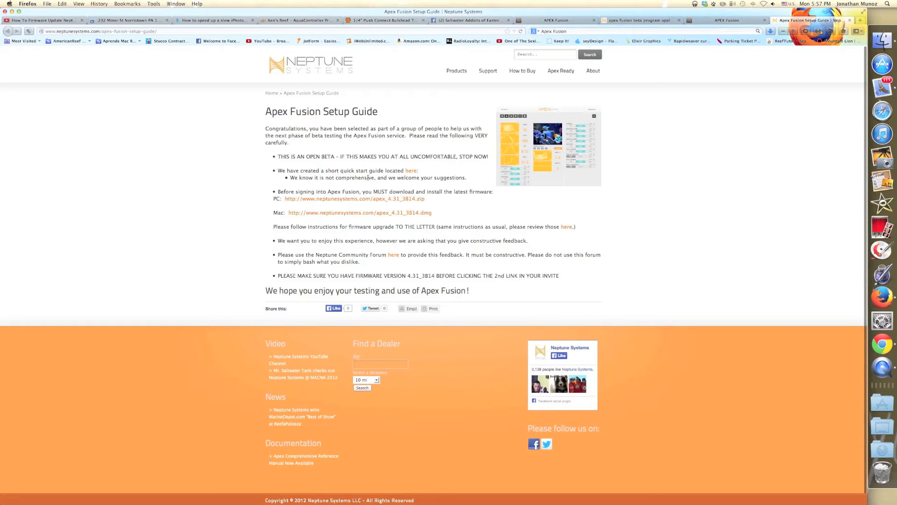
pyautogui.moveTo(308, 235)
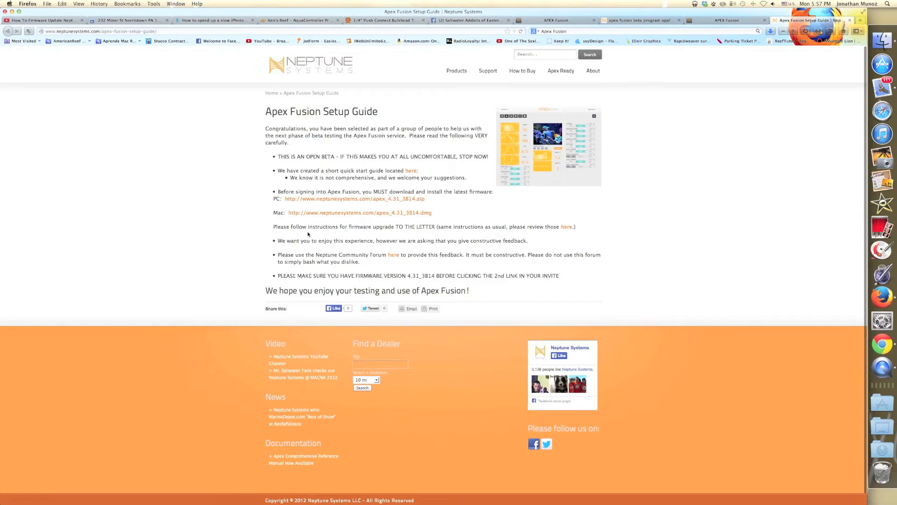
pyautogui.moveTo(565, 235)
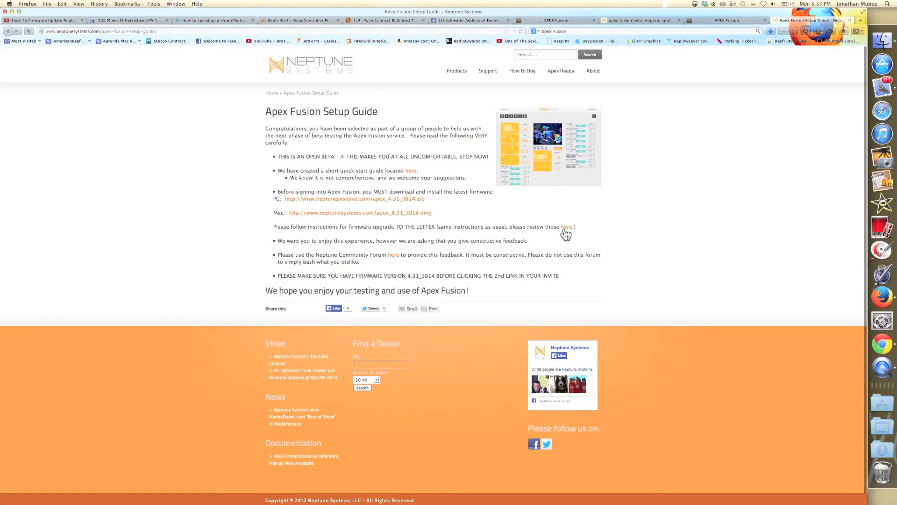
# Open the Apex Firmware 4.31 instructions in a new tab and scroll to the download links
pyautogui.rightClick(566, 226)
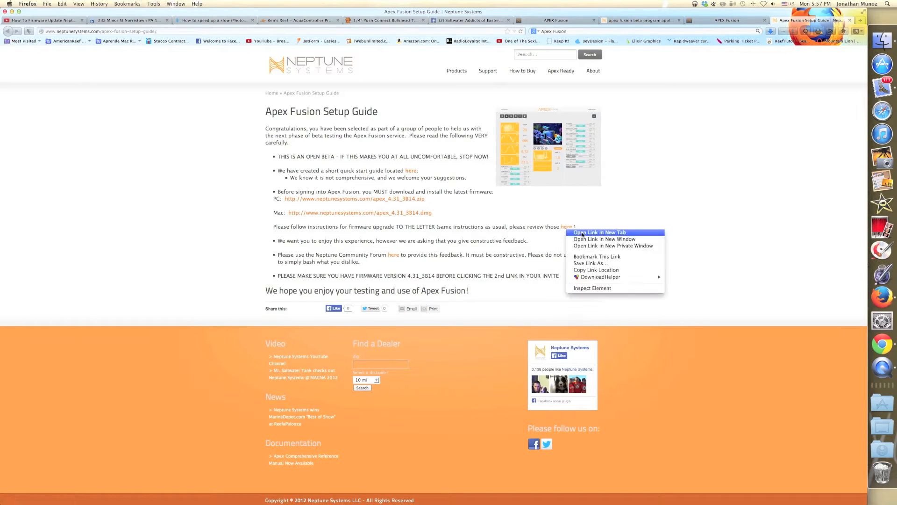
pyautogui.click(599, 232)
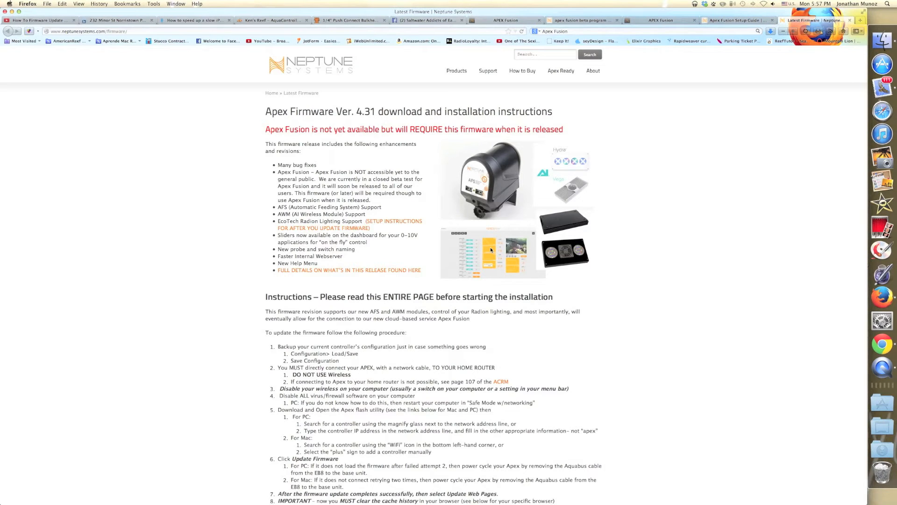
pyautogui.moveTo(622, 317)
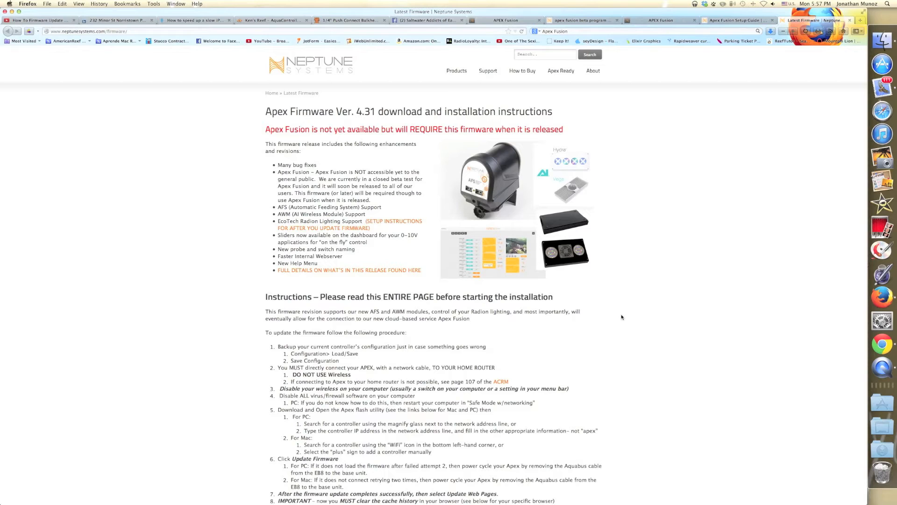
pyautogui.scroll(-3)
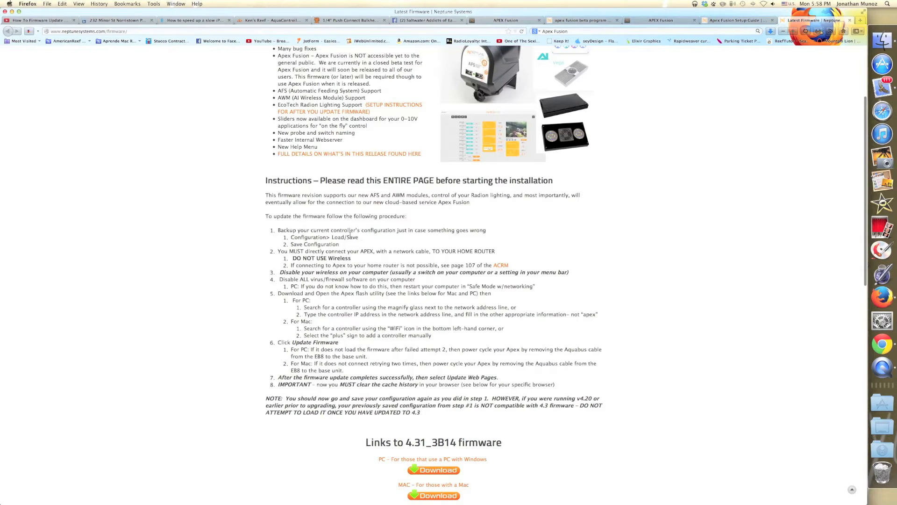
pyautogui.moveTo(881, 402)
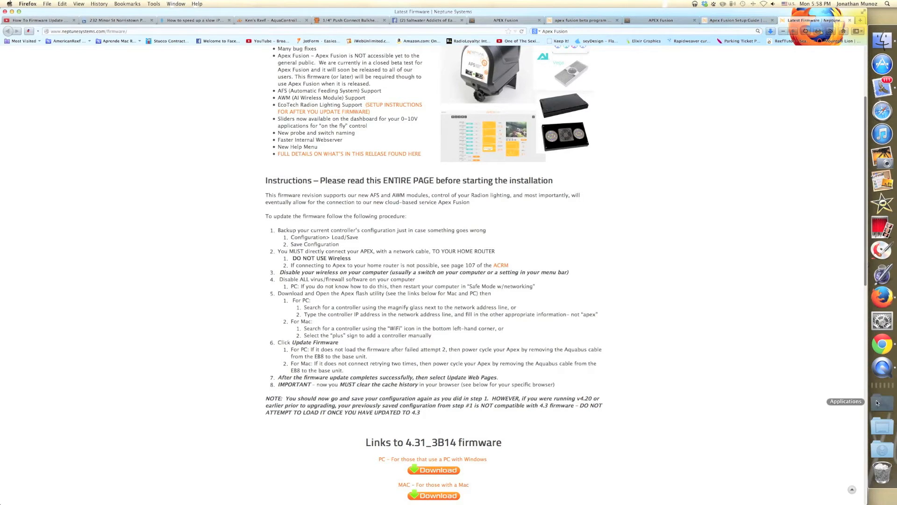
# Launch ApexBrowse from the Applications stack and select the controller named apex
pyautogui.click(883, 402)
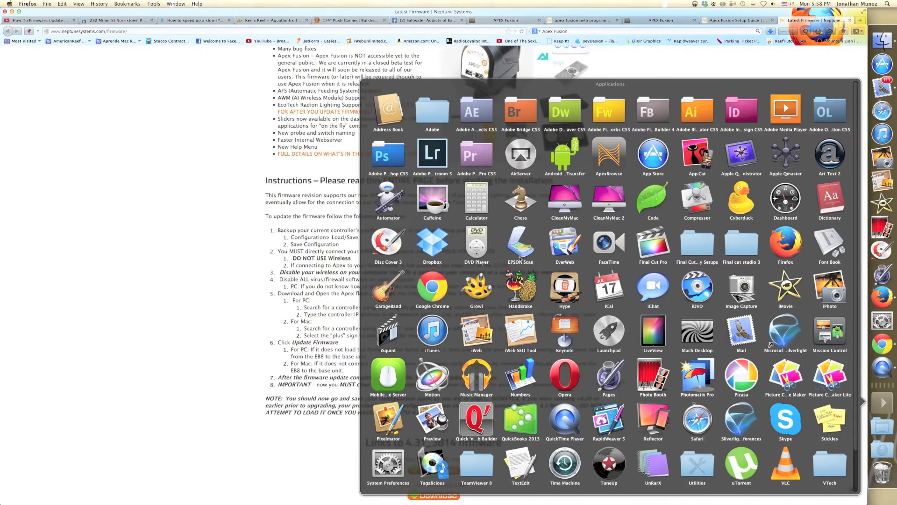
pyautogui.moveTo(520, 259)
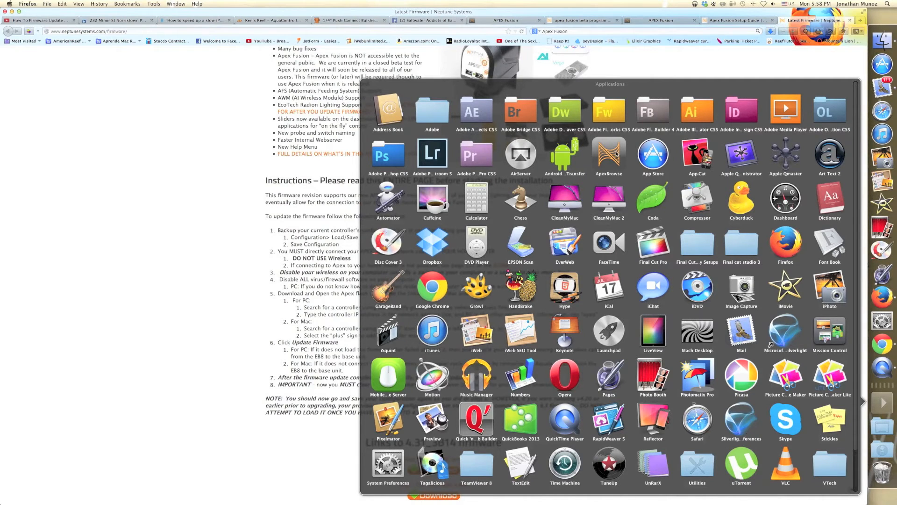
pyautogui.click(608, 155)
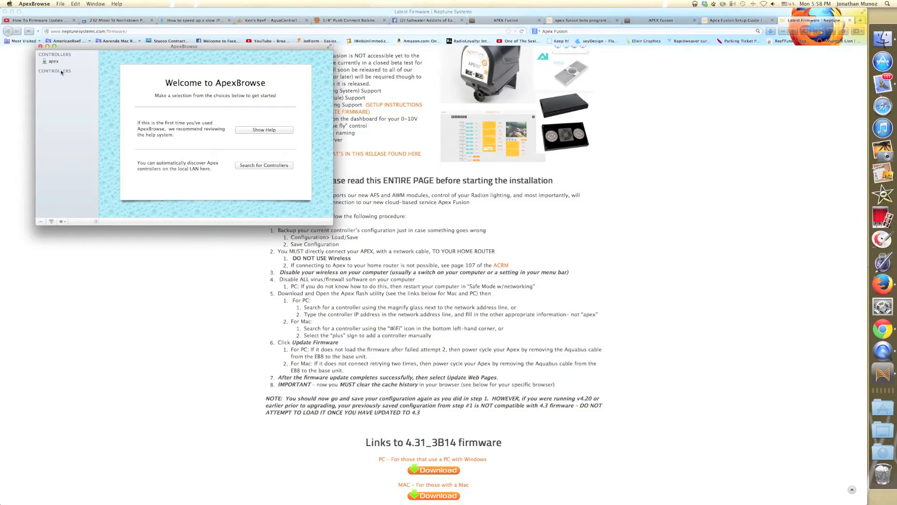
pyautogui.click(52, 62)
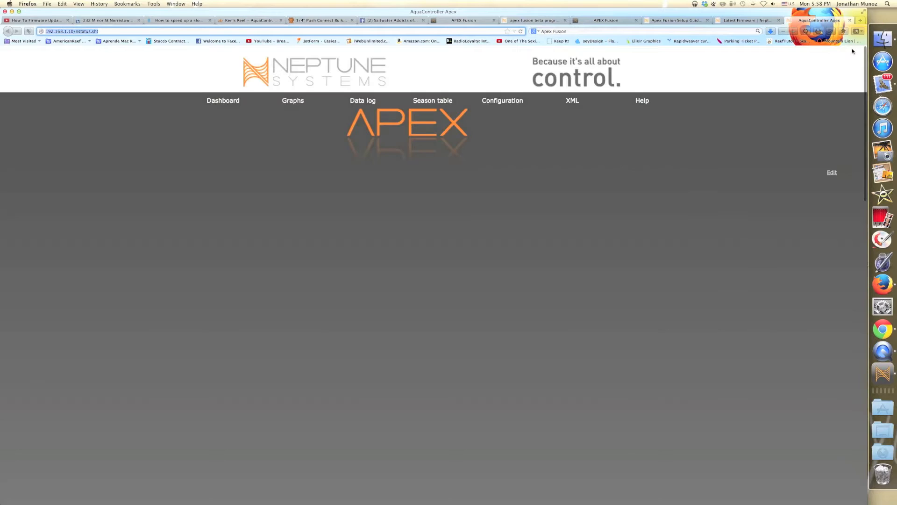
# Go to Configuration > Load/Save on the controller and tick every configuration category
pyautogui.click(502, 100)
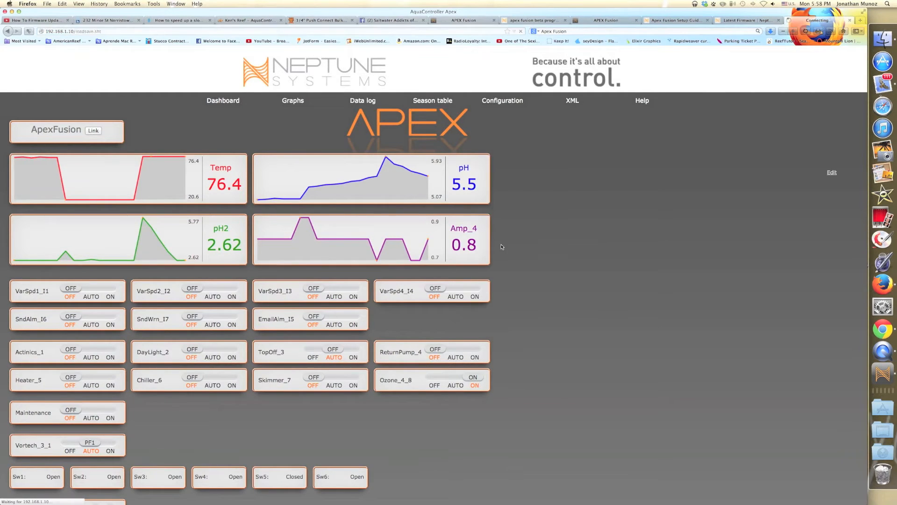
pyautogui.click(502, 101)
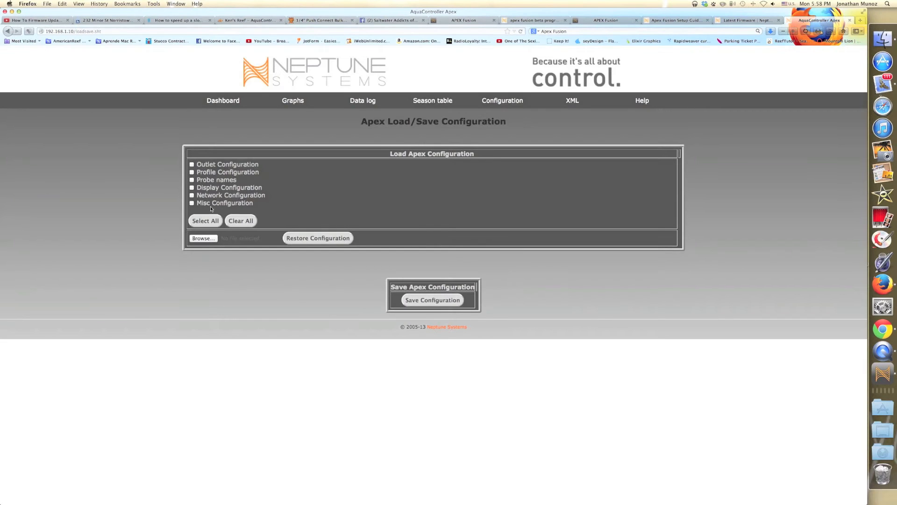
pyautogui.moveTo(445, 162)
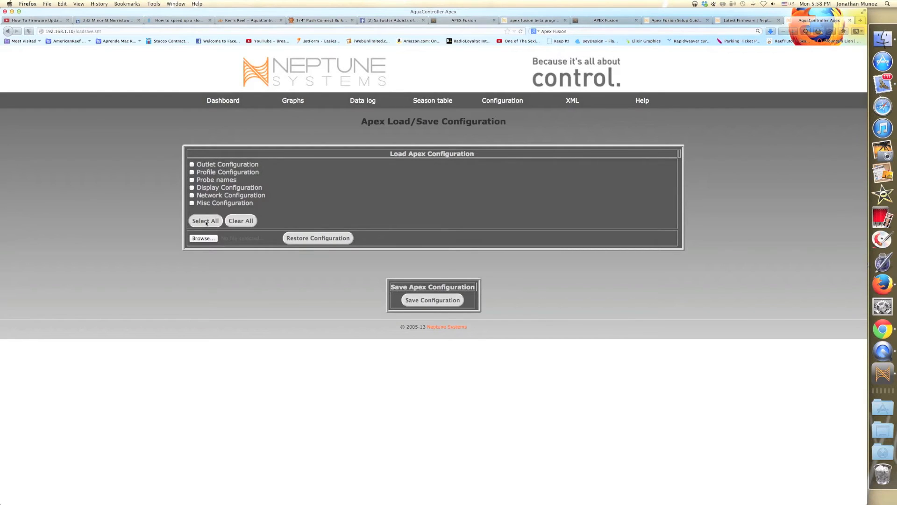
pyautogui.click(204, 221)
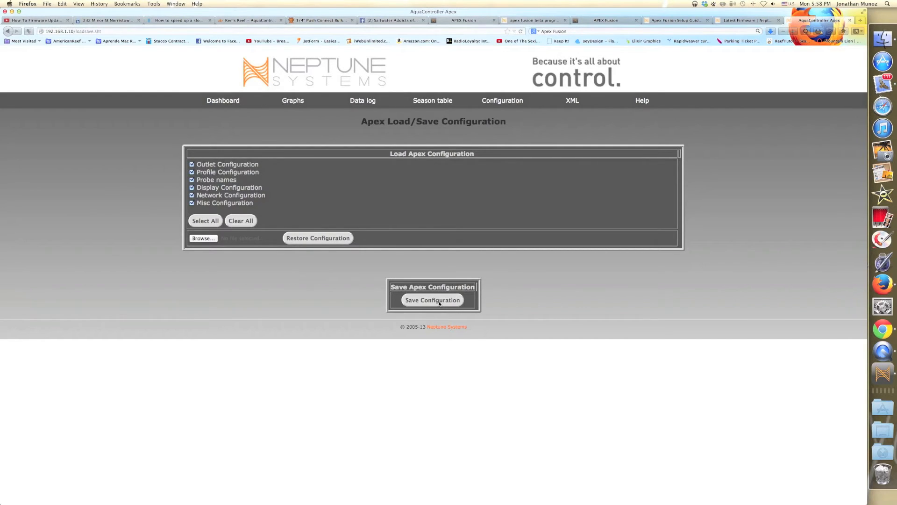
# Save the controller configuration as apexcfg.bin on the Desktop
pyautogui.click(432, 300)
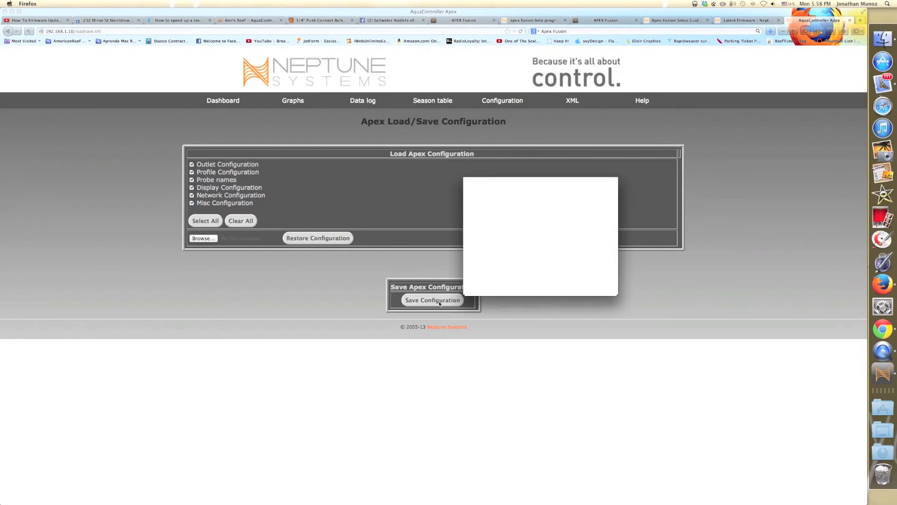
pyautogui.click(432, 300)
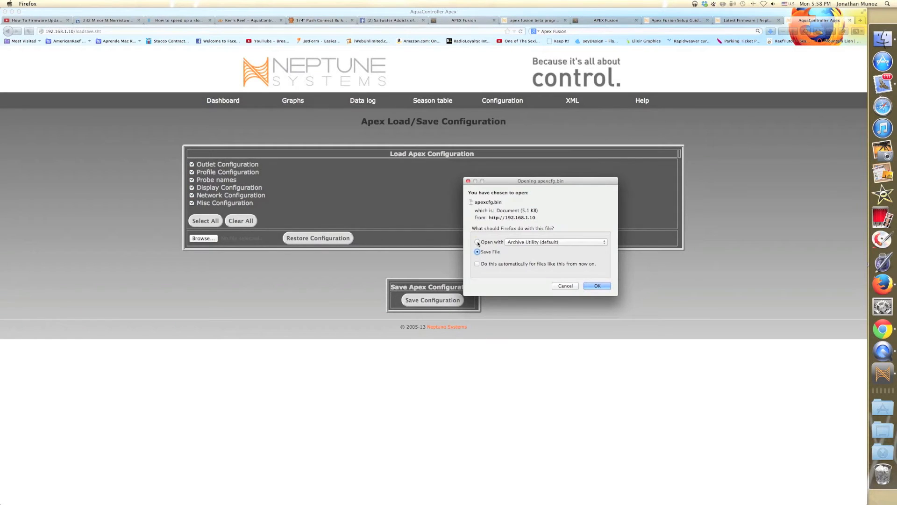
pyautogui.click(478, 241)
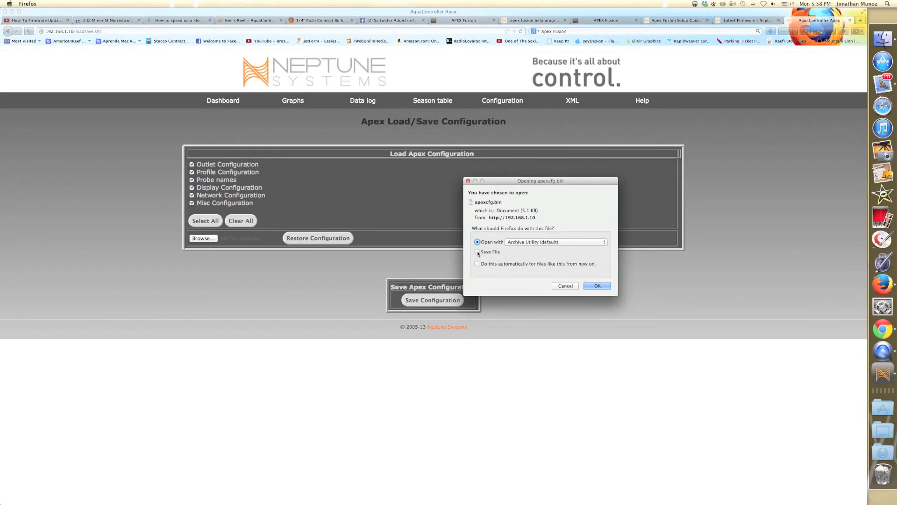
pyautogui.click(478, 252)
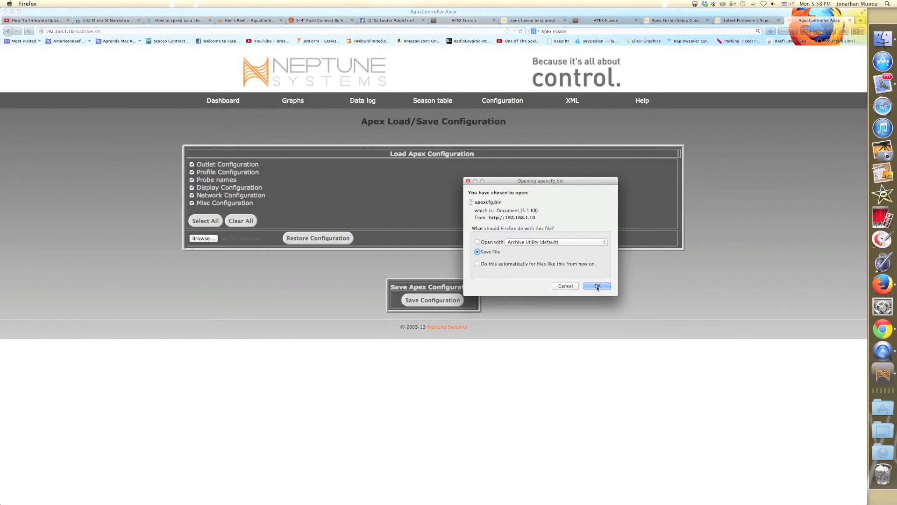
pyautogui.click(596, 286)
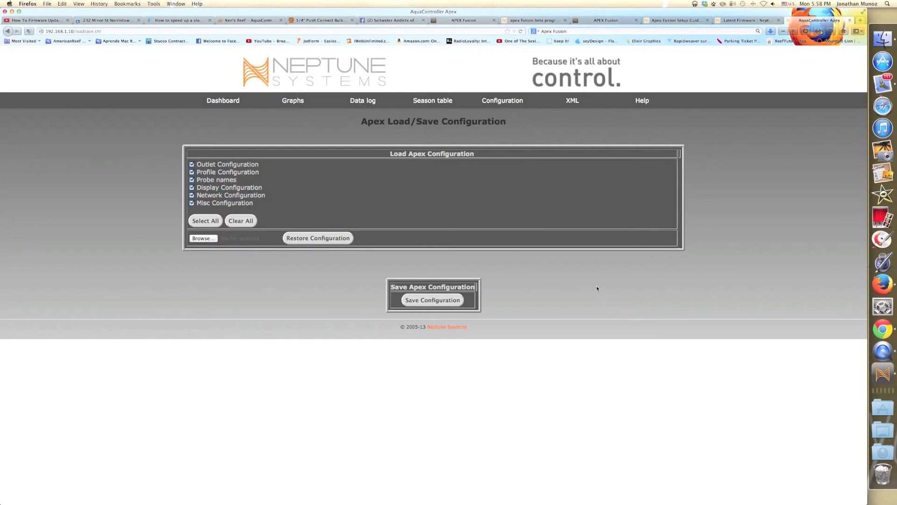
pyautogui.click(432, 300)
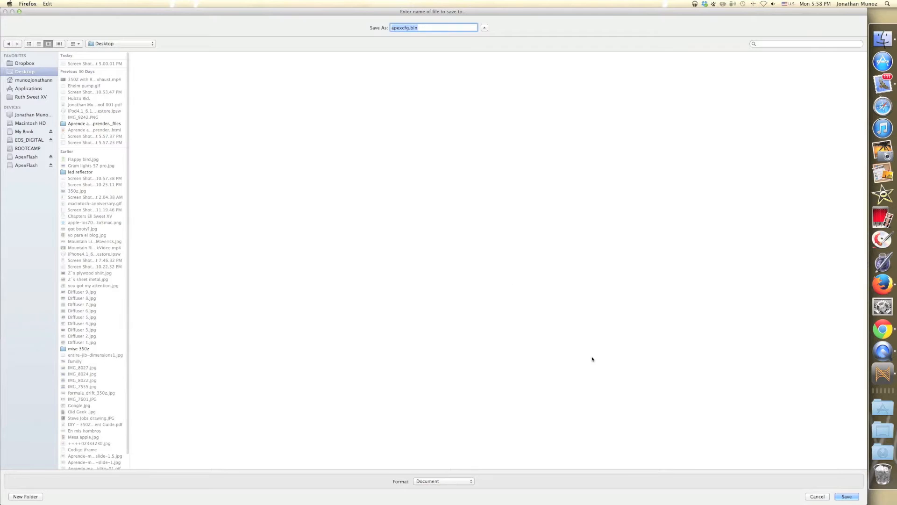
pyautogui.click(846, 497)
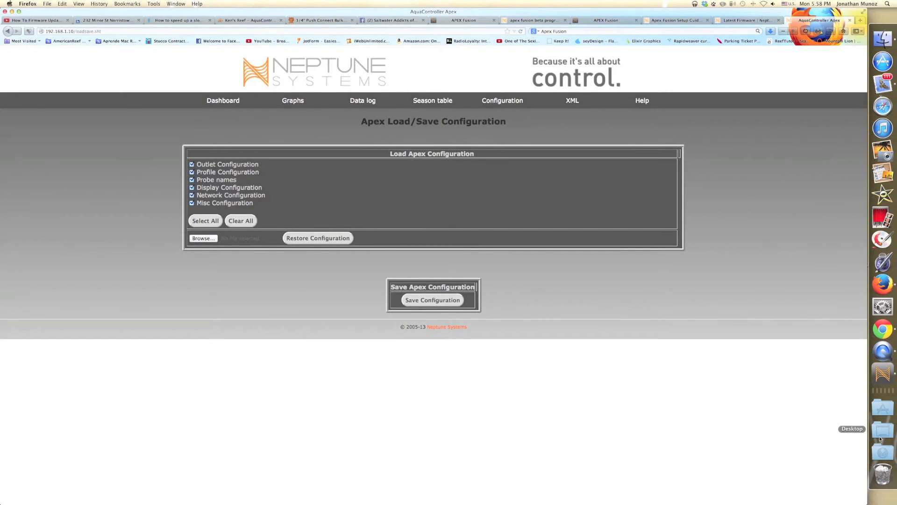
pyautogui.click(203, 239)
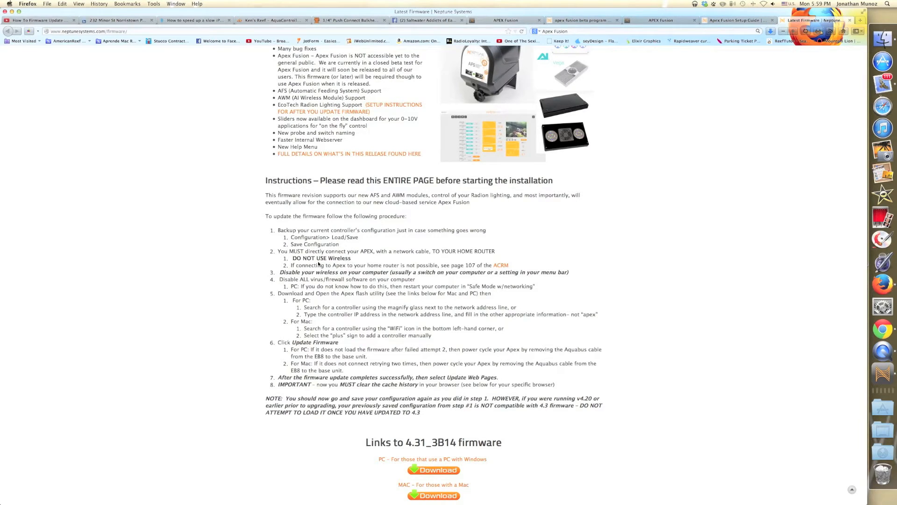
pyautogui.moveTo(304, 275)
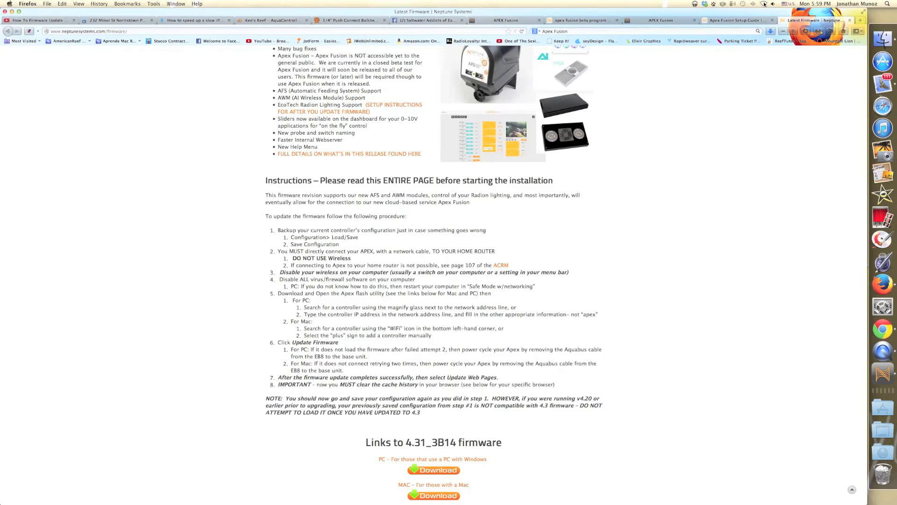
# Check from the Wi-Fi menu bar icon that the Mac's wireless is turned off
pyautogui.click(772, 4)
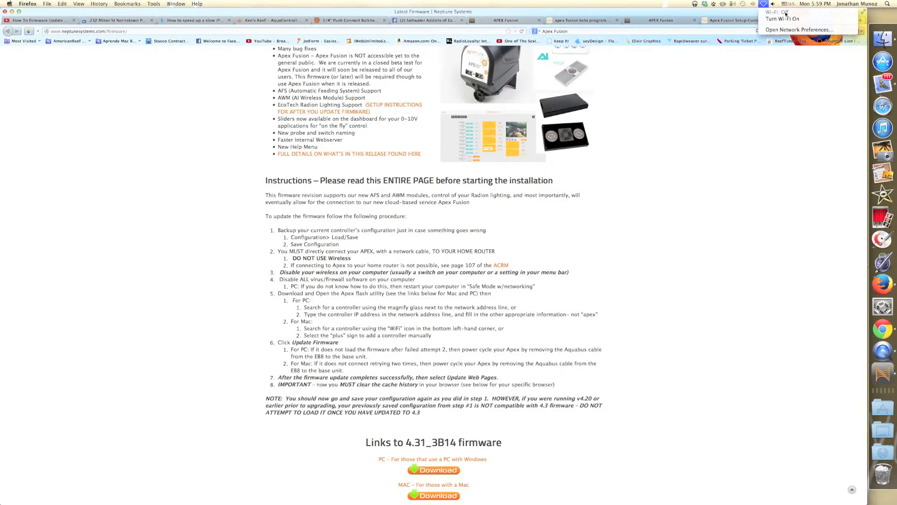
pyautogui.moveTo(783, 19)
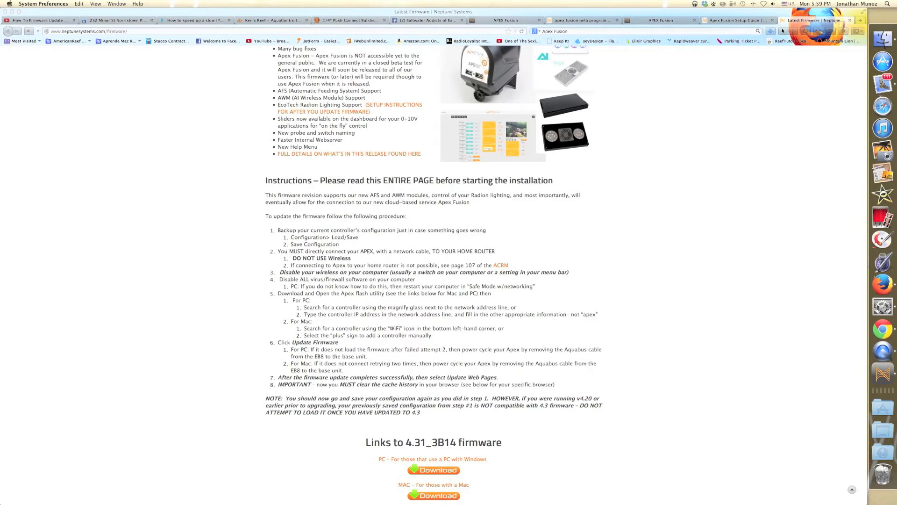
pyautogui.click(43, 4)
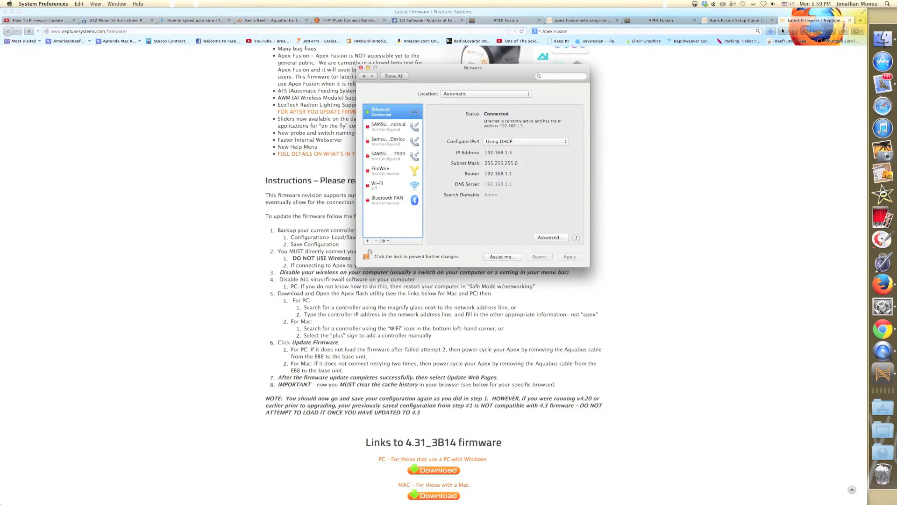
pyautogui.click(392, 185)
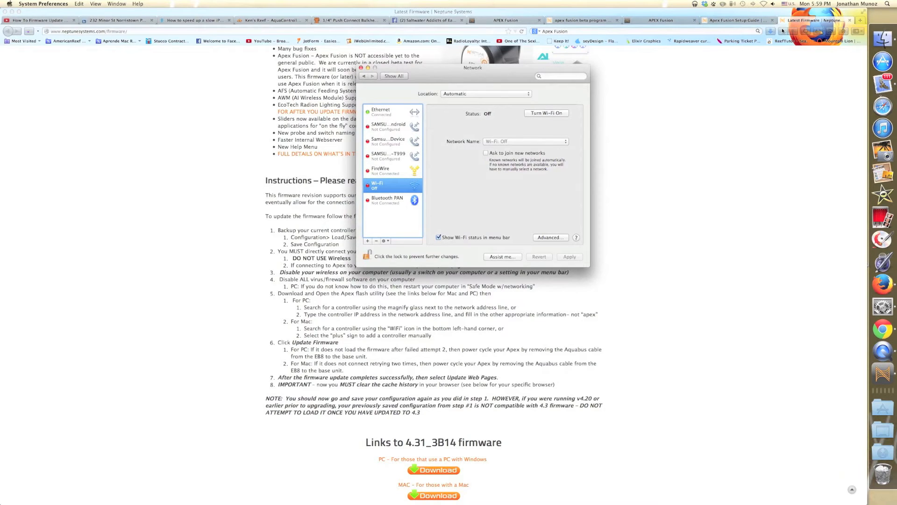
pyautogui.moveTo(639, 117)
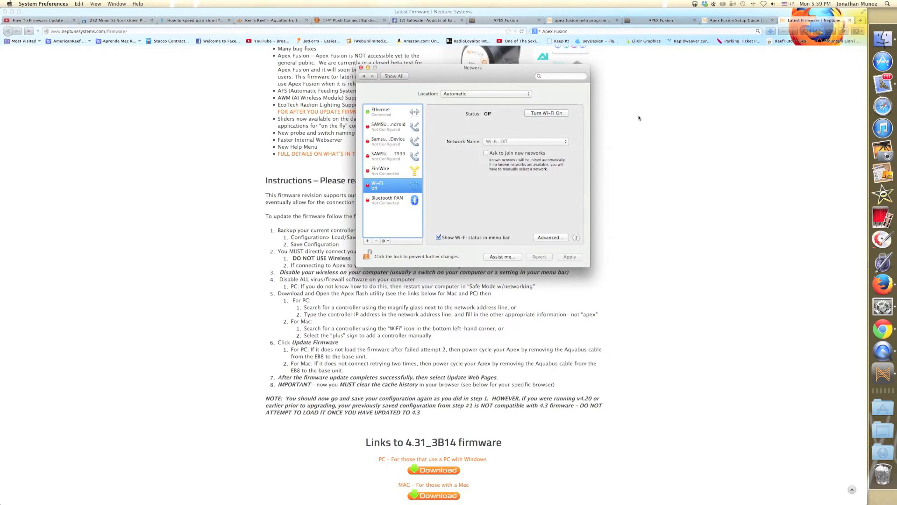
pyautogui.moveTo(414, 188)
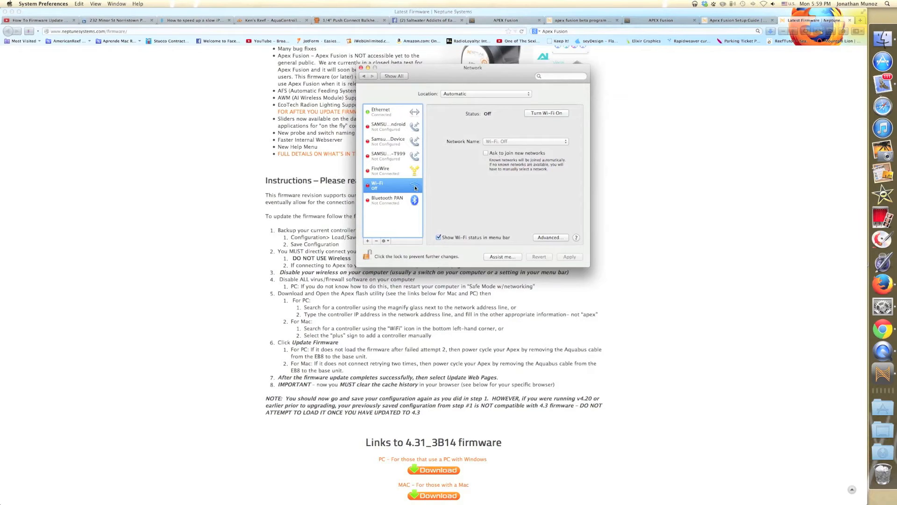
pyautogui.moveTo(409, 96)
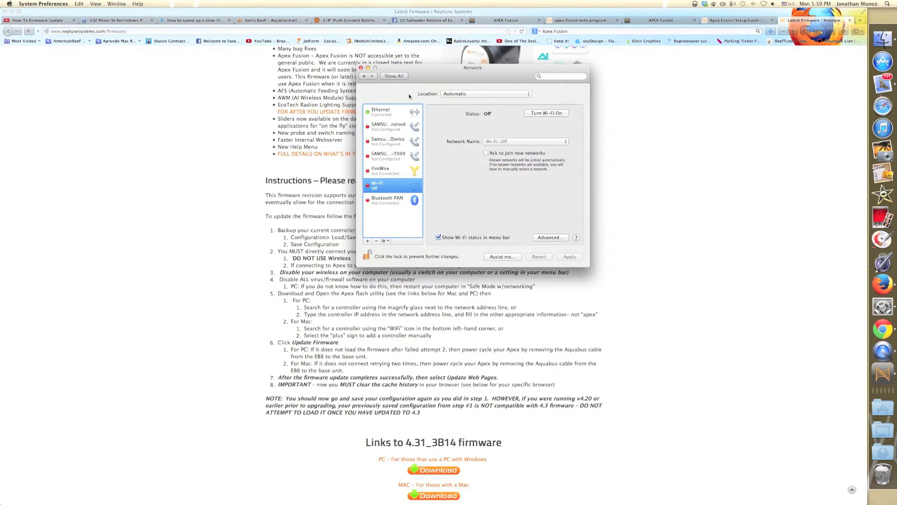
pyautogui.moveTo(373, 98)
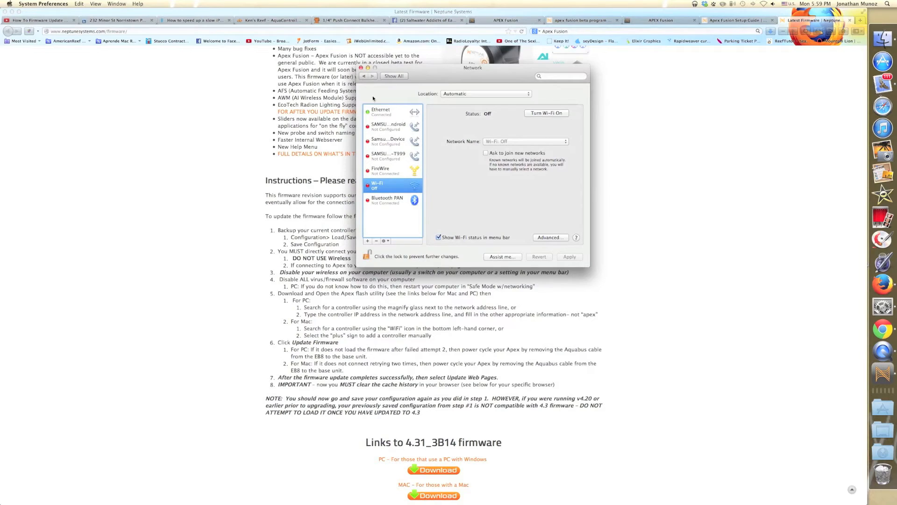
pyautogui.moveTo(392, 112)
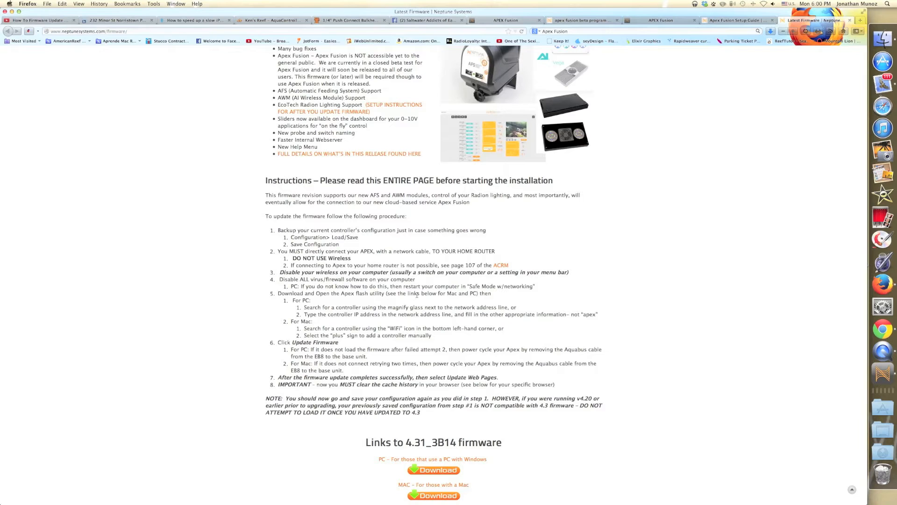
# Download the Mac 4.31_3B14 firmware and open apex_4.31_3B14.dmg with DiskImageMounter
pyautogui.scroll(-3)
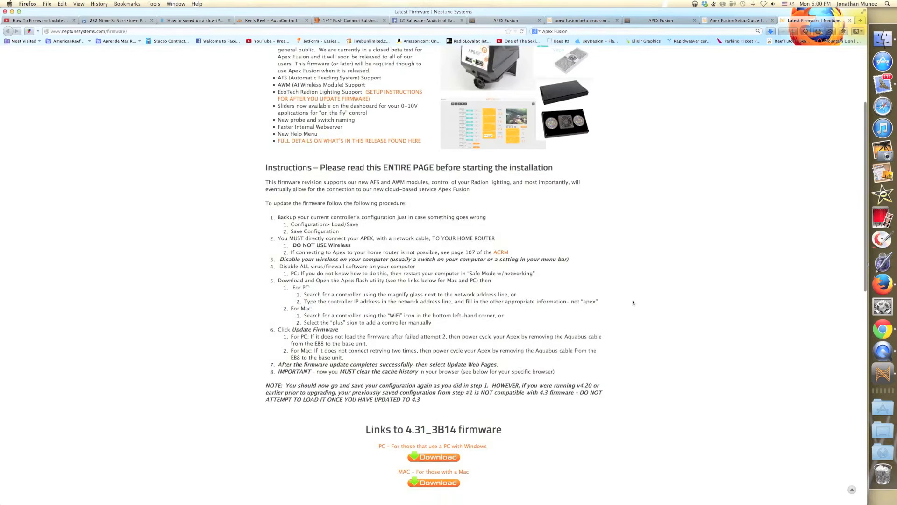
pyautogui.scroll(-3)
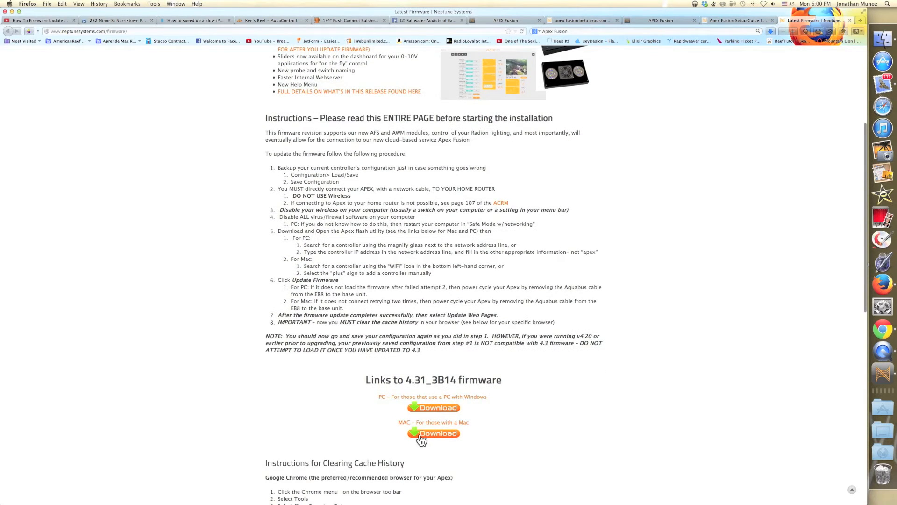
pyautogui.moveTo(441, 433)
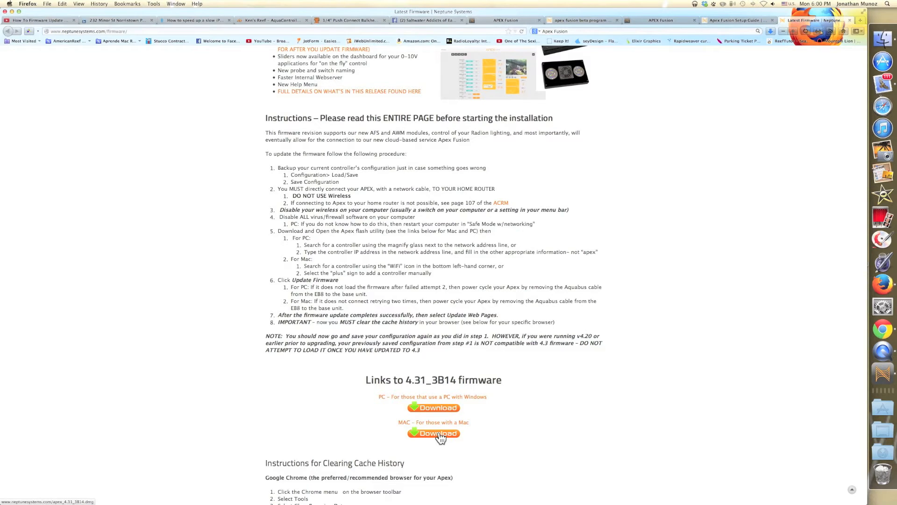
pyautogui.click(433, 433)
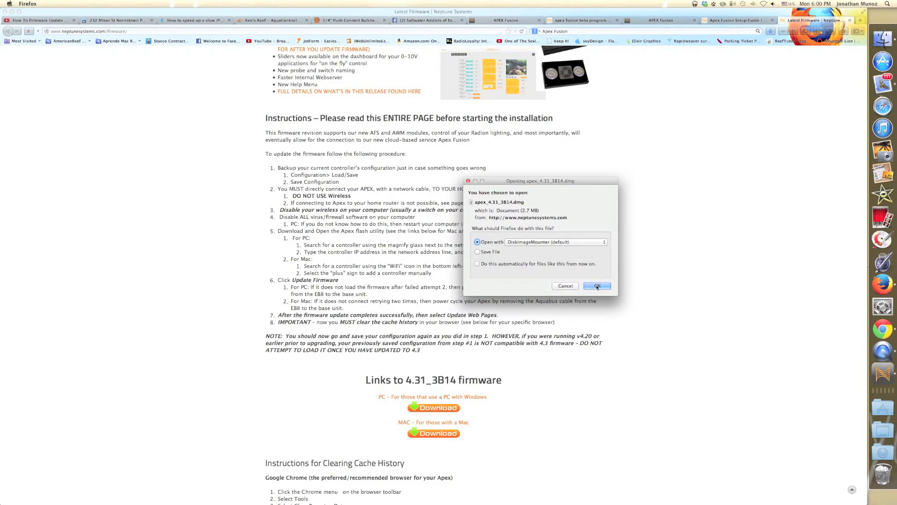
pyautogui.click(596, 286)
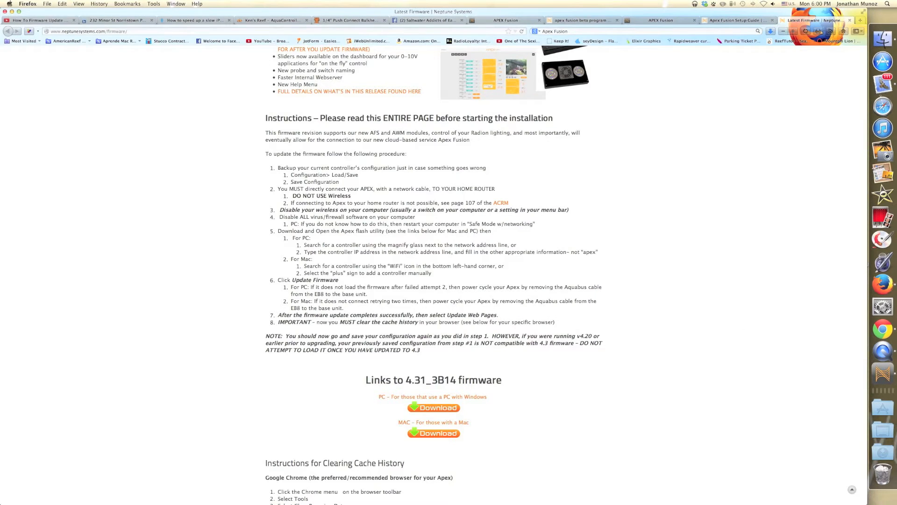
pyautogui.click(432, 433)
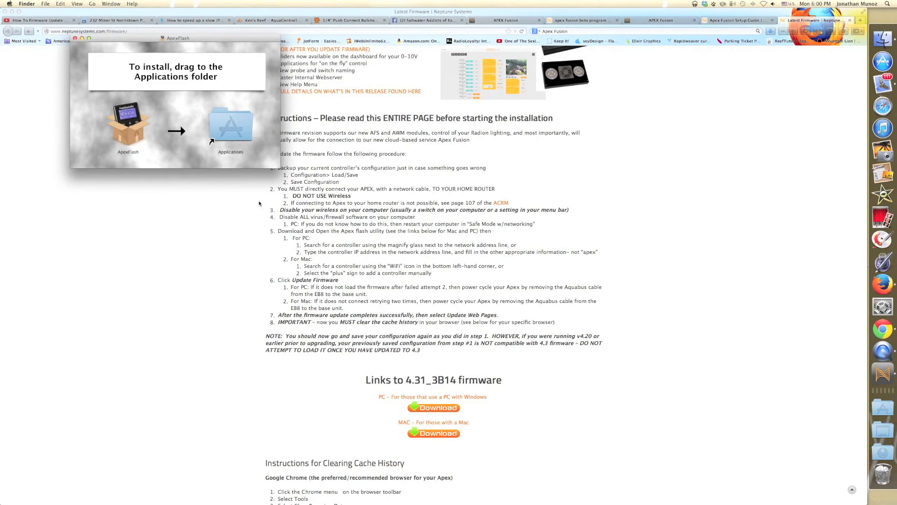
# Drag ApexFlash into Applications, launch it and allow it past the internet-download warning
pyautogui.moveTo(129, 123); pyautogui.dragTo(231, 123)
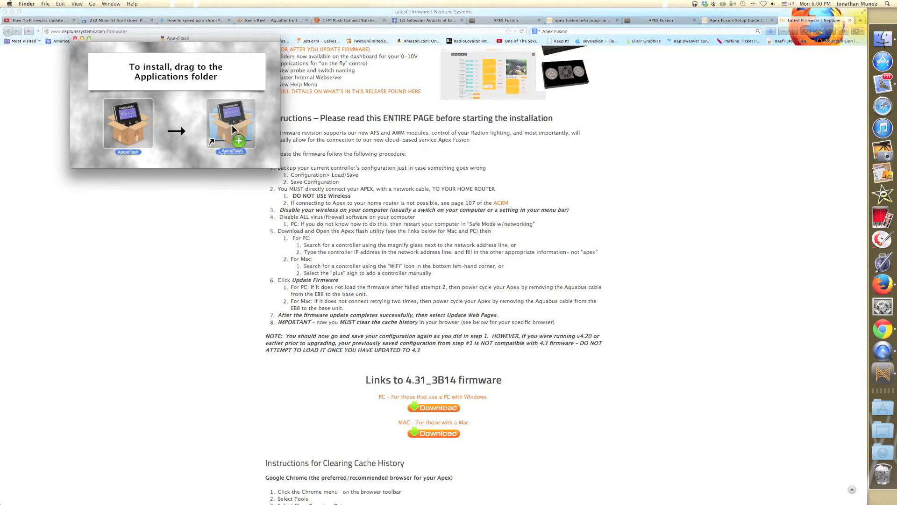
pyautogui.moveTo(128, 122); pyautogui.dragTo(231, 122)
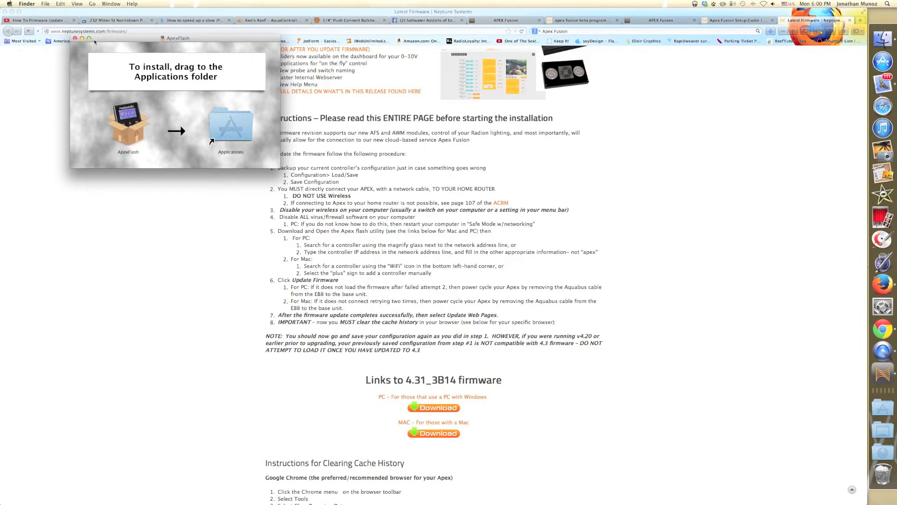
pyautogui.click(75, 38)
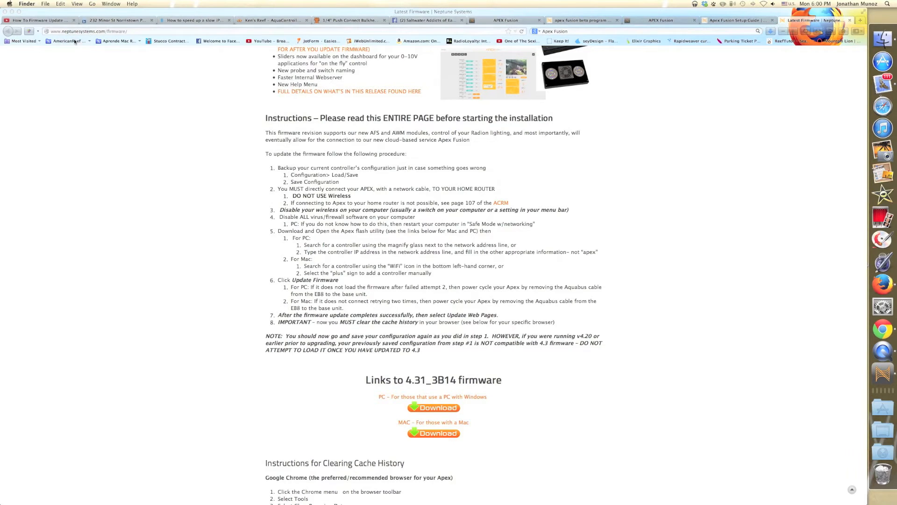
pyautogui.moveTo(699, 266)
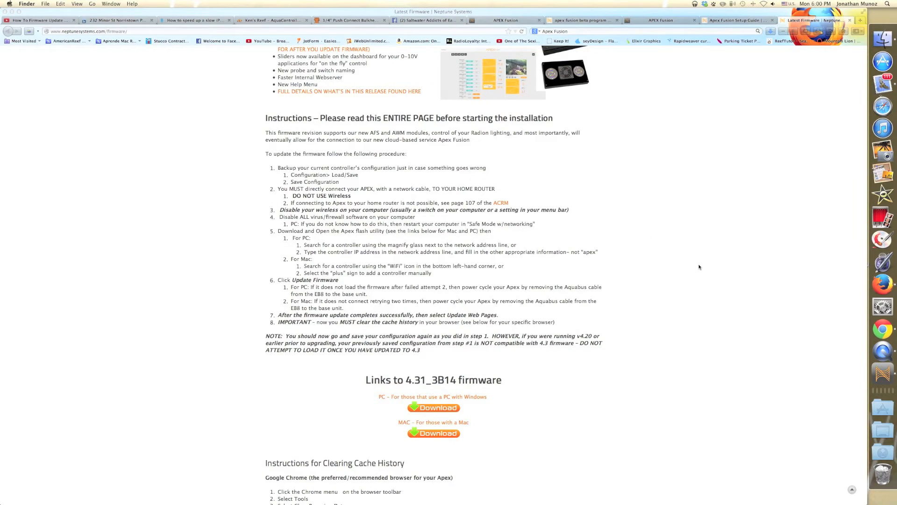
pyautogui.scroll(-3)
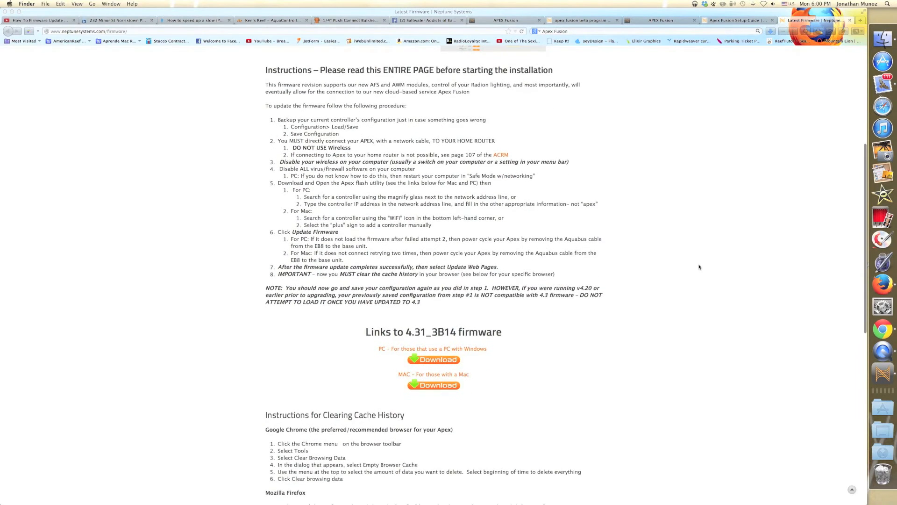
pyautogui.scroll(3)
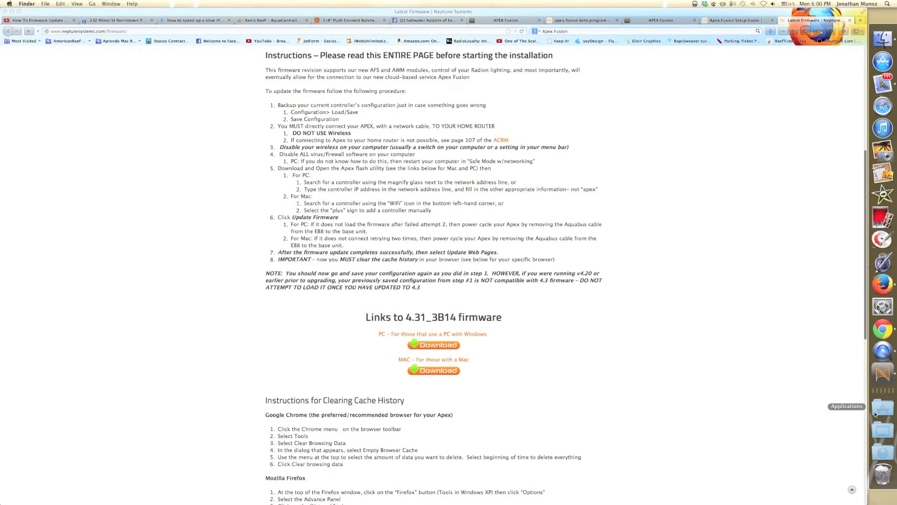
pyautogui.click(884, 407)
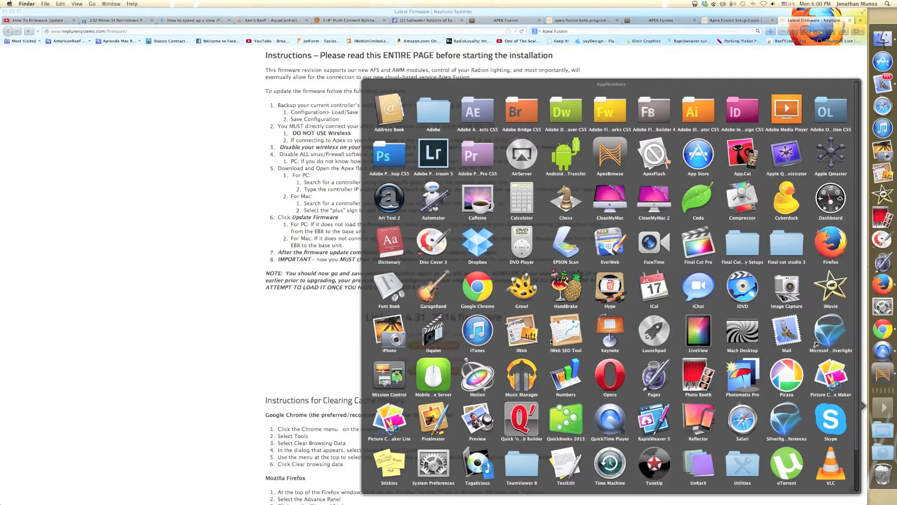
pyautogui.moveTo(658, 160)
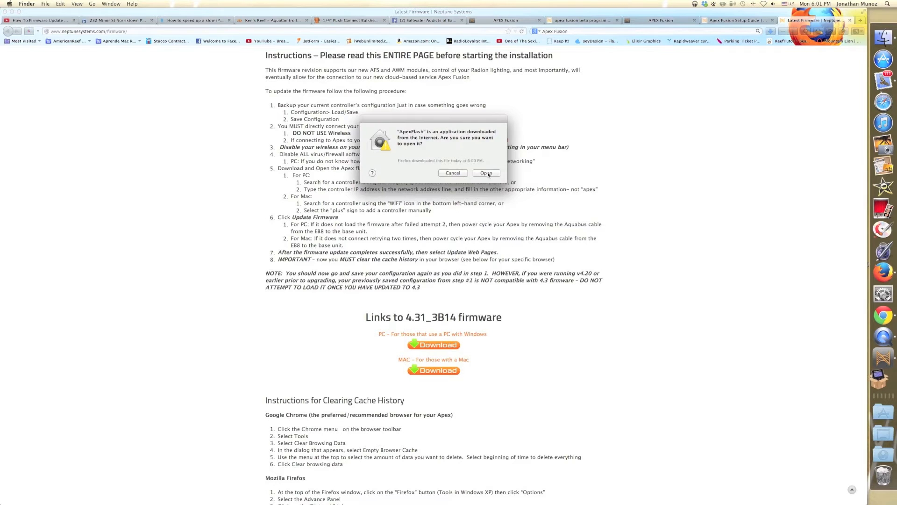
pyautogui.click(486, 173)
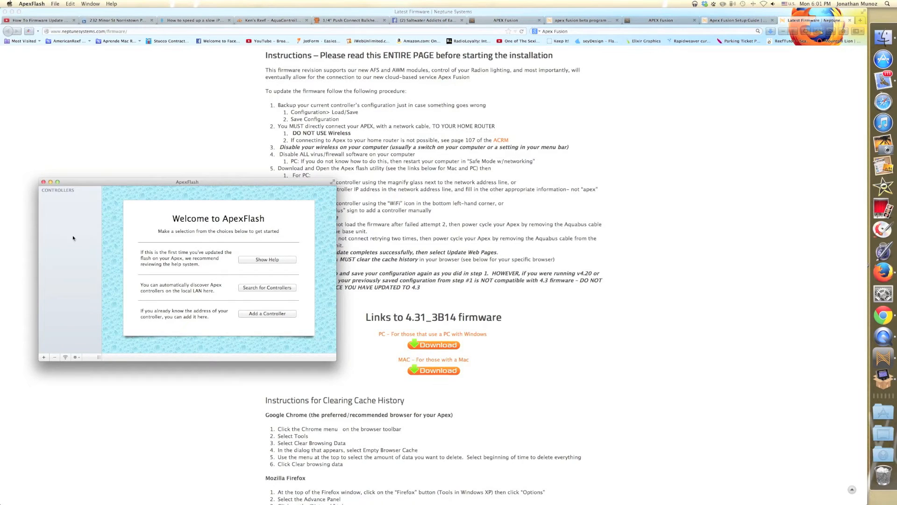
pyautogui.moveTo(94, 185)
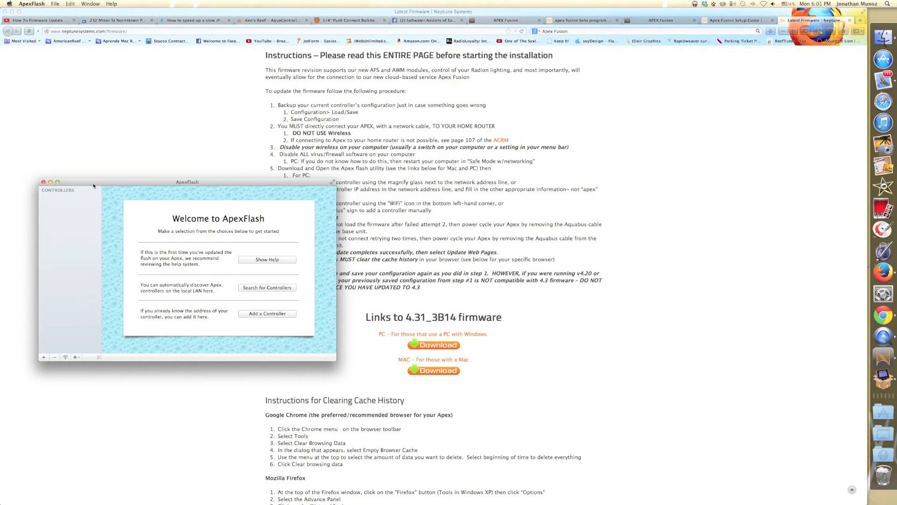
# Search the local network in ApexFlash and add the discovered apex controller at 192.168.1.10
pyautogui.moveTo(187, 181); pyautogui.dragTo(161, 128)
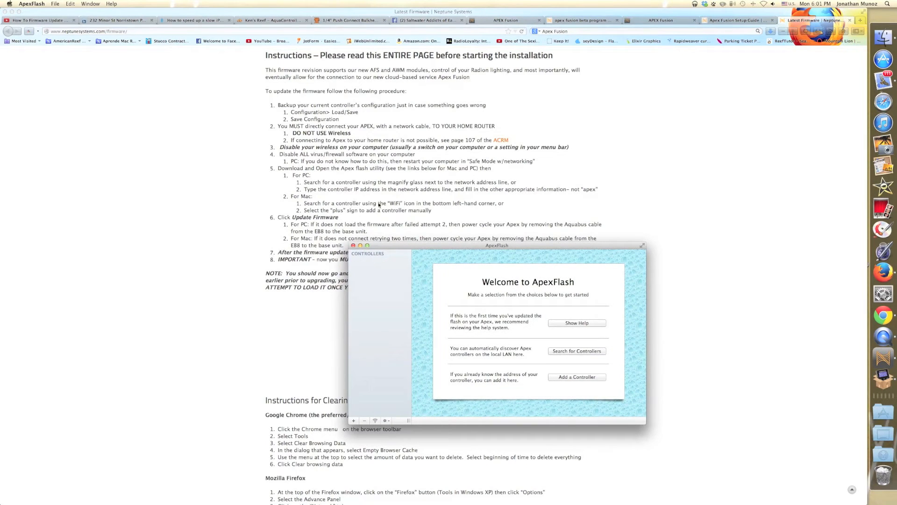
pyautogui.moveTo(447, 330)
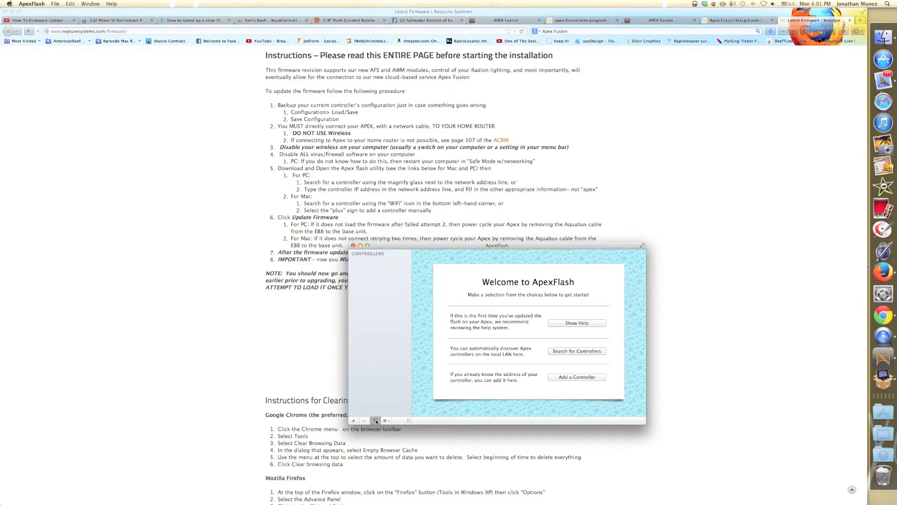
pyautogui.click(577, 350)
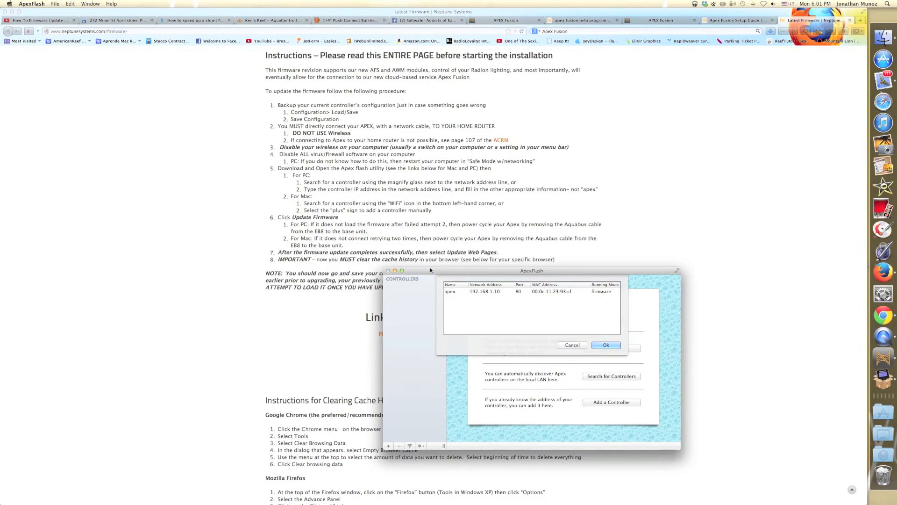
pyautogui.click(606, 345)
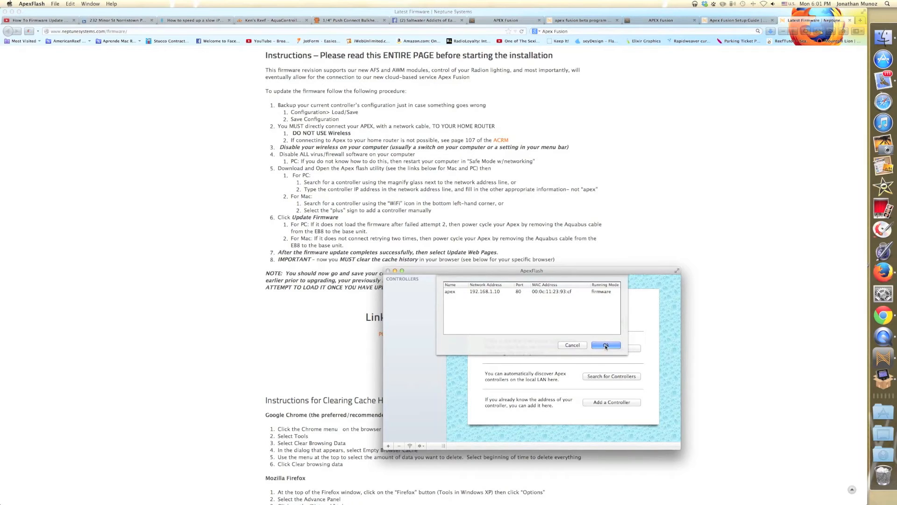
pyautogui.click(606, 345)
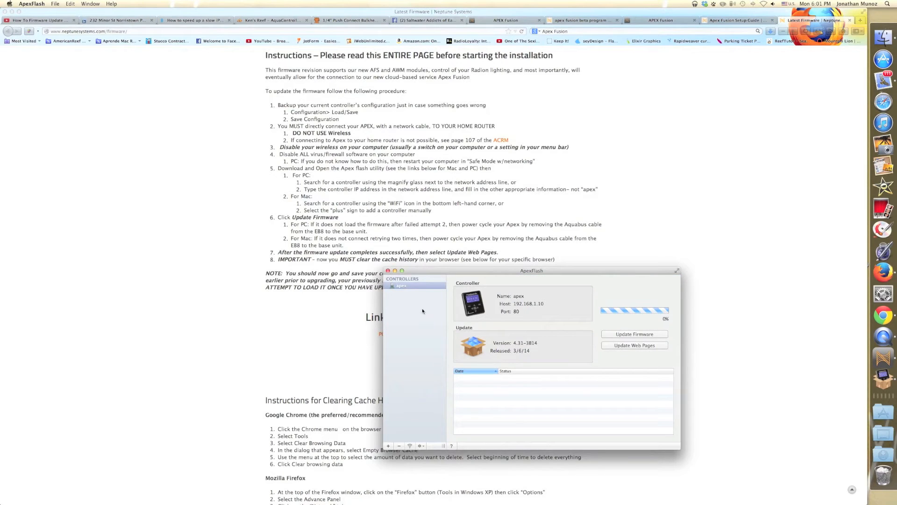
pyautogui.moveTo(494, 348)
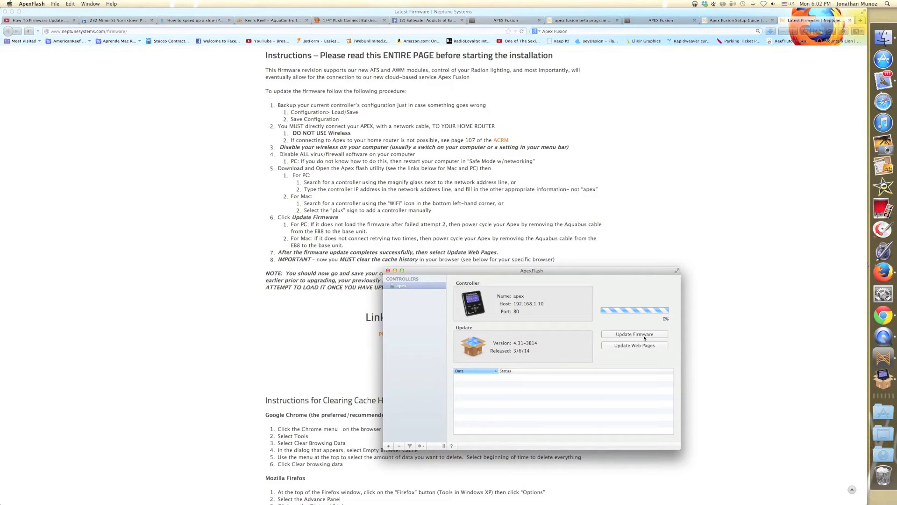
# Start Update Firmware and submit the controller login as Admin
pyautogui.click(633, 334)
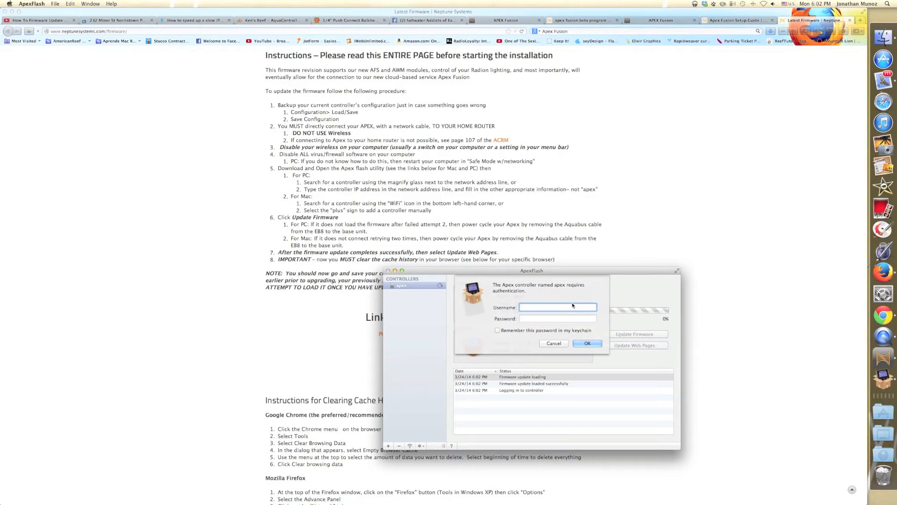
pyautogui.write('Admin')
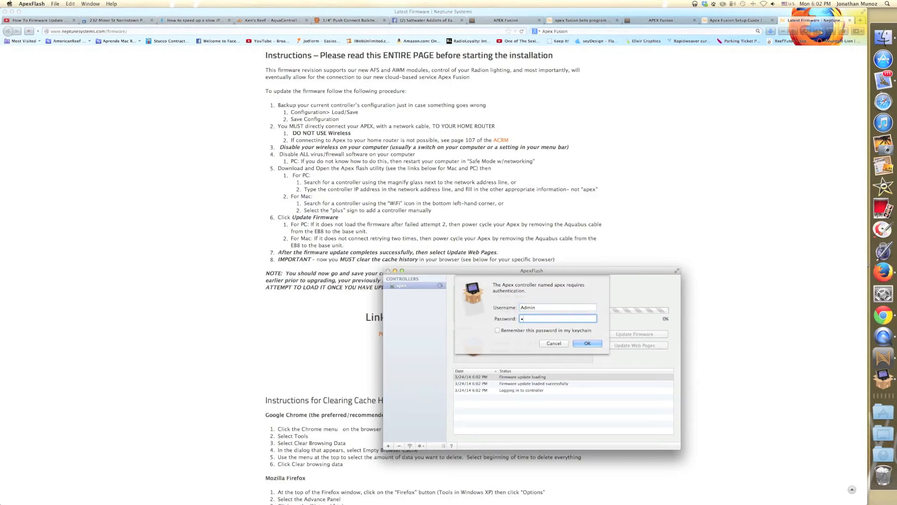
pyautogui.write('••••')
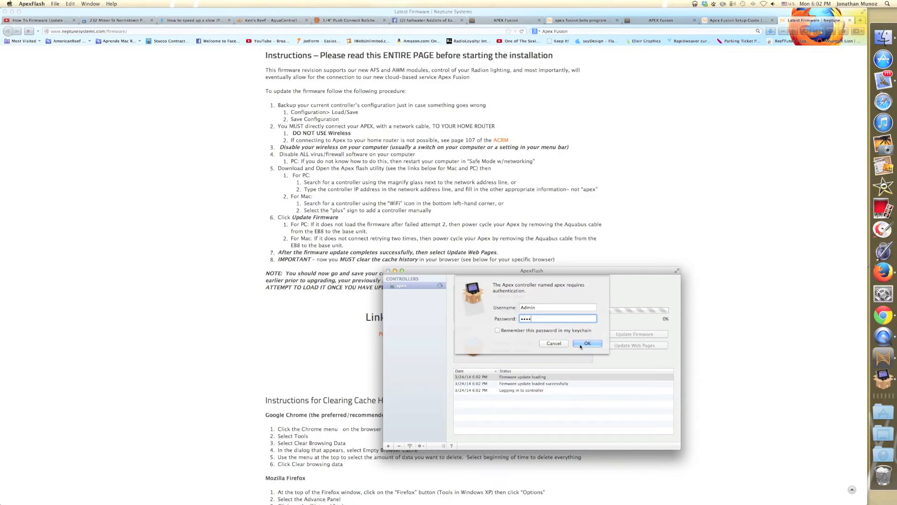
pyautogui.click(587, 343)
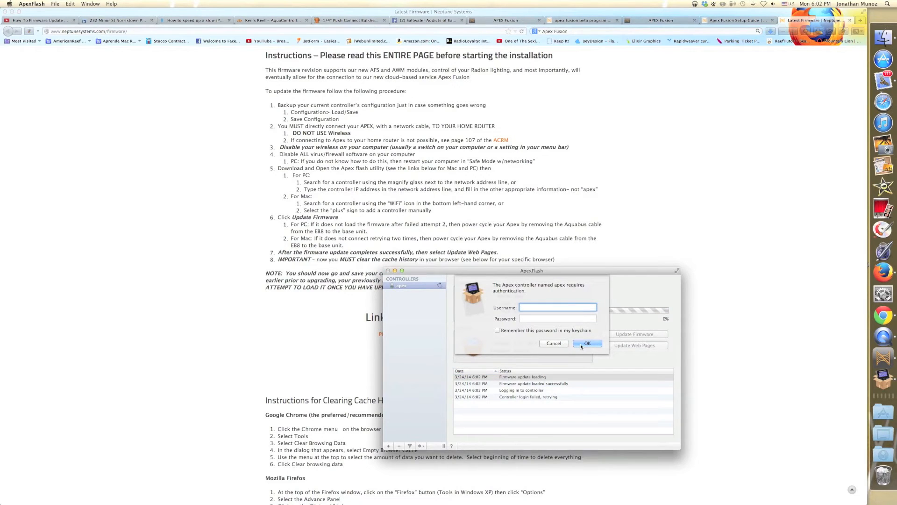
# Retry the rejected login, finally submitting the lowercase username admin with its password
pyautogui.write('Admin')
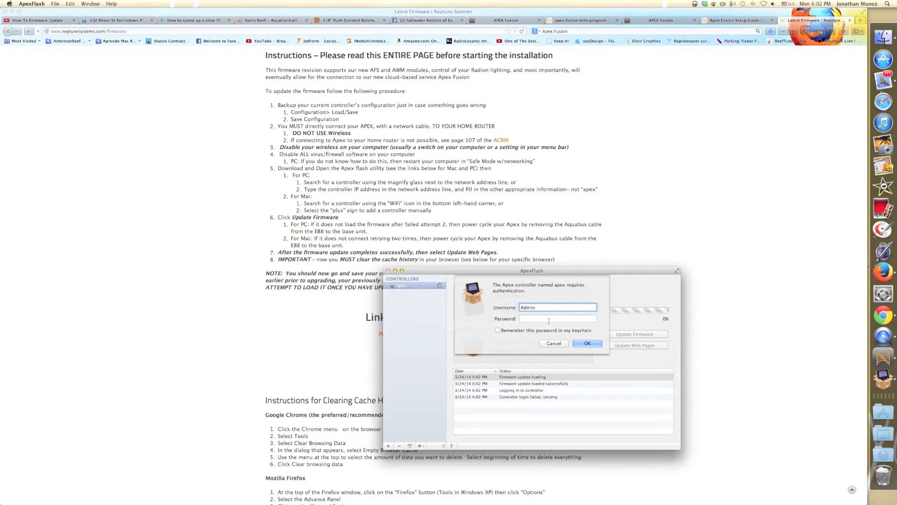
pyautogui.write('•••')
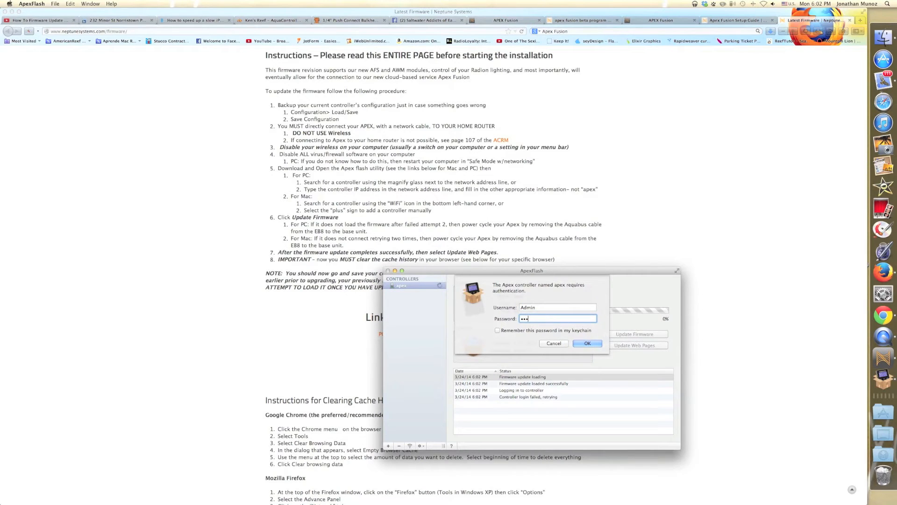
pyautogui.write('•')
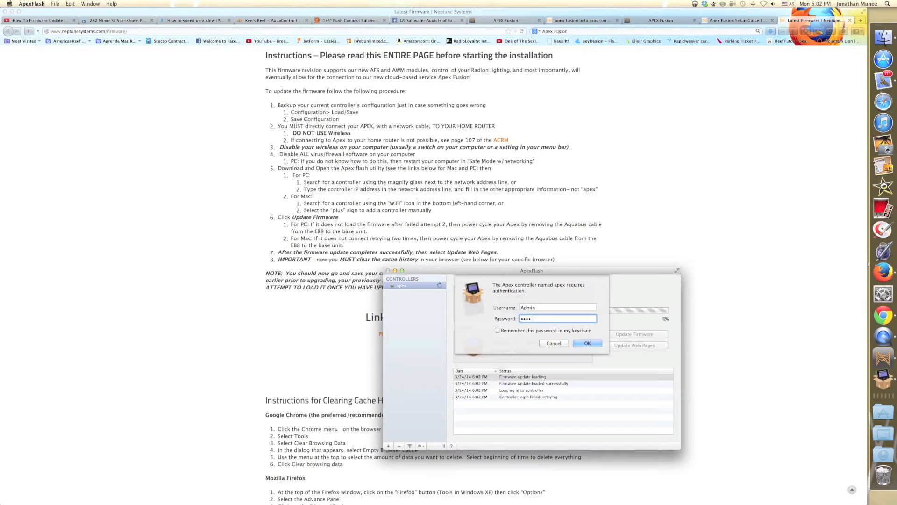
pyautogui.click(587, 343)
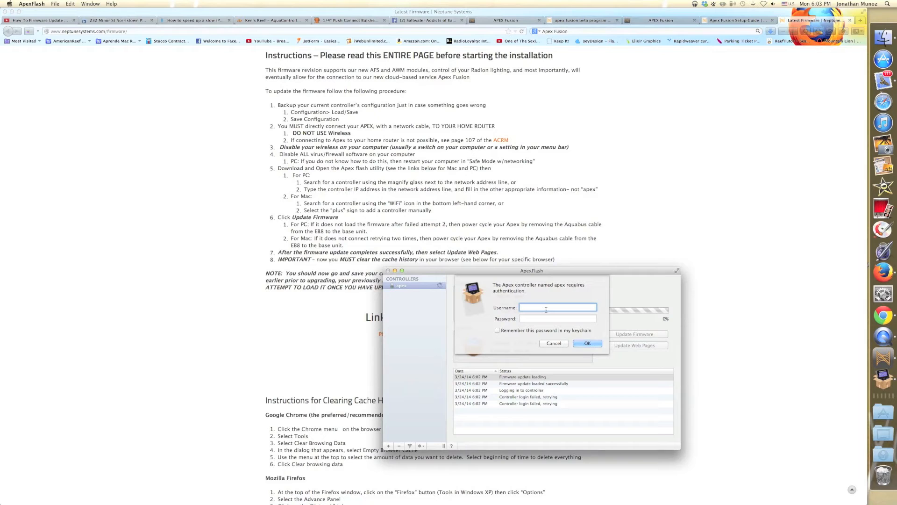
pyautogui.write('admin')
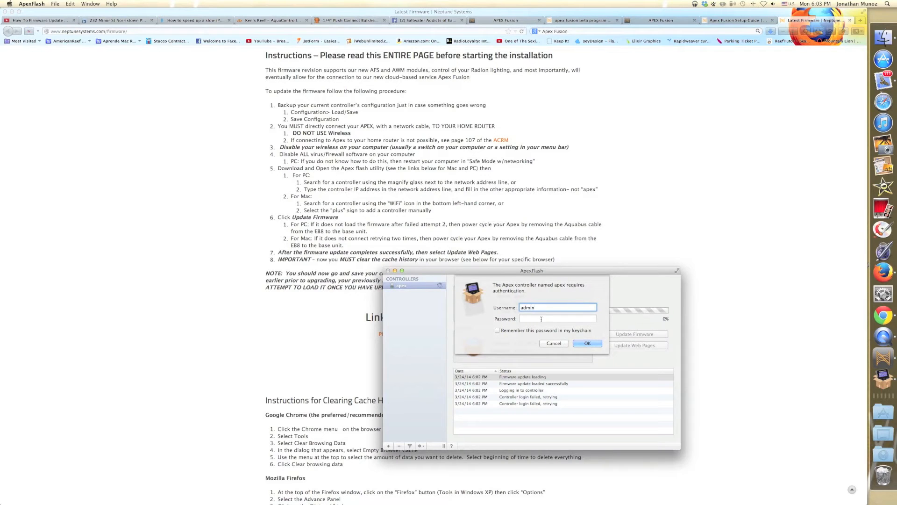
pyautogui.write('•')
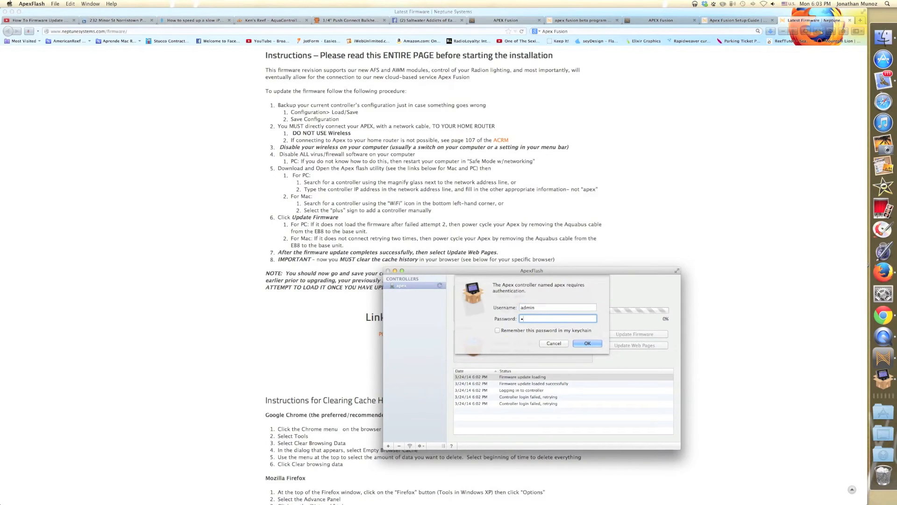
pyautogui.write('••••')
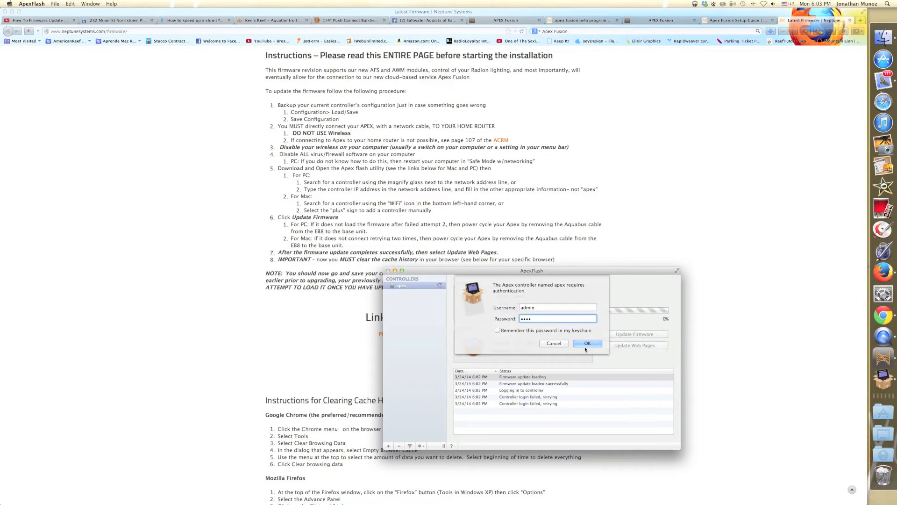
pyautogui.click(587, 343)
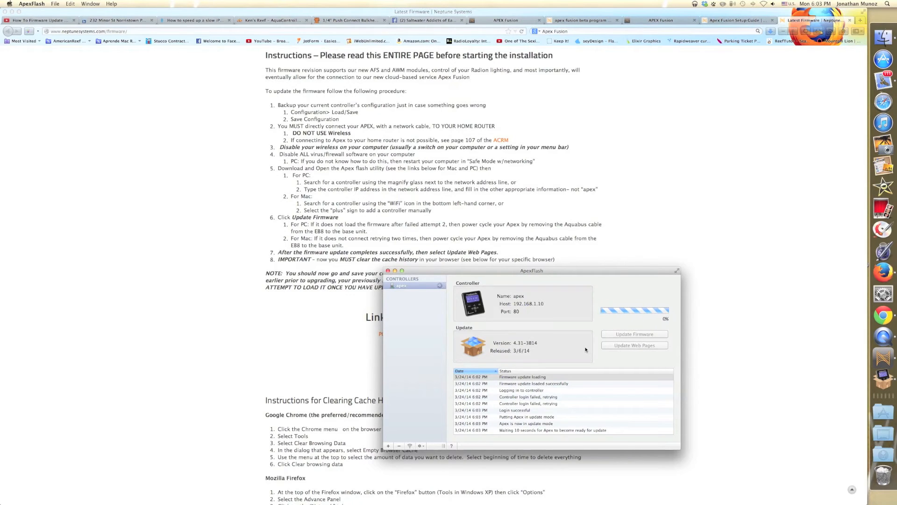
pyautogui.moveTo(532, 273)
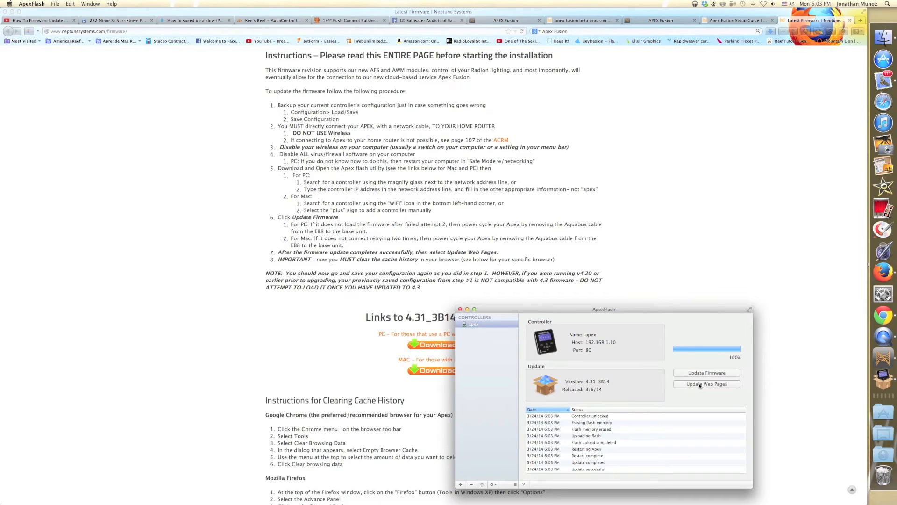
# After the 4.31-3B14 firmware update succeeds, start the Update Web Pages upload
pyautogui.click(707, 384)
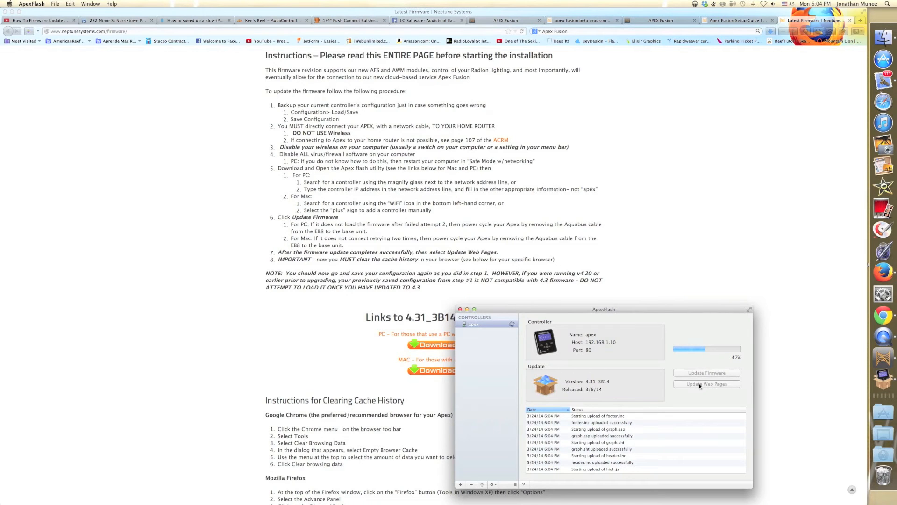
pyautogui.moveTo(262, 345)
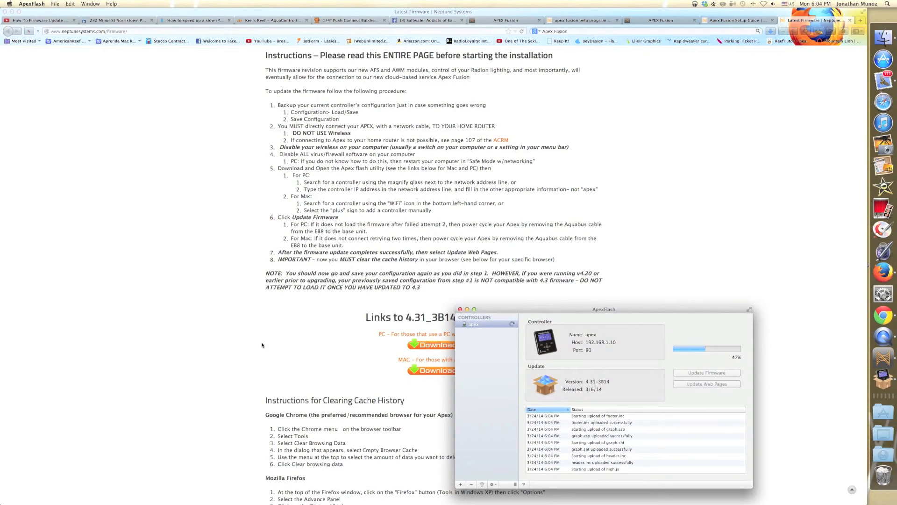
# Let the web page upload run, then bring up Google Chrome from the Dock
pyautogui.scroll(-3)
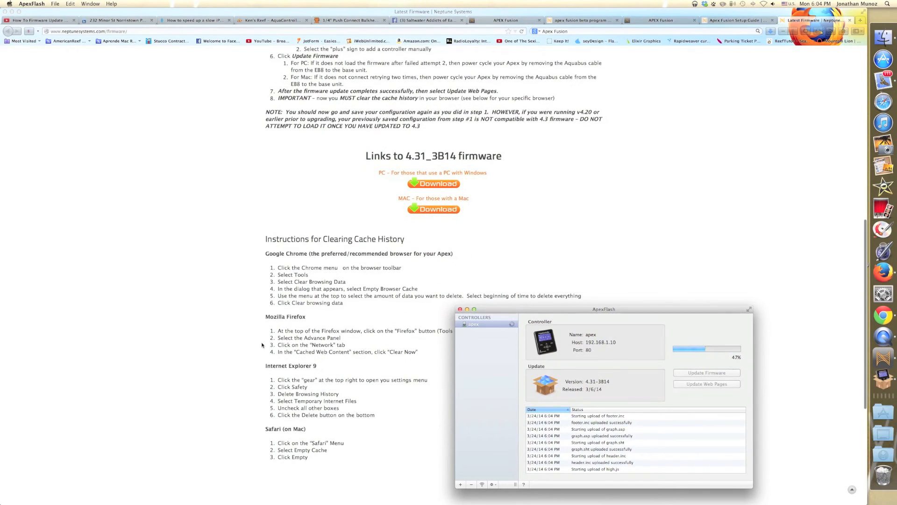
pyautogui.scroll(-3)
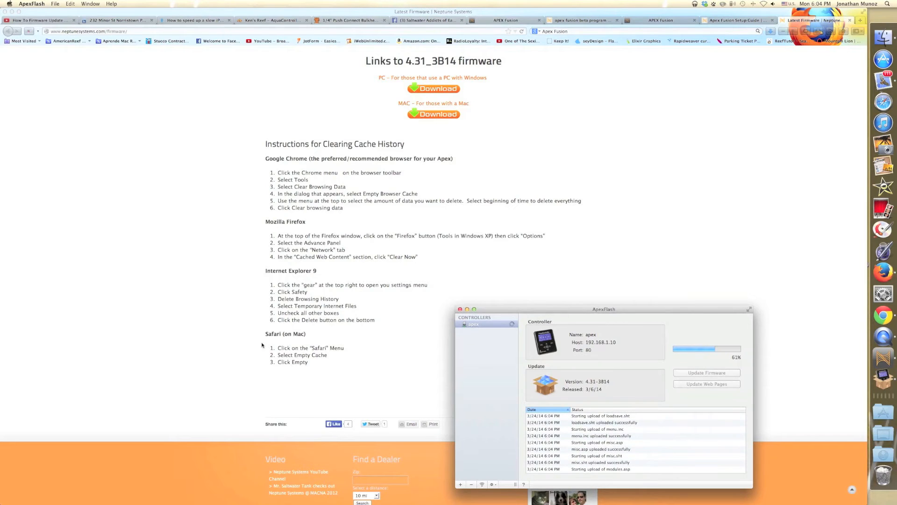
pyautogui.moveTo(881, 315)
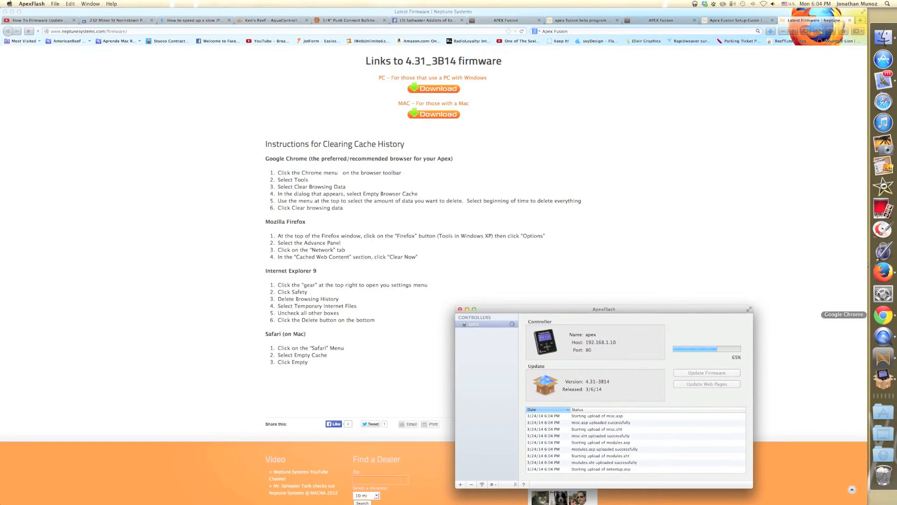
pyautogui.click(884, 314)
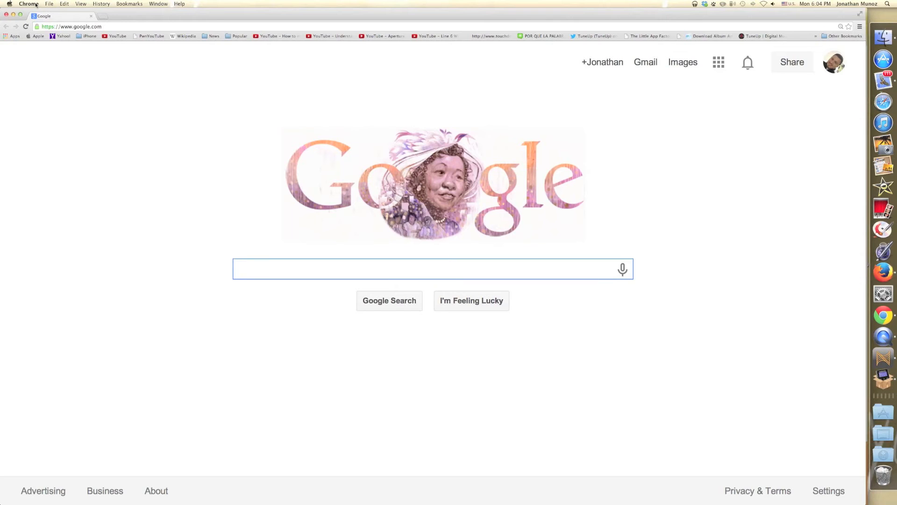
# View Chrome's Preferences, then return to the Neptune Systems firmware page
pyautogui.click(29, 4)
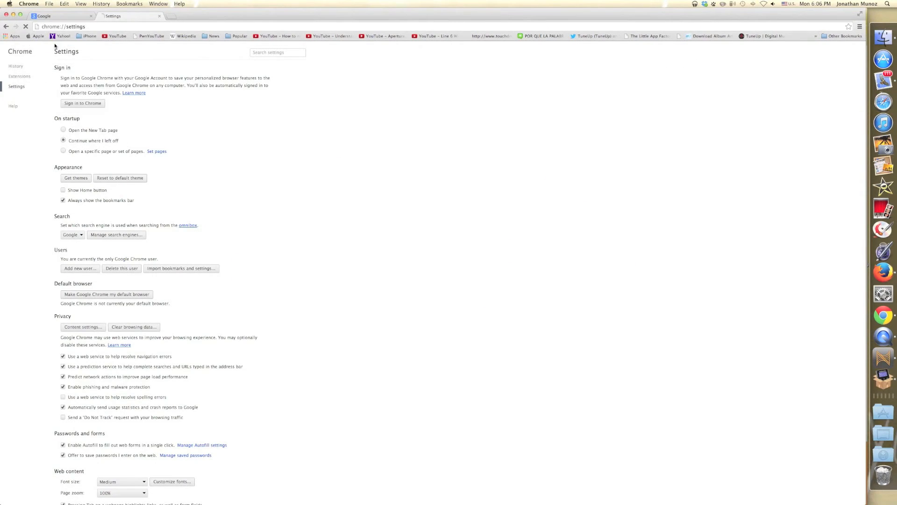
pyautogui.click(133, 327)
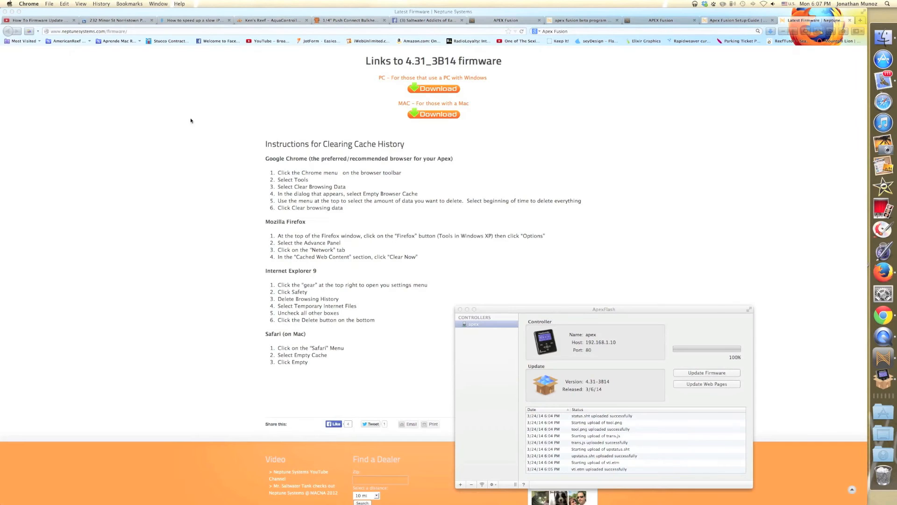
pyautogui.moveTo(615, 309)
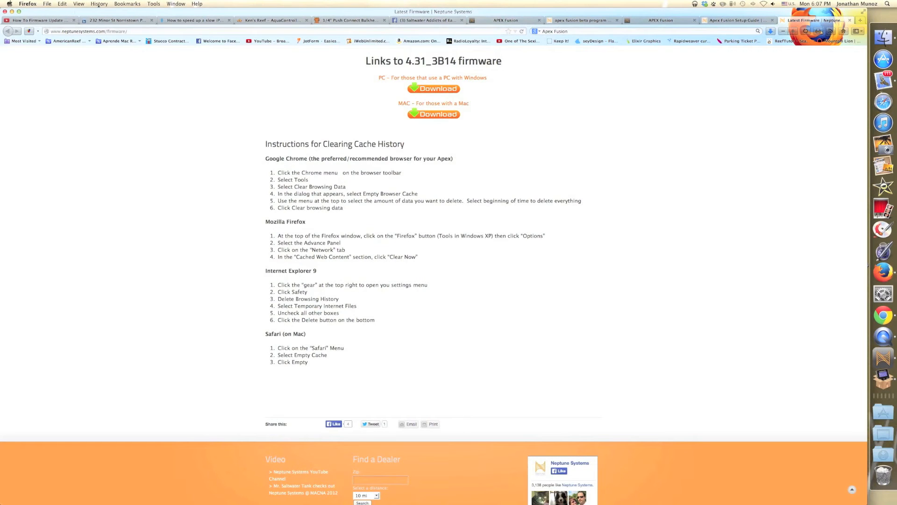
# Bring up Clear Recent History and untick Cookies and Form & Search History
pyautogui.click(98, 4)
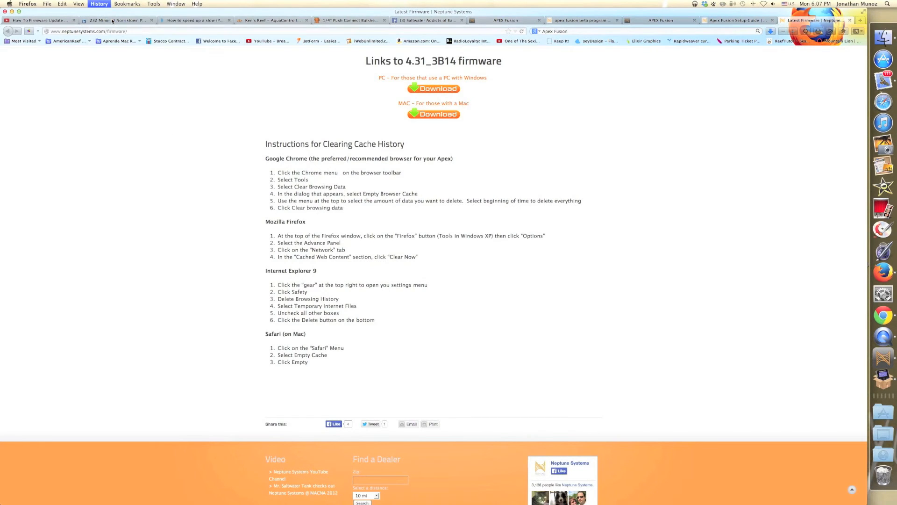
pyautogui.click(98, 3)
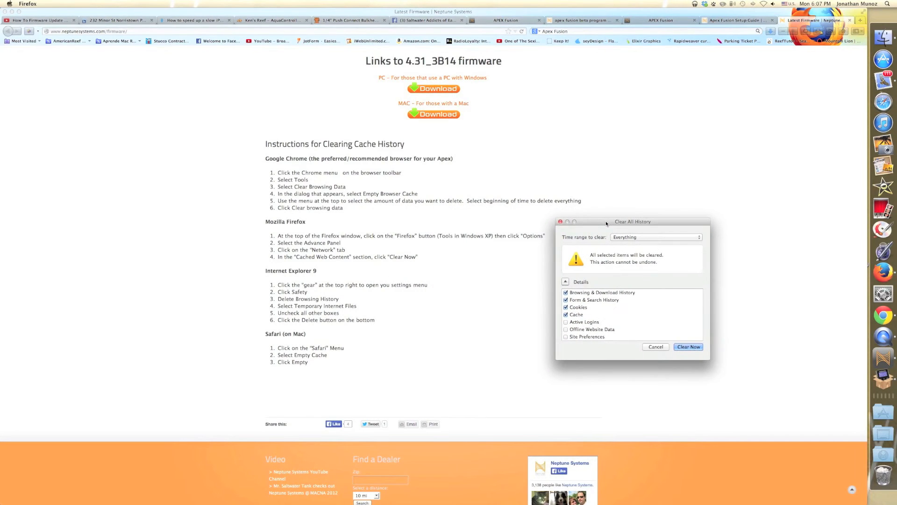
pyautogui.moveTo(579, 321)
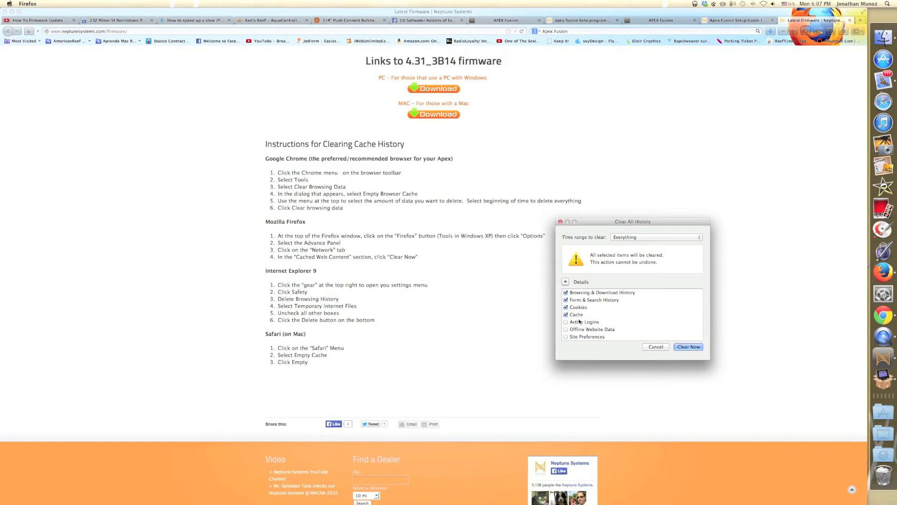
pyautogui.click(594, 299)
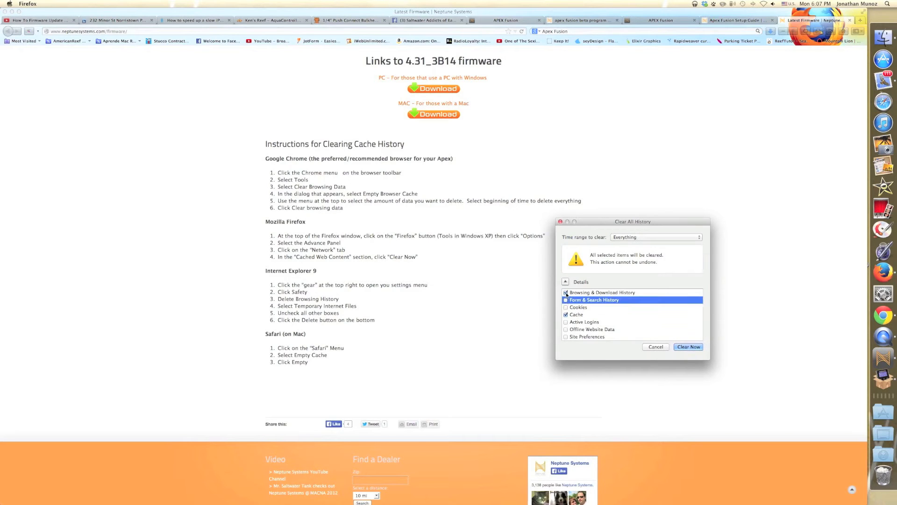
pyautogui.click(602, 293)
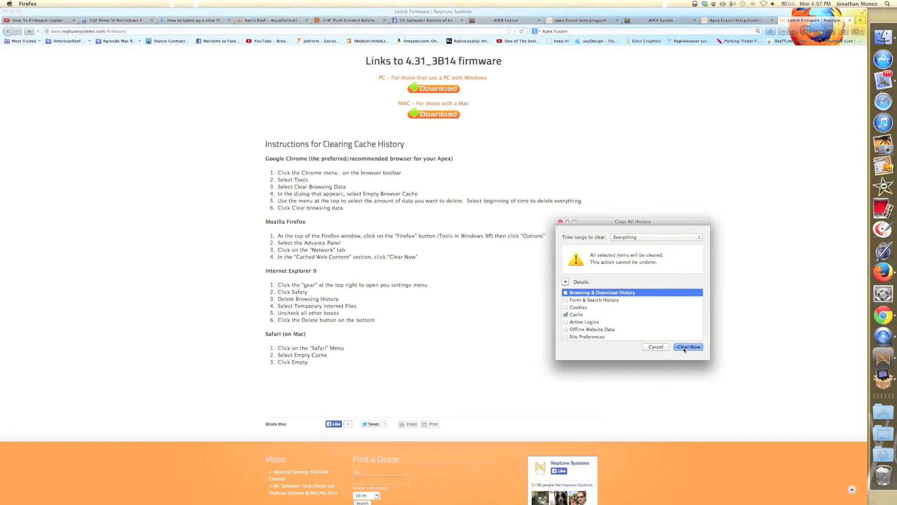
# Clear only the cached web content for the Everything time range
pyautogui.click(689, 347)
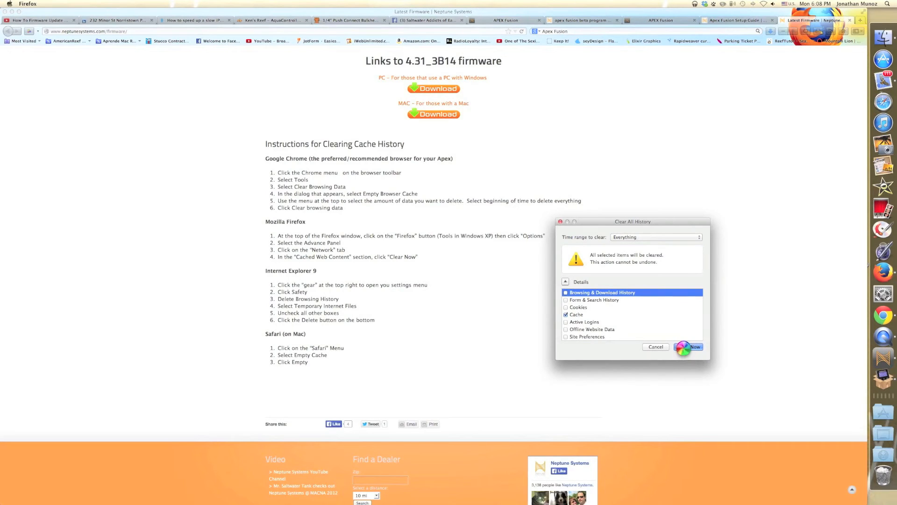
pyautogui.click(689, 347)
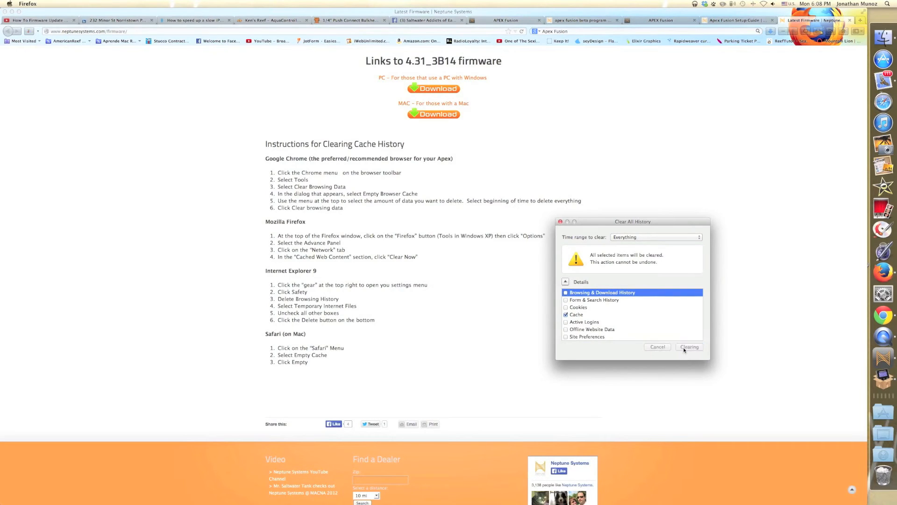
pyautogui.click(688, 347)
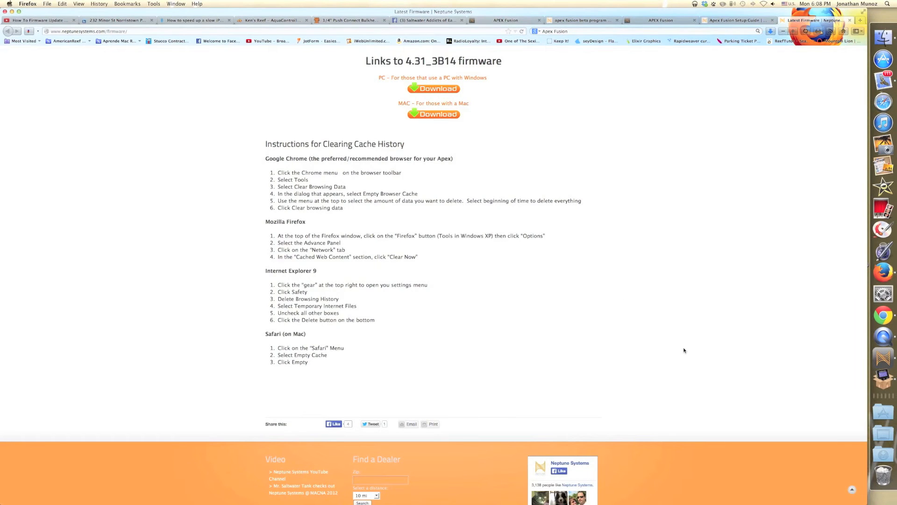
pyautogui.moveTo(253, 55)
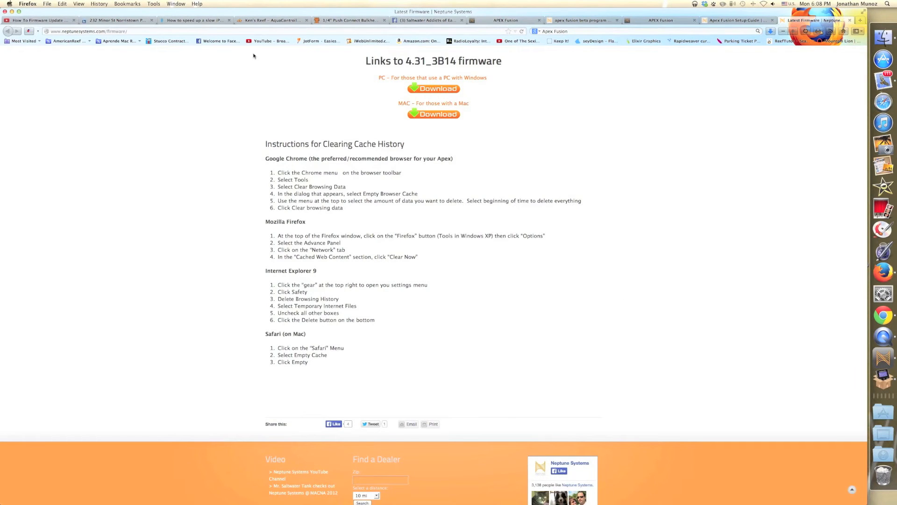
# Clear the Firefox cache once more with only Cache checked
pyautogui.click(98, 4)
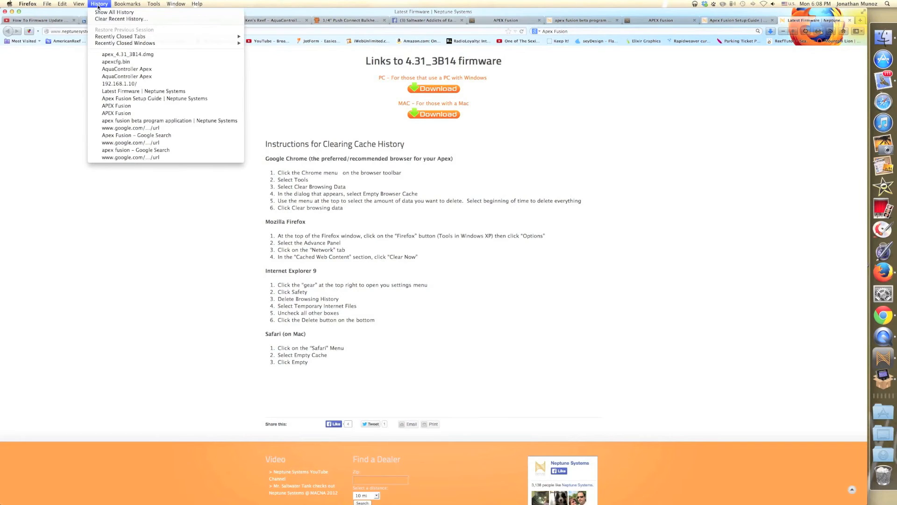
pyautogui.moveTo(121, 19)
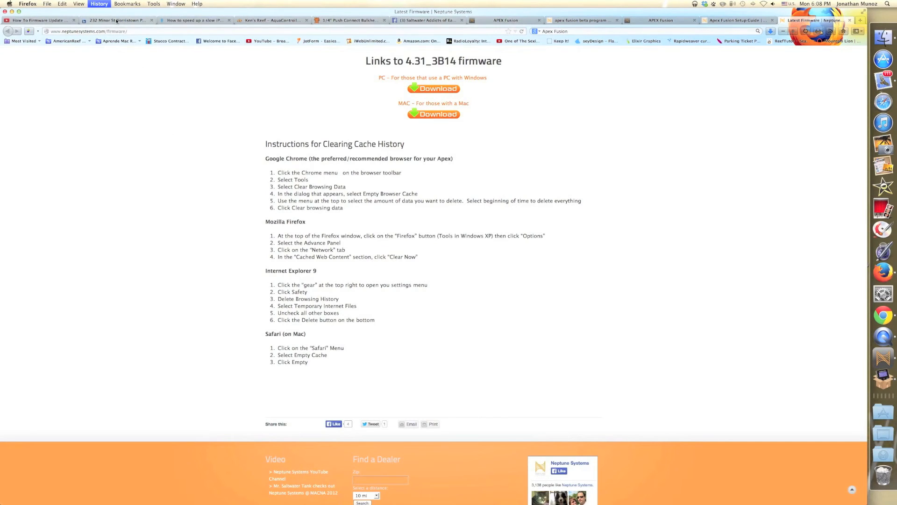
pyautogui.click(100, 4)
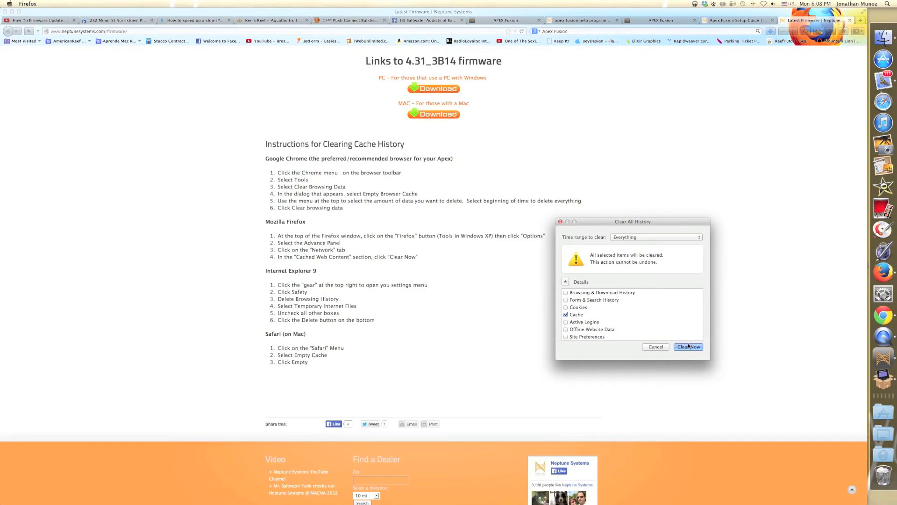
pyautogui.click(688, 346)
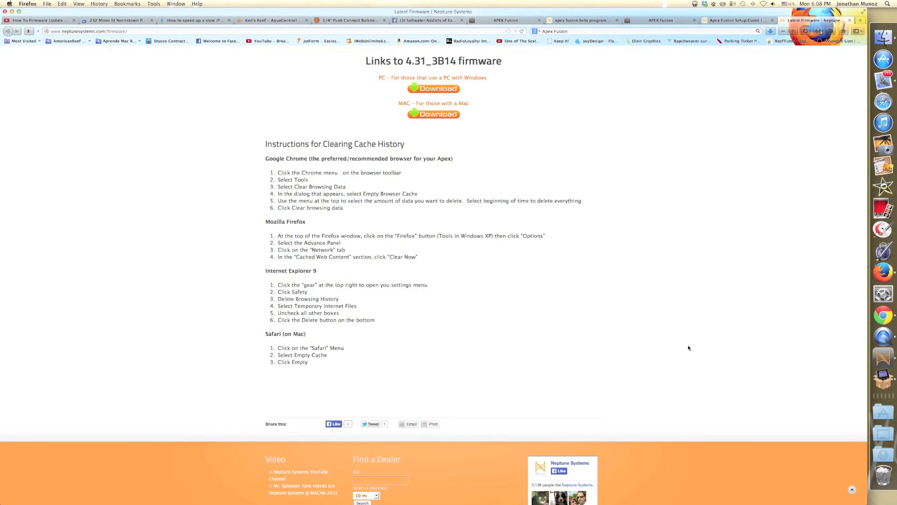
# Reread the firmware update instructions on the page
pyautogui.scroll(3)
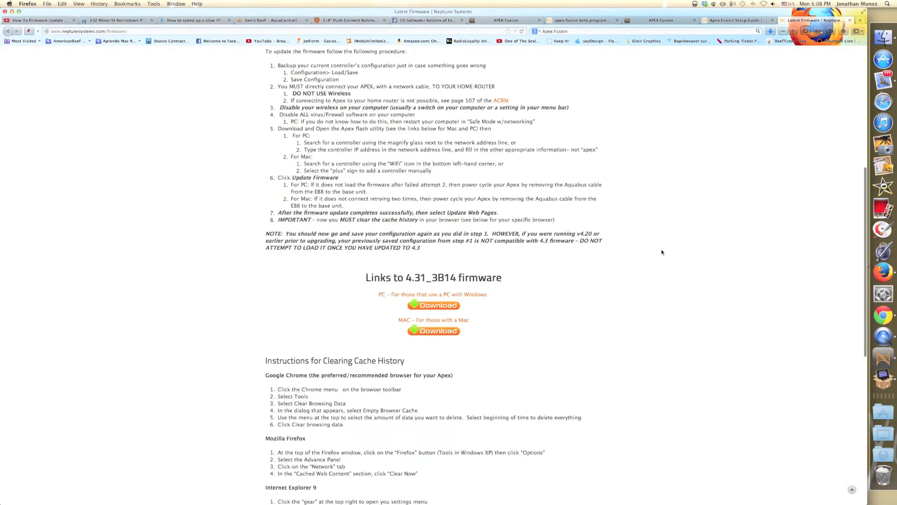
pyautogui.scroll(3)
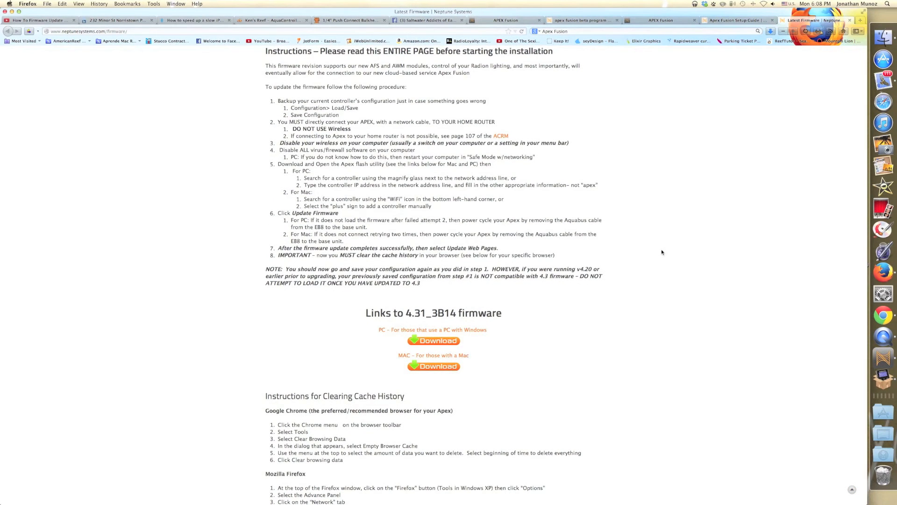
pyautogui.moveTo(659, 317)
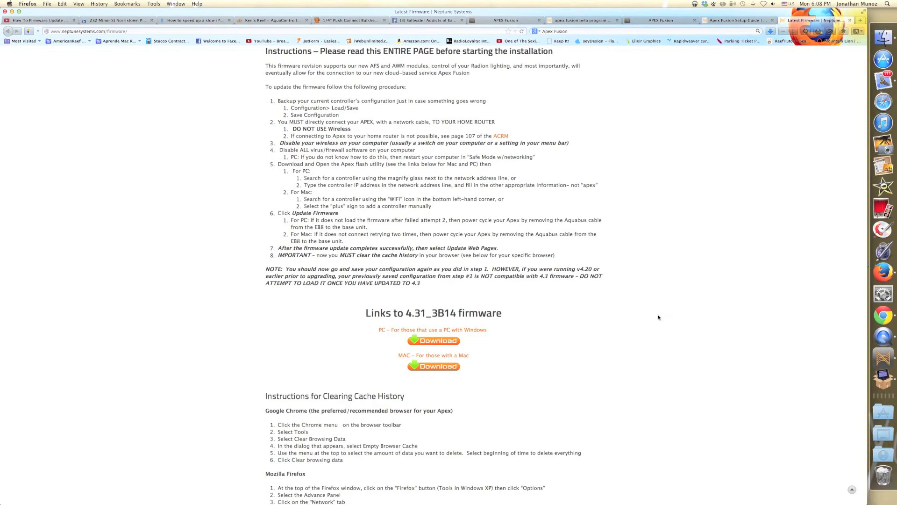
pyautogui.moveTo(657, 305)
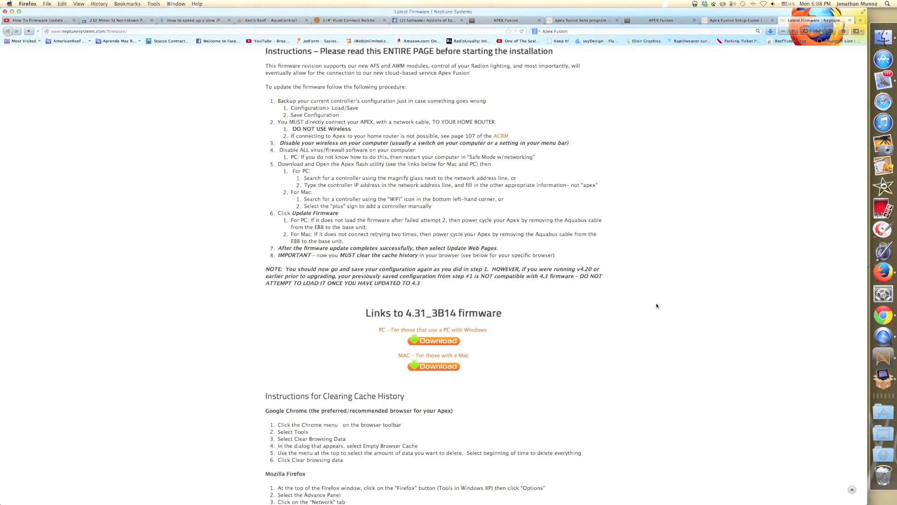
pyautogui.scroll(-3)
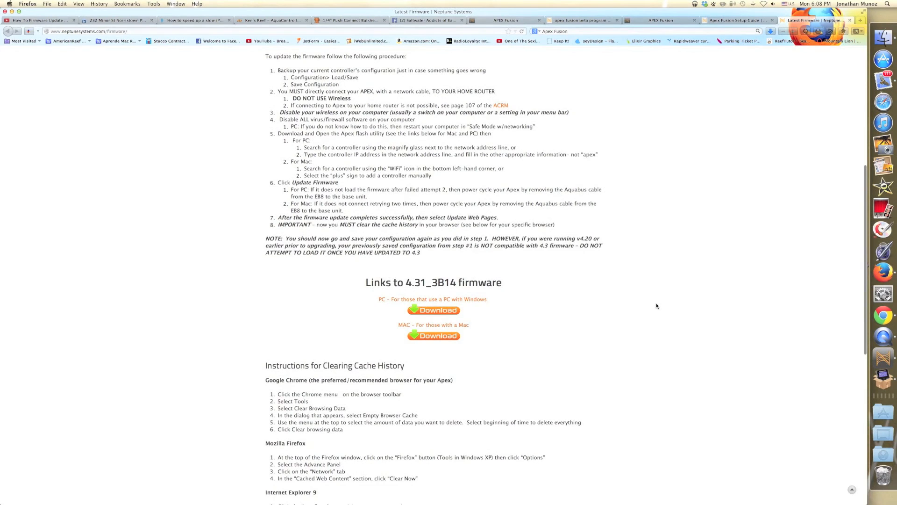
pyautogui.scroll(3)
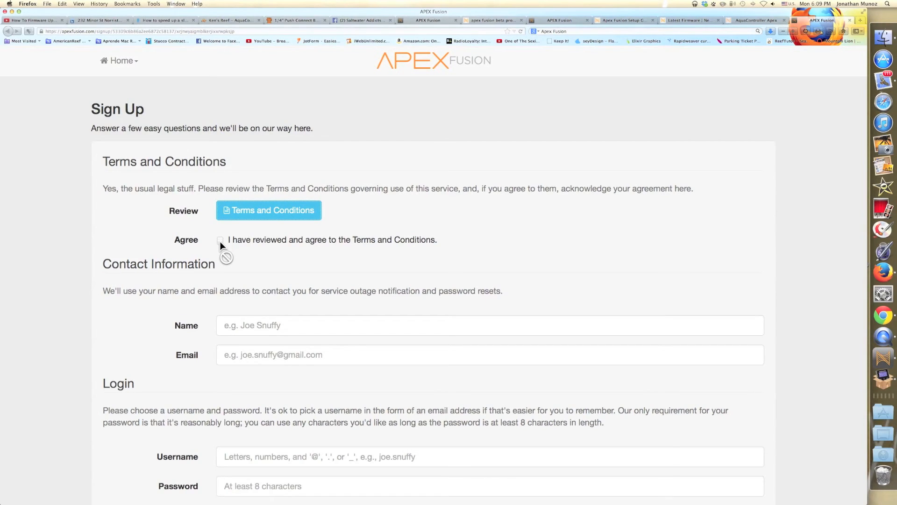
pyautogui.moveTo(270, 236)
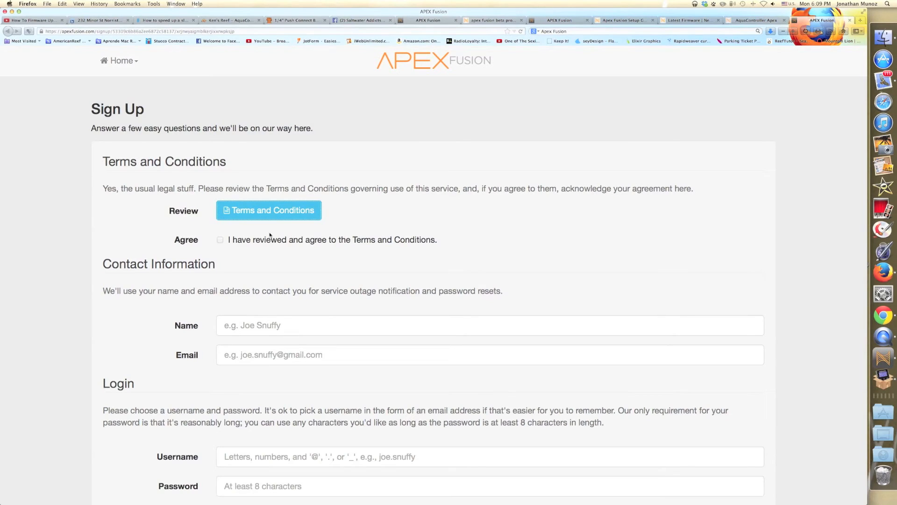
# Review the Apex Fusion terms and conditions and agree to them
pyautogui.click(269, 210)
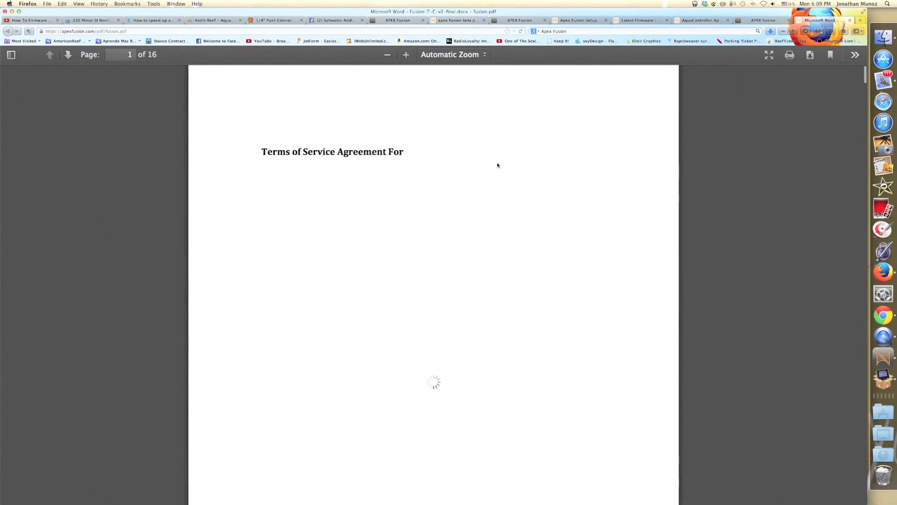
pyautogui.click(761, 19)
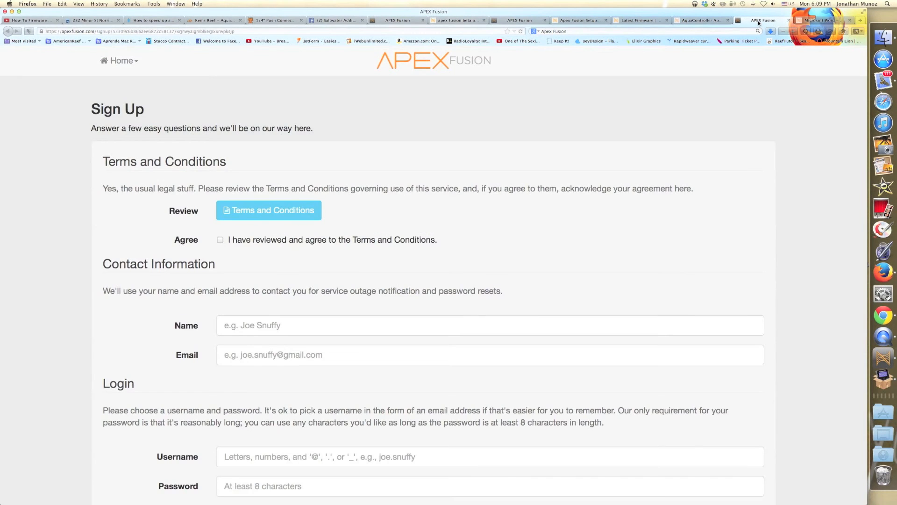
pyautogui.click(221, 239)
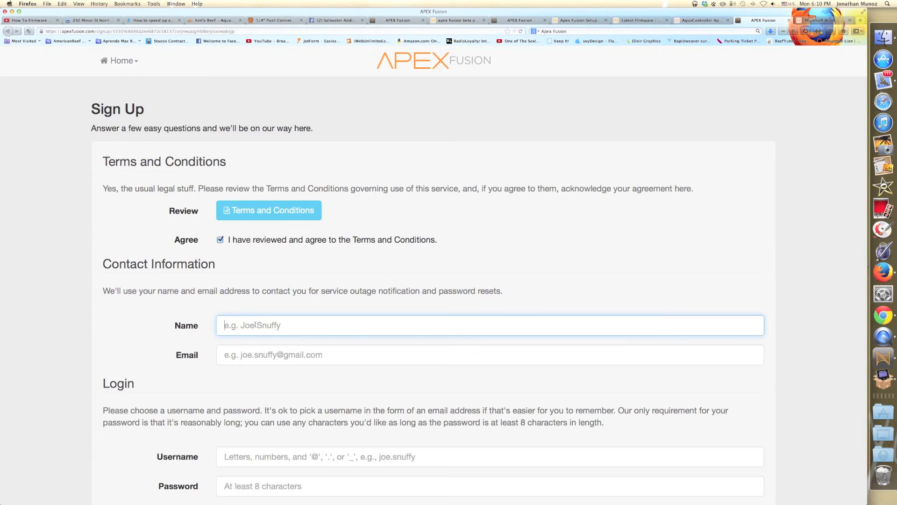
# Fill in the sign-up name as Jonathan Munoz and continue down the form
pyautogui.write('JO')
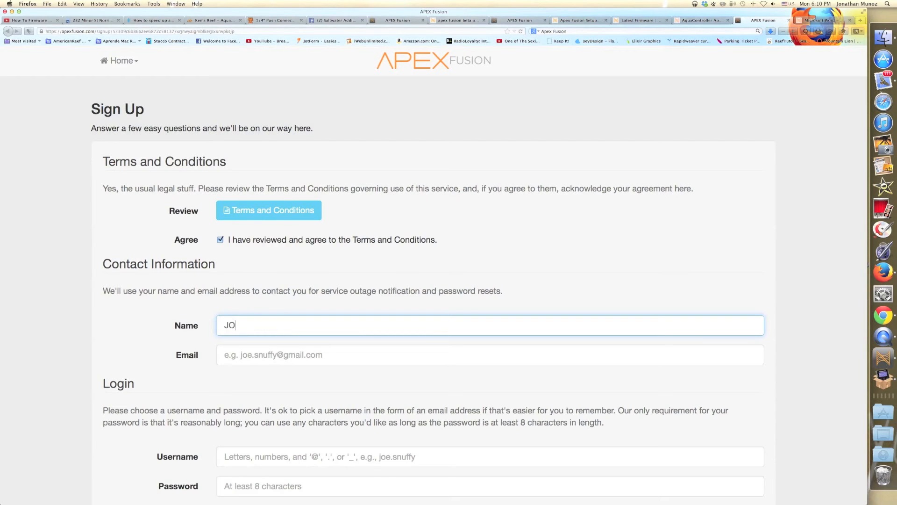
pyautogui.write('Jon')
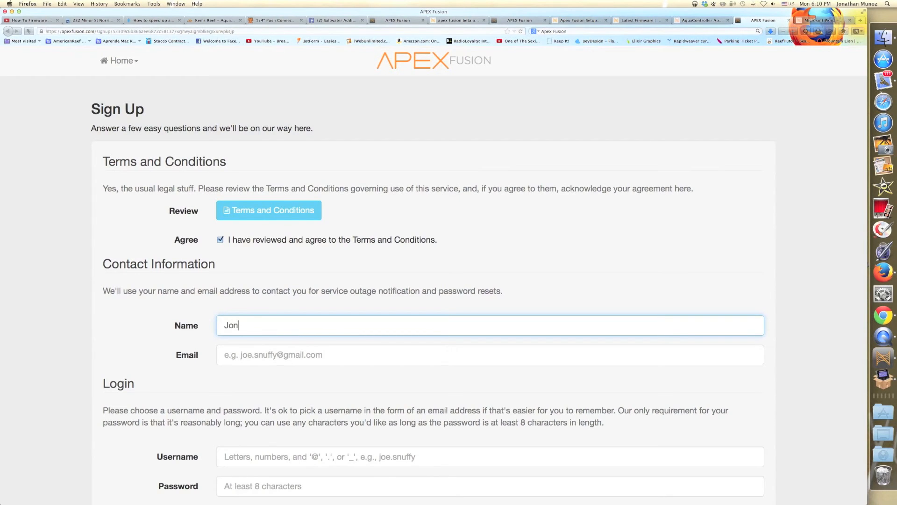
pyautogui.write('athan')
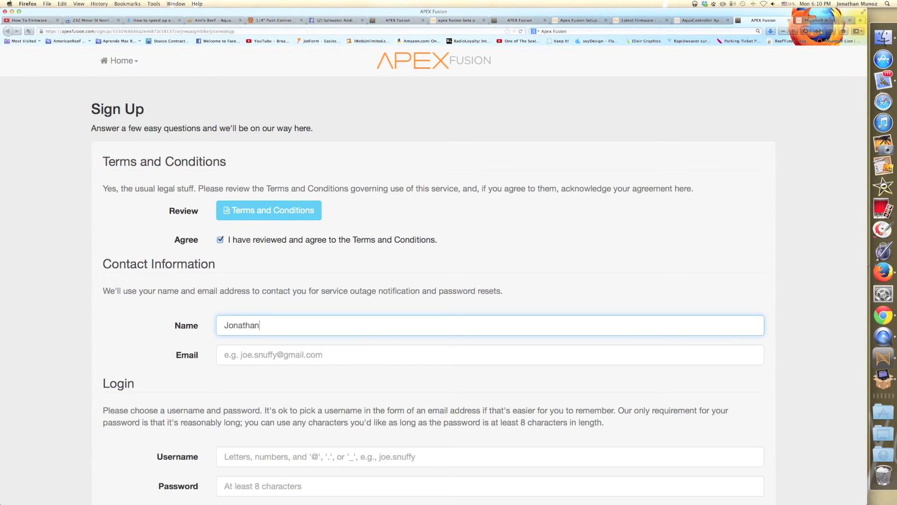
pyautogui.write('Munoz')
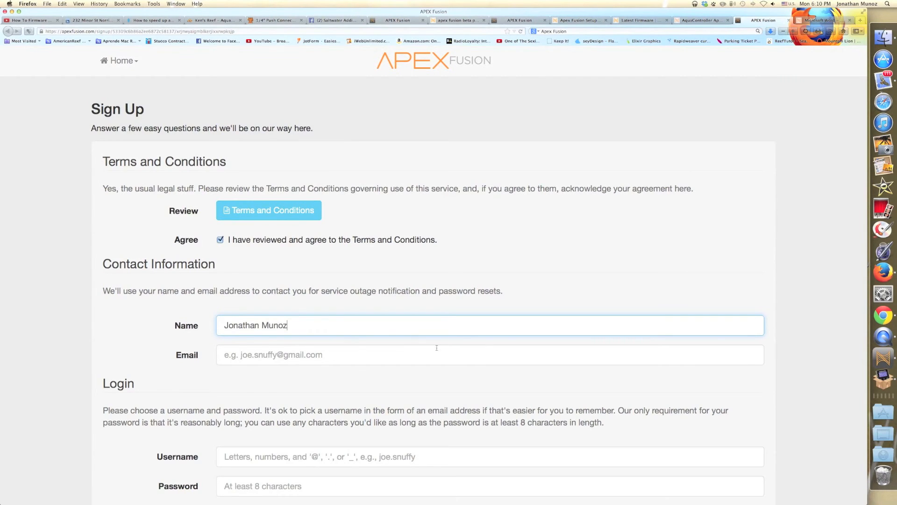
pyautogui.scroll(-3)
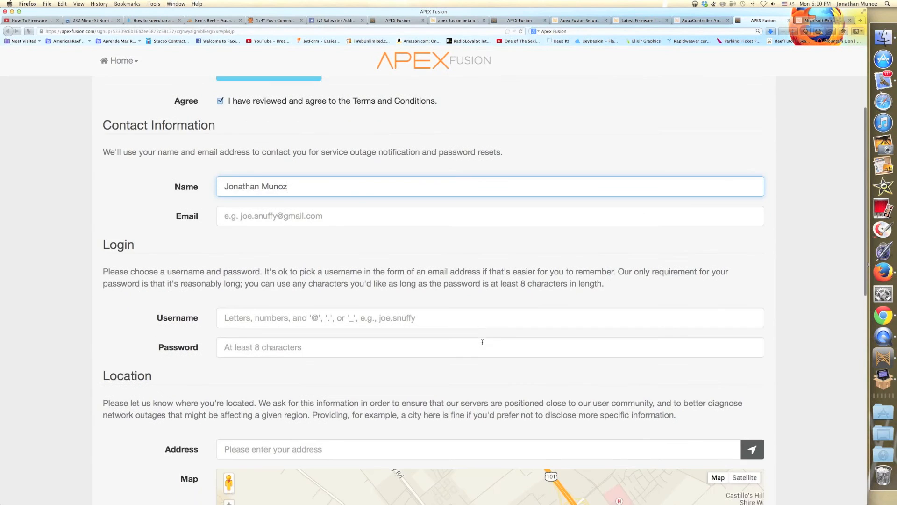
pyautogui.scroll(-3)
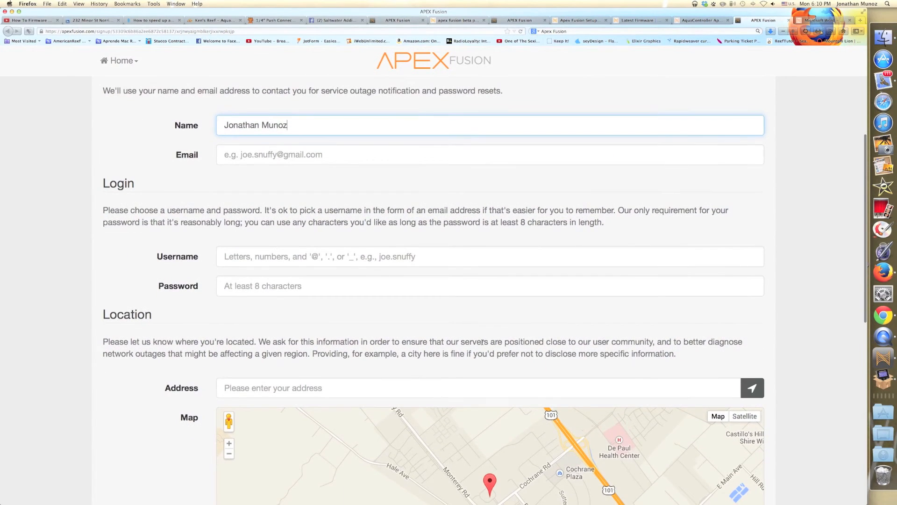
pyautogui.scroll(-3)
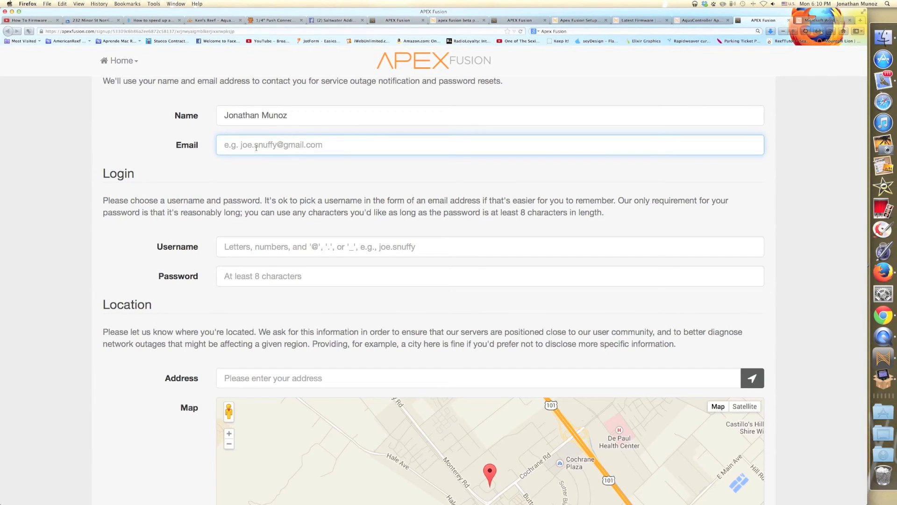
pyautogui.scroll(-3)
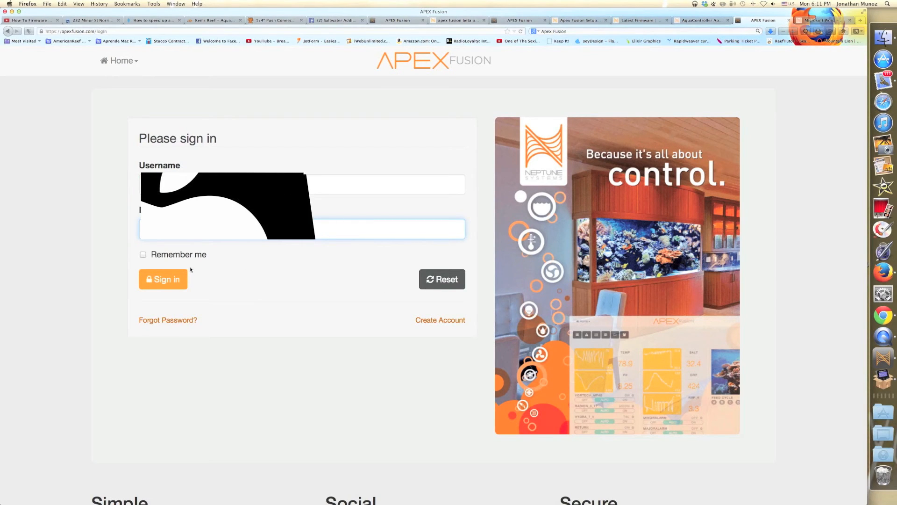
# Sign in to the new Fusion account and start Link Apex from the empty Apex List
pyautogui.click(163, 279)
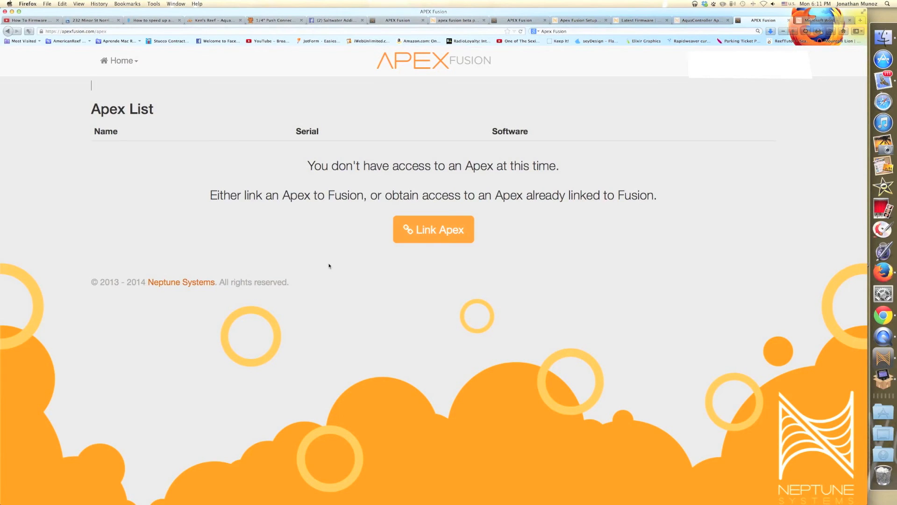
pyautogui.moveTo(433, 230)
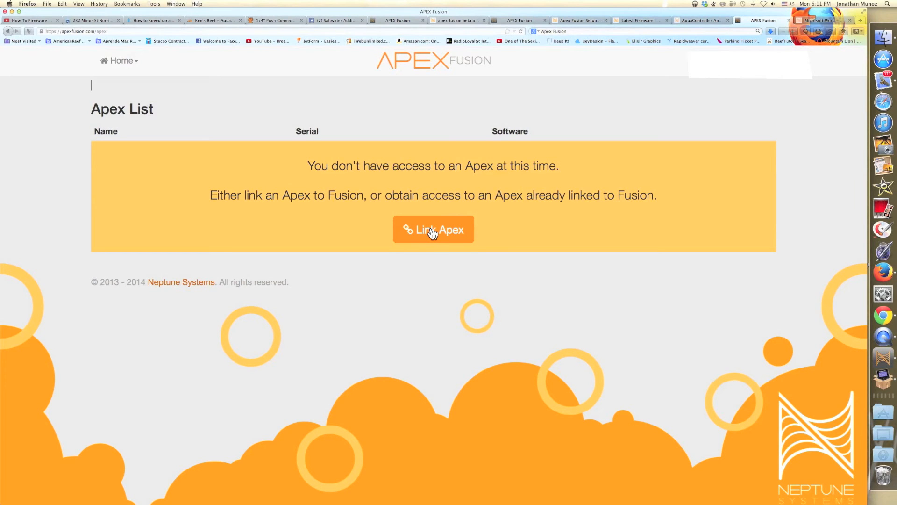
pyautogui.click(433, 230)
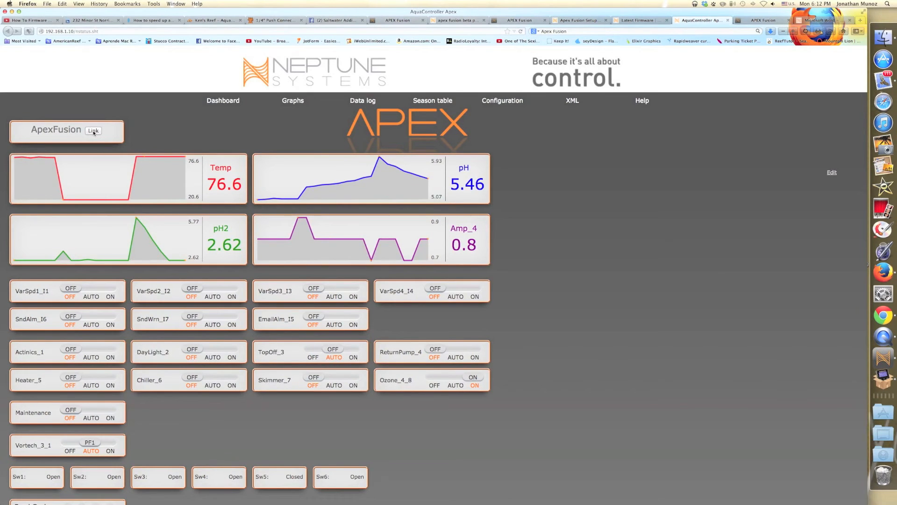
pyautogui.moveTo(144, 117)
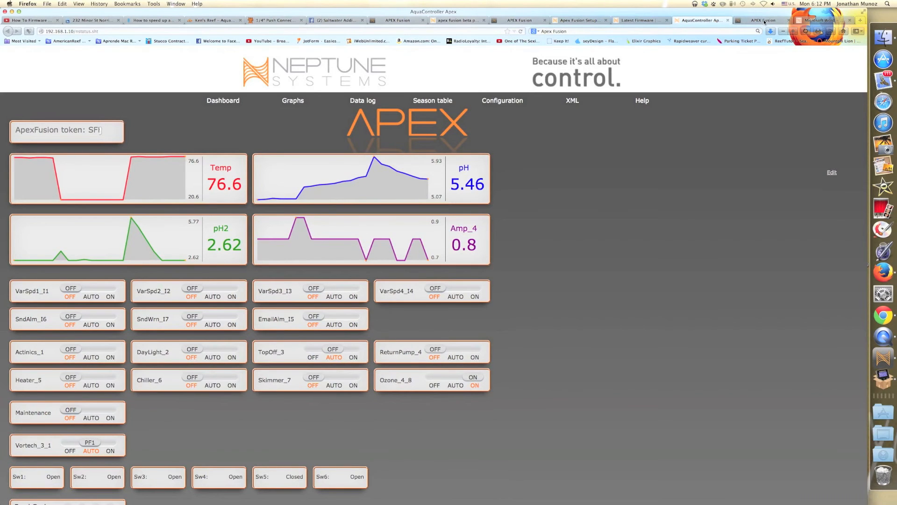
# Enter the controller's link token on the Fusion linking page and submit Link Apex
pyautogui.click(764, 20)
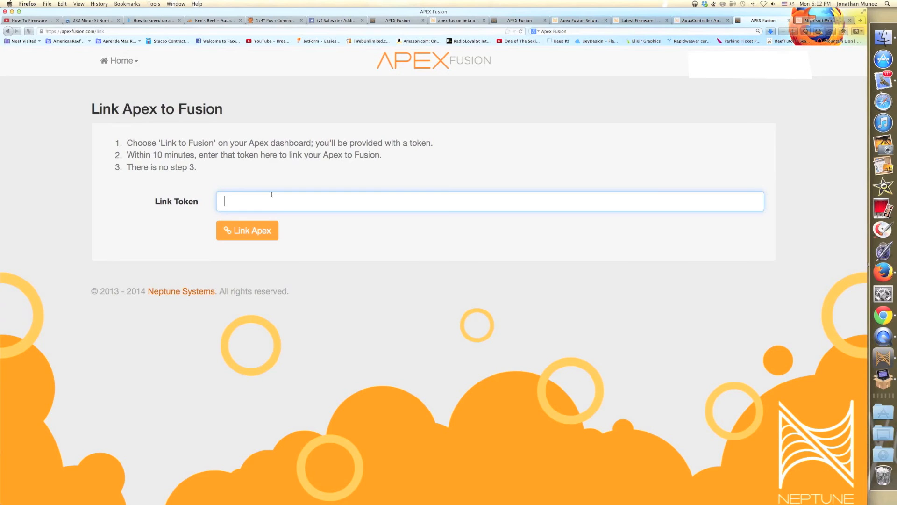
pyautogui.write('SF')
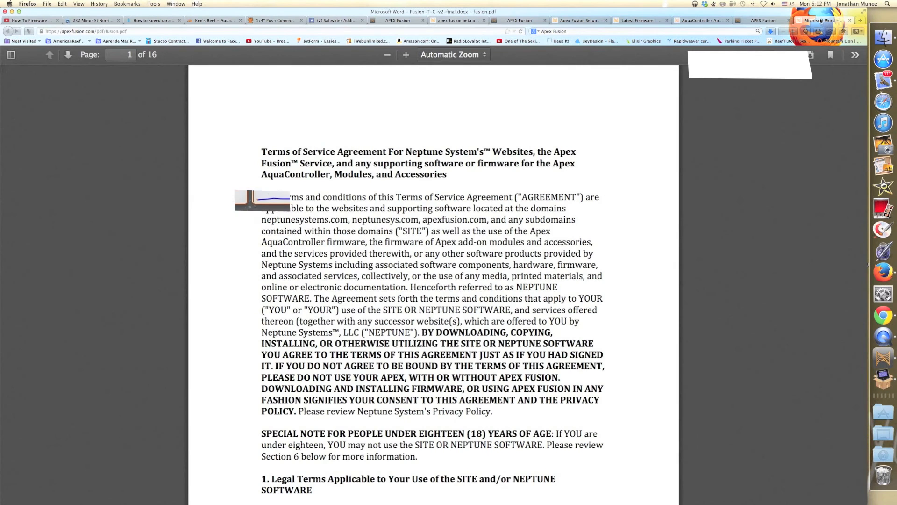
pyautogui.click(763, 20)
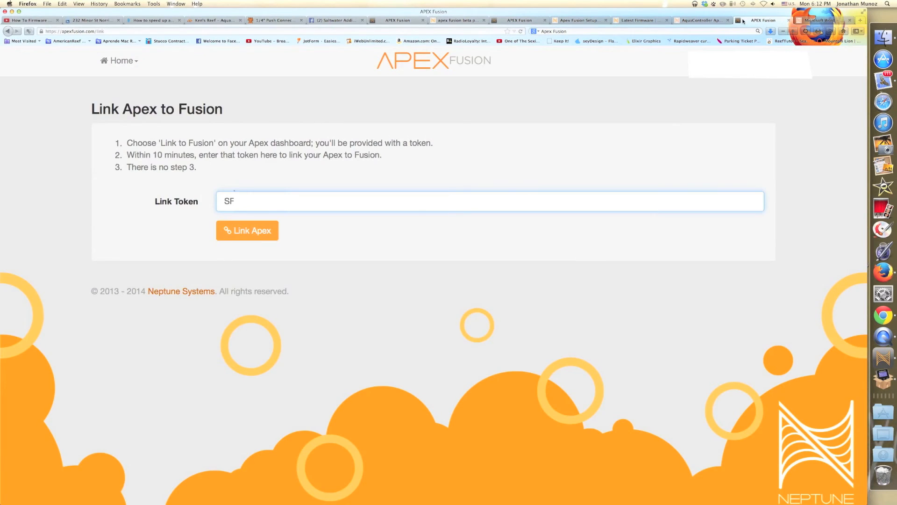
pyautogui.click(701, 19)
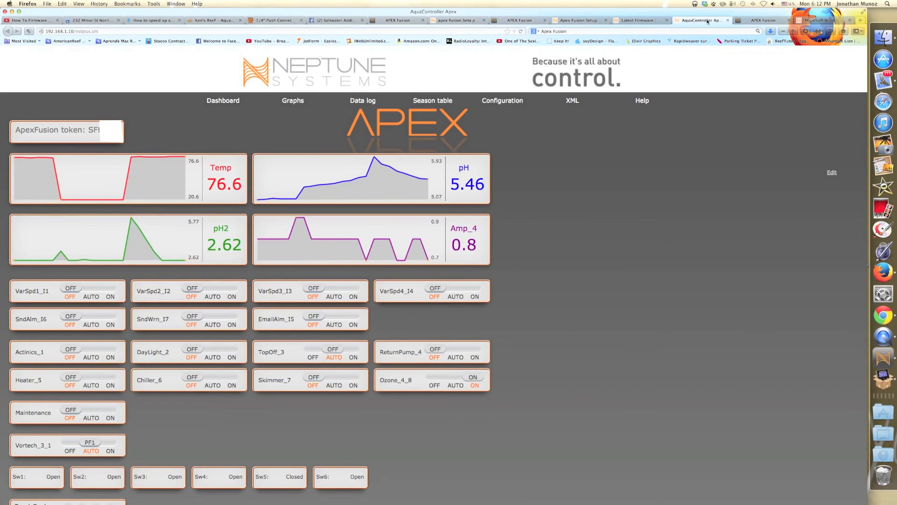
pyautogui.write('Sik')
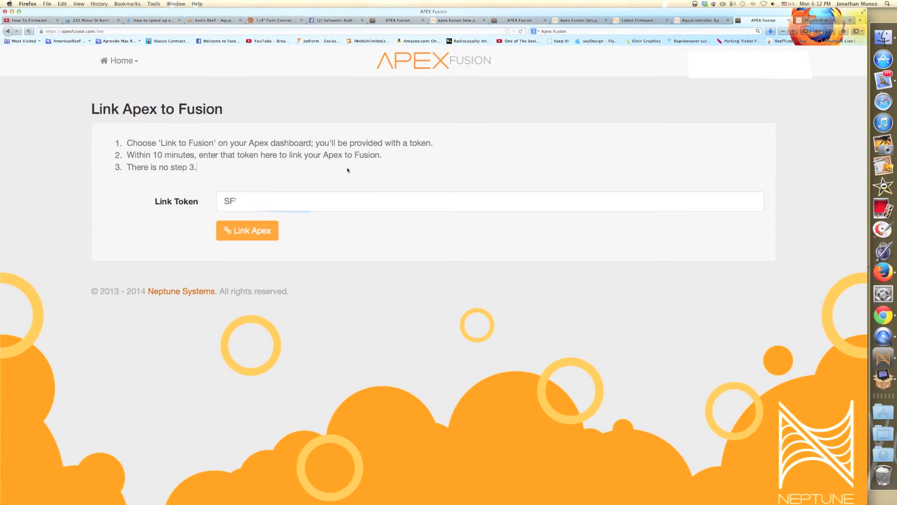
pyautogui.click(247, 230)
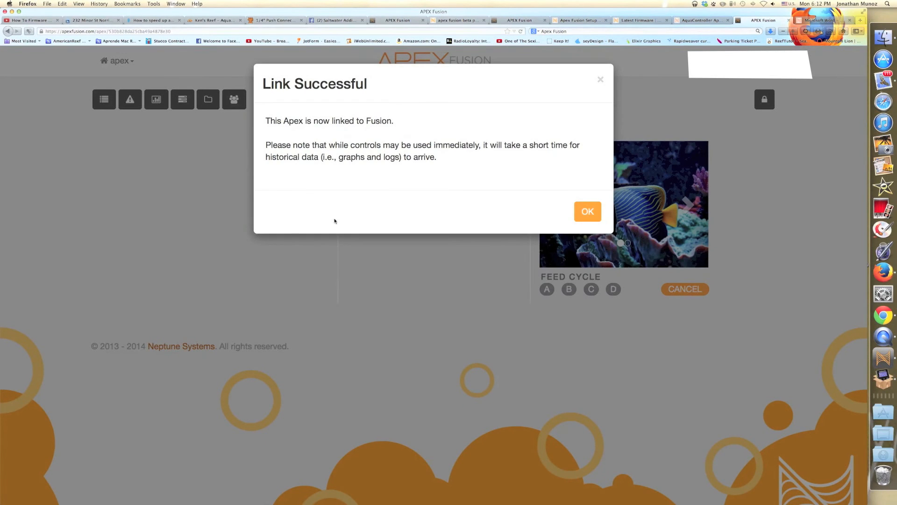
pyautogui.moveTo(386, 195)
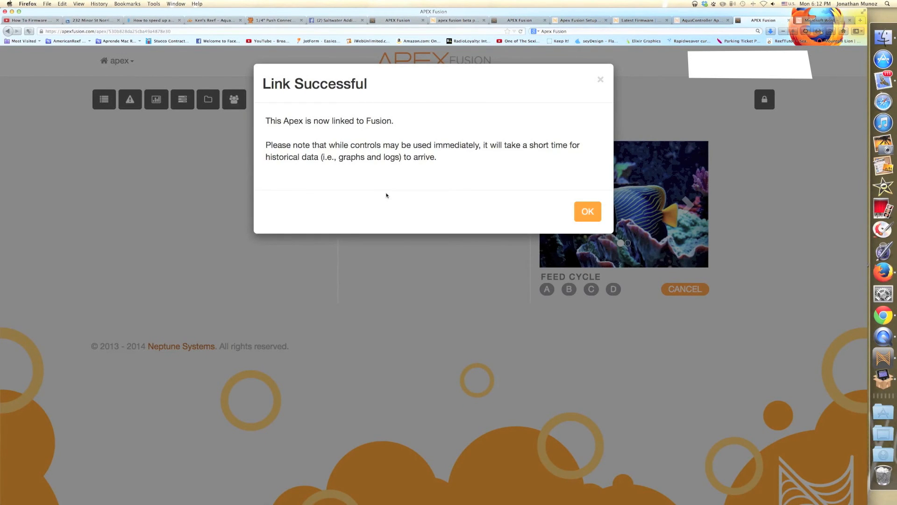
pyautogui.moveTo(465, 188)
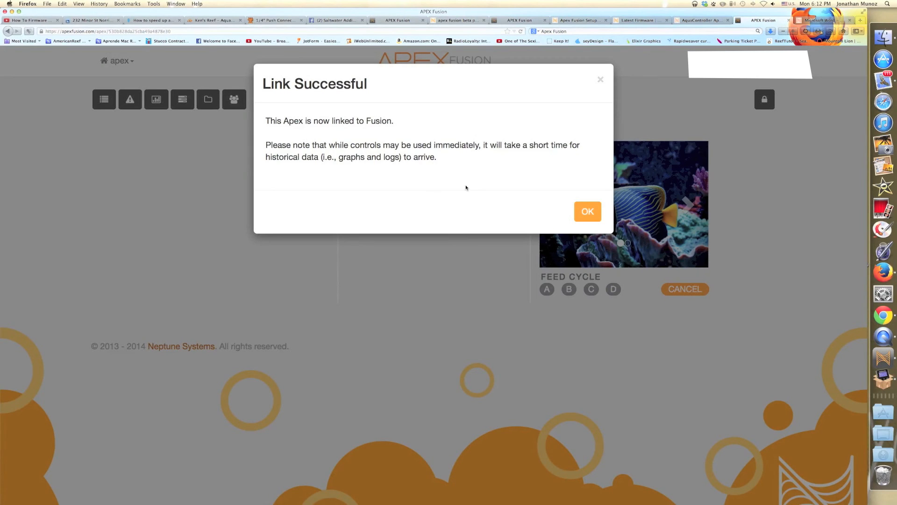
pyautogui.moveTo(513, 201)
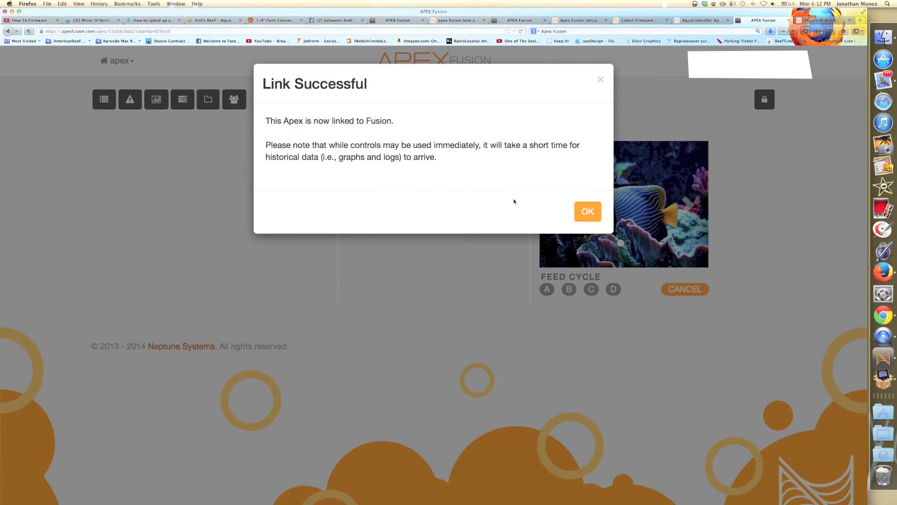
# Dismiss the Link Successful message and open the apex controller's dashboard
pyautogui.click(587, 211)
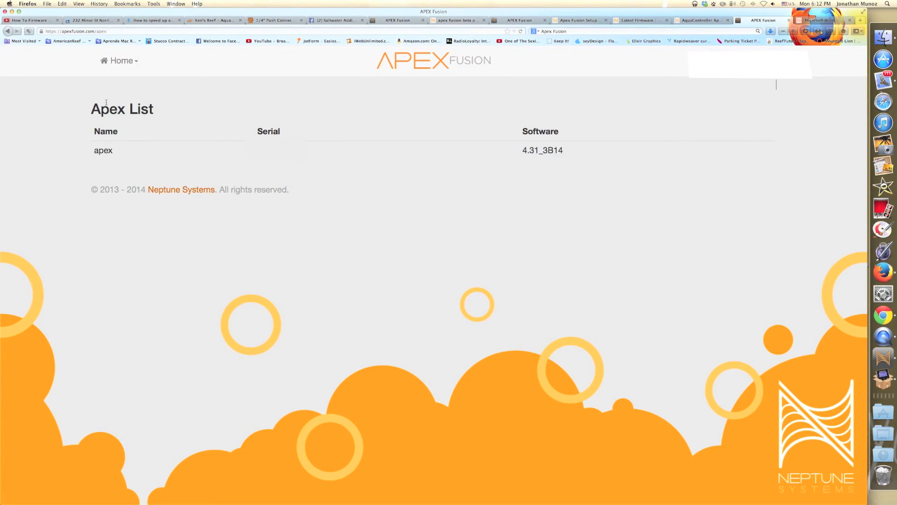
pyautogui.moveTo(294, 132)
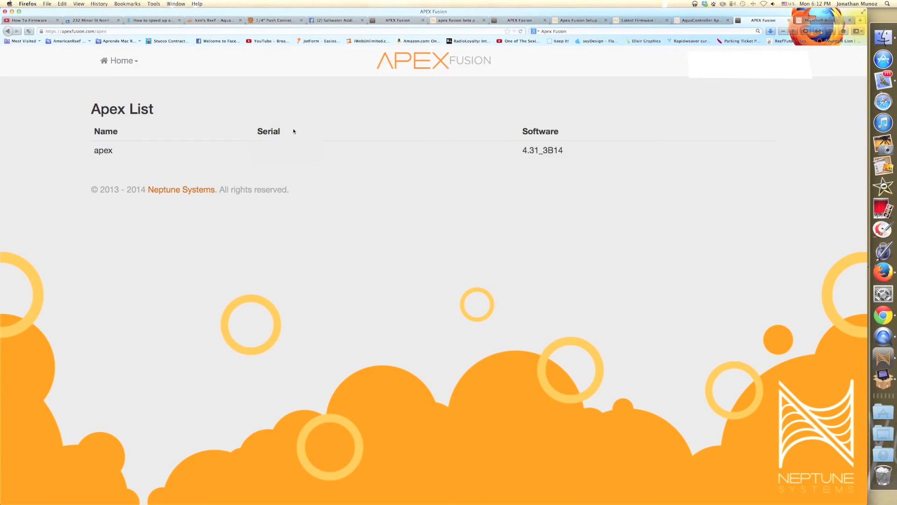
pyautogui.click(103, 150)
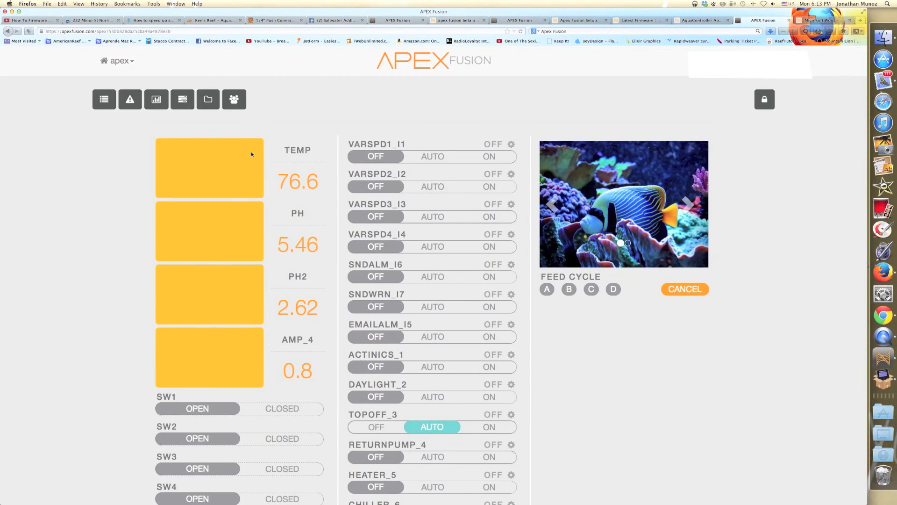
# Toggle HEATER_5 off and RETURNPUMP_4 on then back off from the dashboard
pyautogui.scroll(-3)
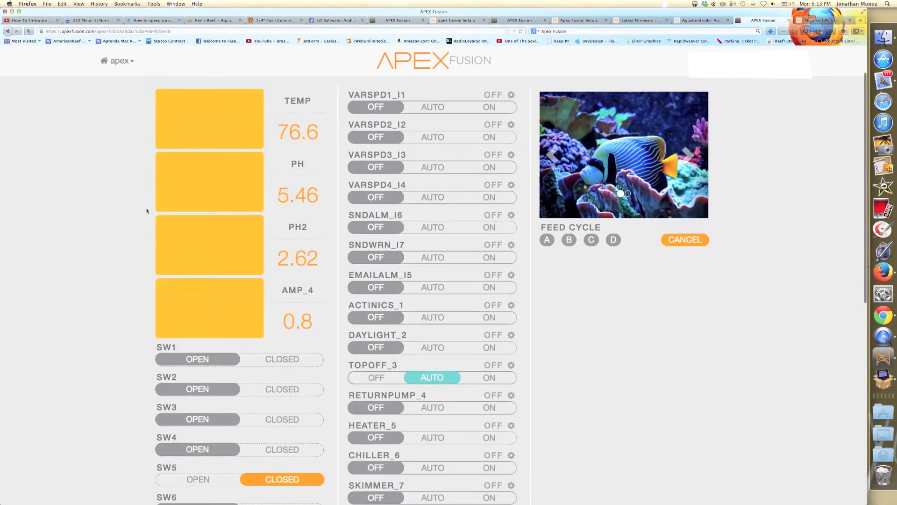
pyautogui.scroll(-3)
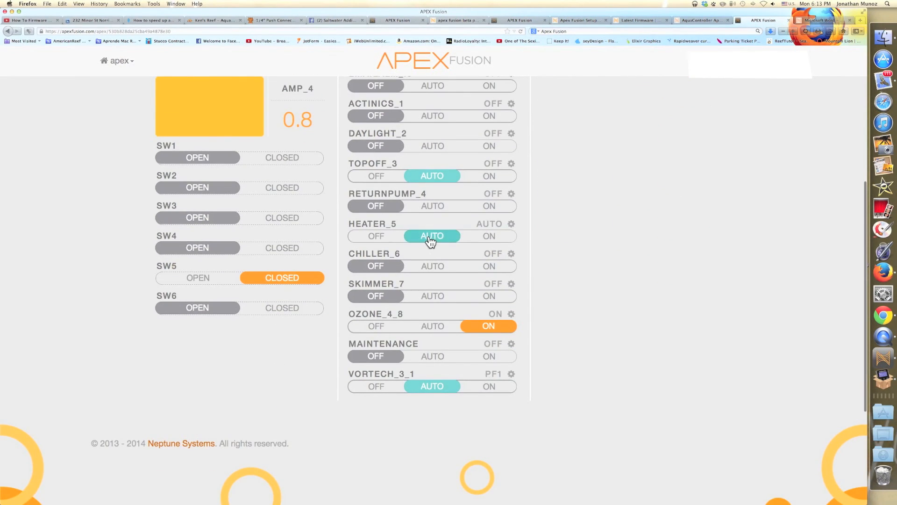
pyautogui.click(376, 236)
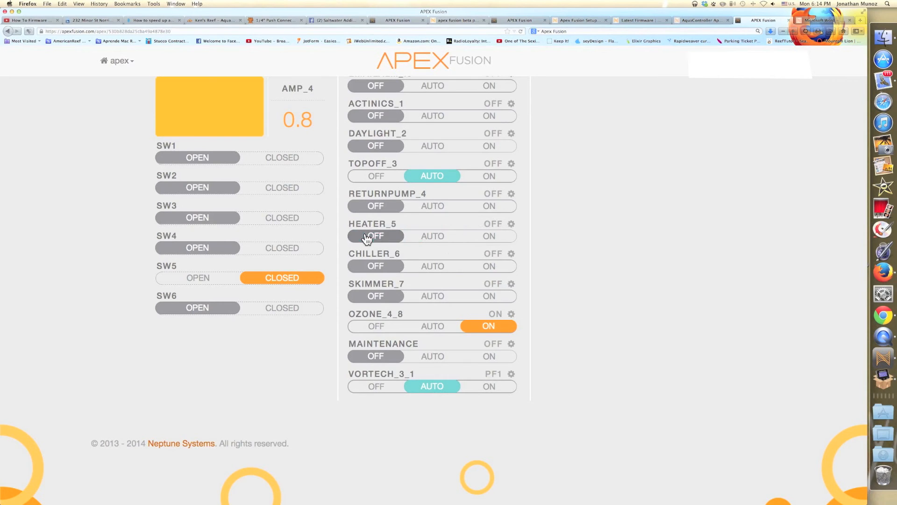
pyautogui.click(489, 205)
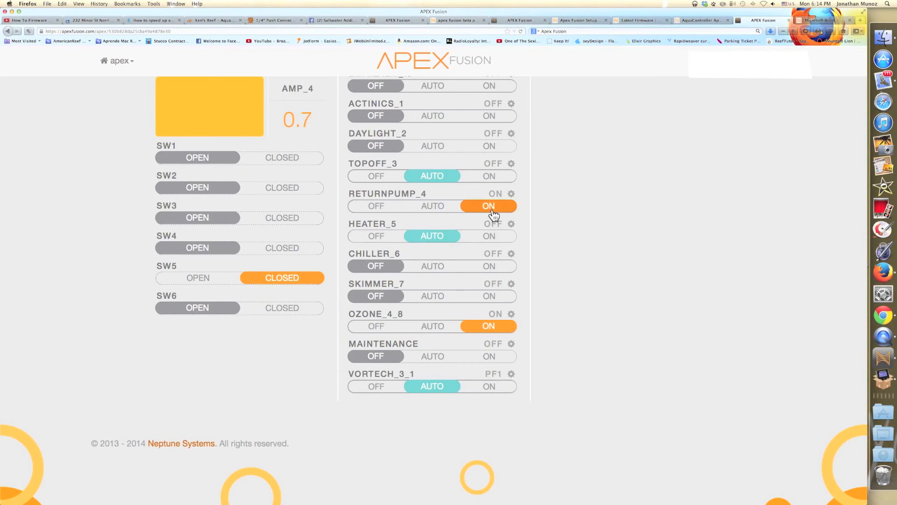
pyautogui.click(376, 205)
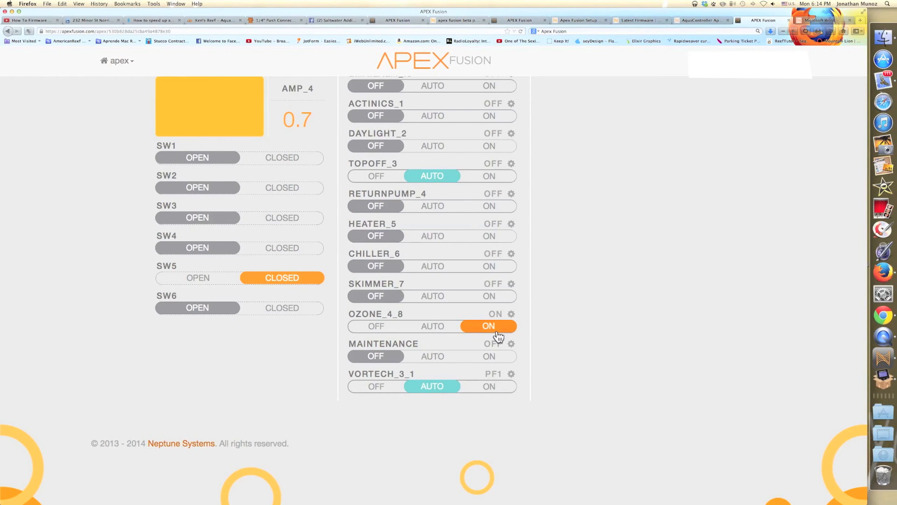
pyautogui.scroll(3)
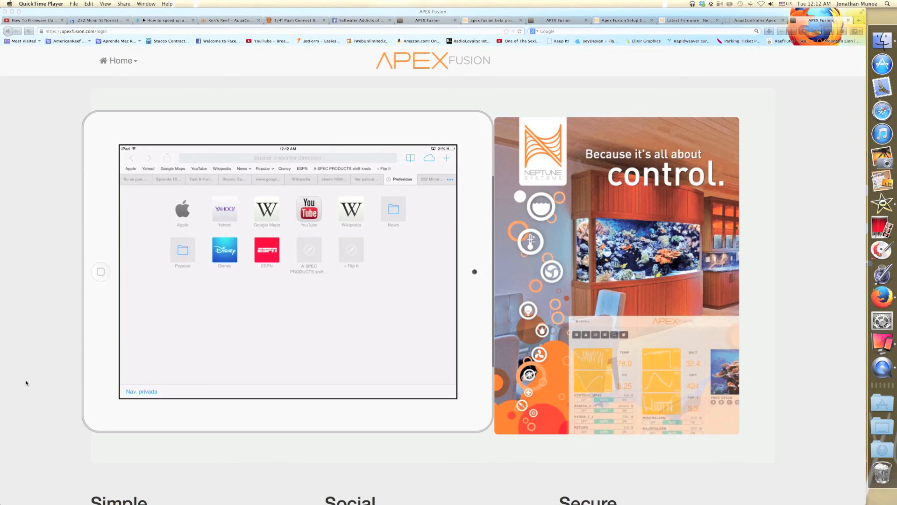
# Load apexfusion.com in Safari on the mirrored iPad and reach the Fusion sign-in form via Get Control
pyautogui.click(288, 158)
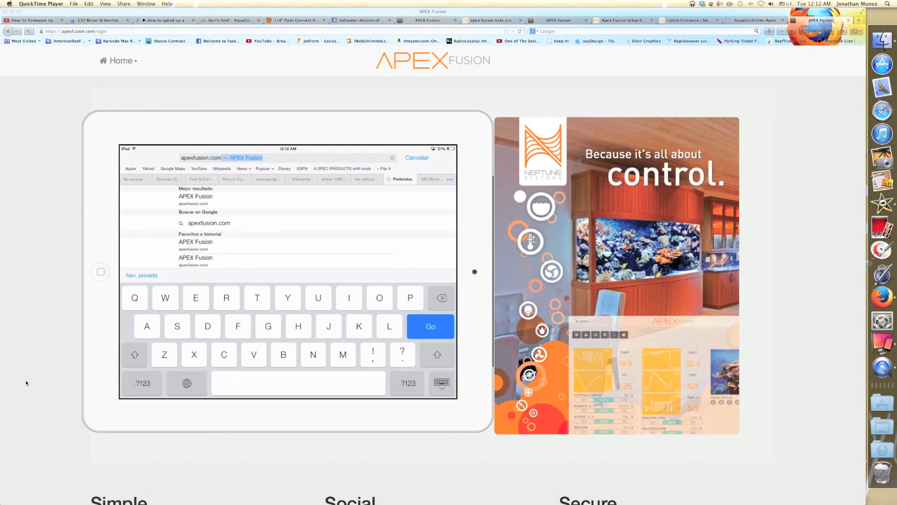
pyautogui.click(430, 326)
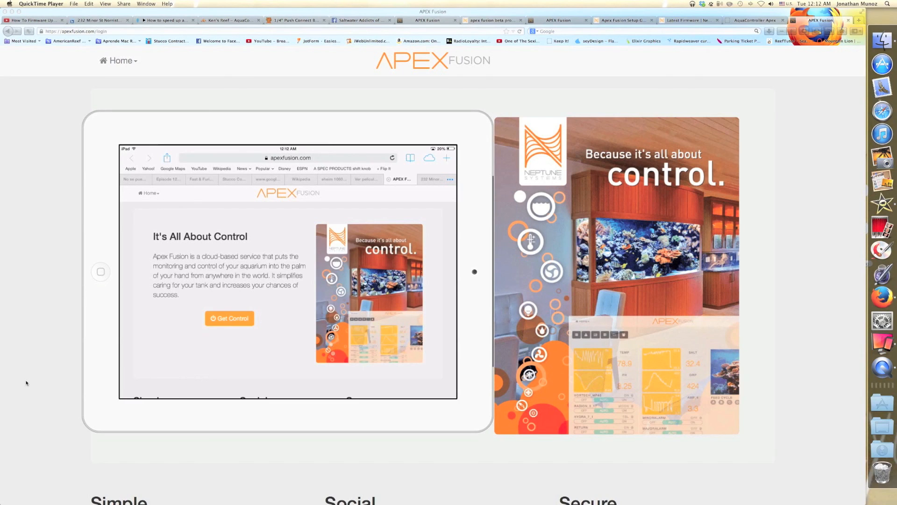
pyautogui.click(229, 318)
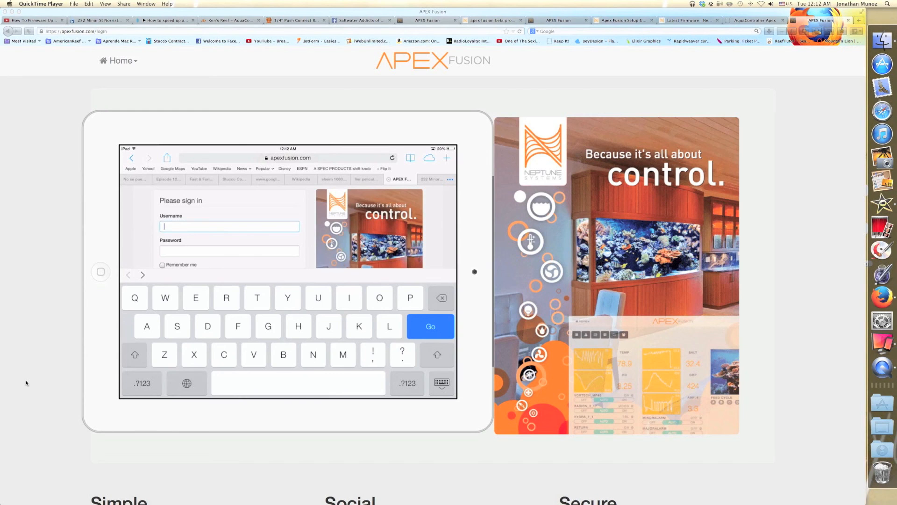
# Sign in to Fusion, scroll the apex dashboard and open TopOff_3's output configuration with its Advanced program
pyautogui.click(430, 326)
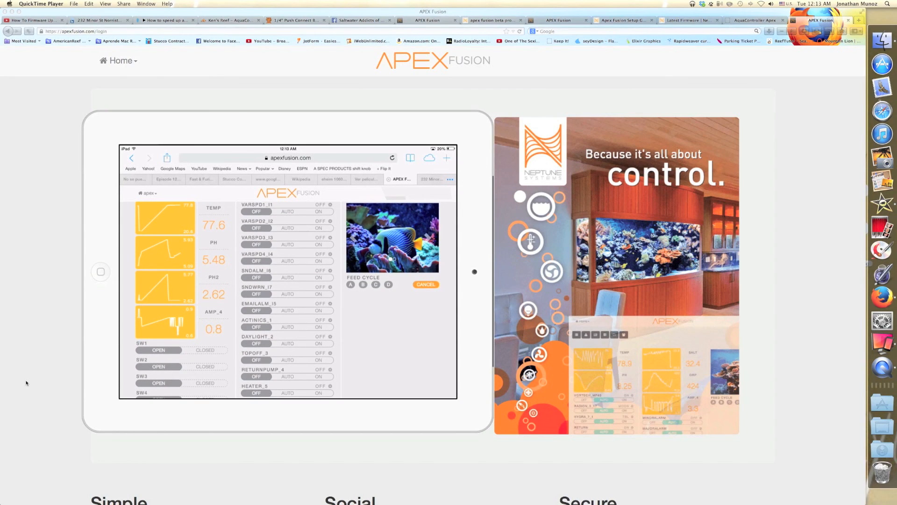
pyautogui.scroll(-3)
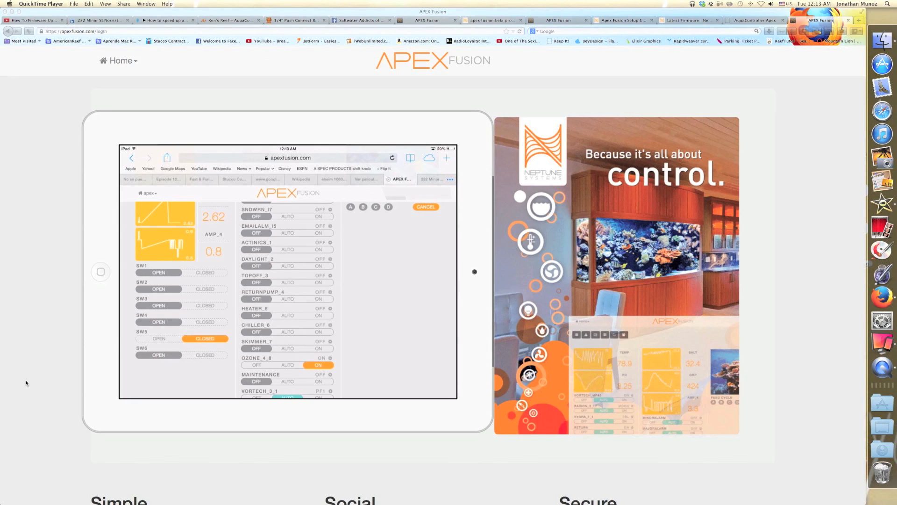
pyautogui.click(287, 283)
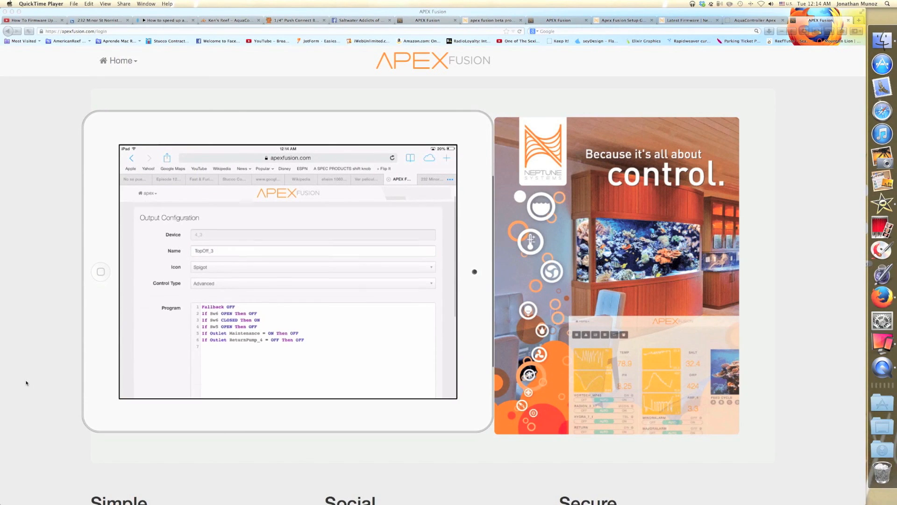
pyautogui.scroll(-3)
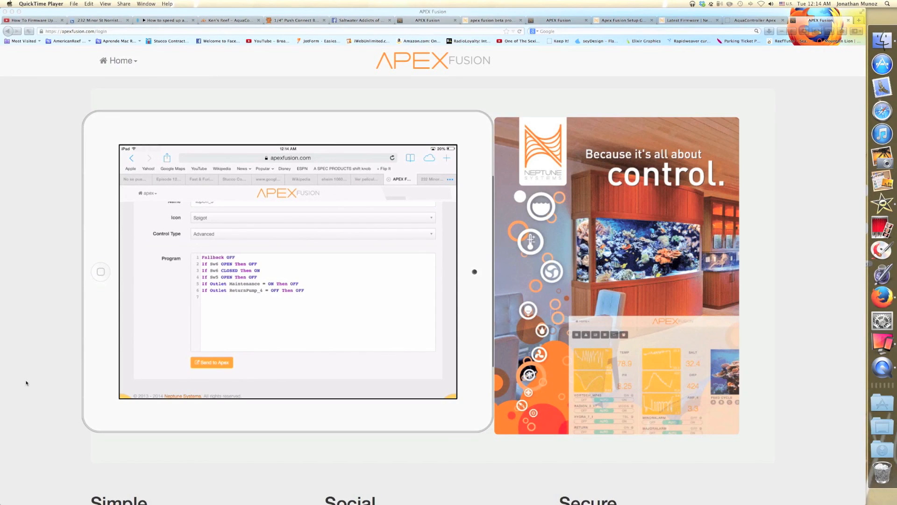